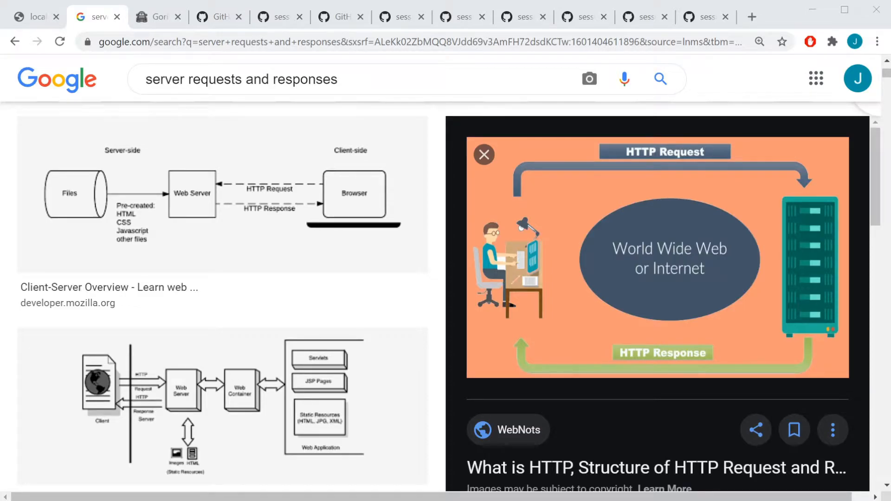
pyautogui.moveTo(516, 264)
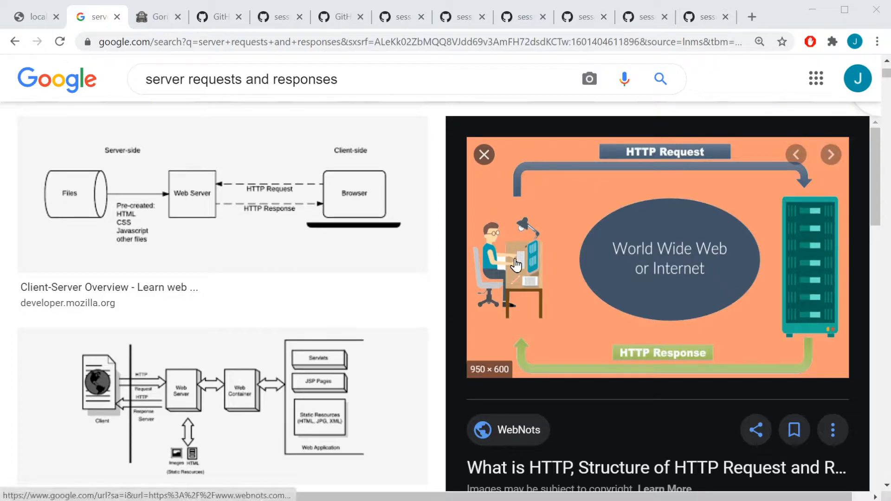
pyautogui.moveTo(815, 271)
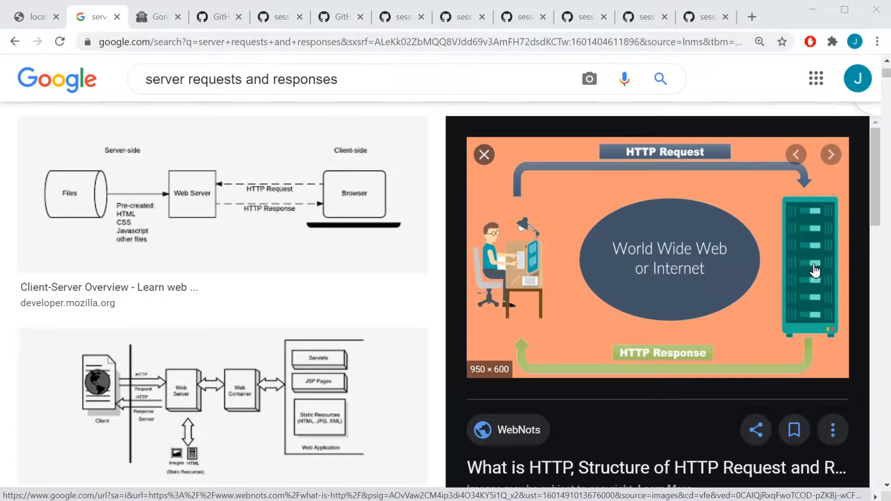
pyautogui.moveTo(524, 233)
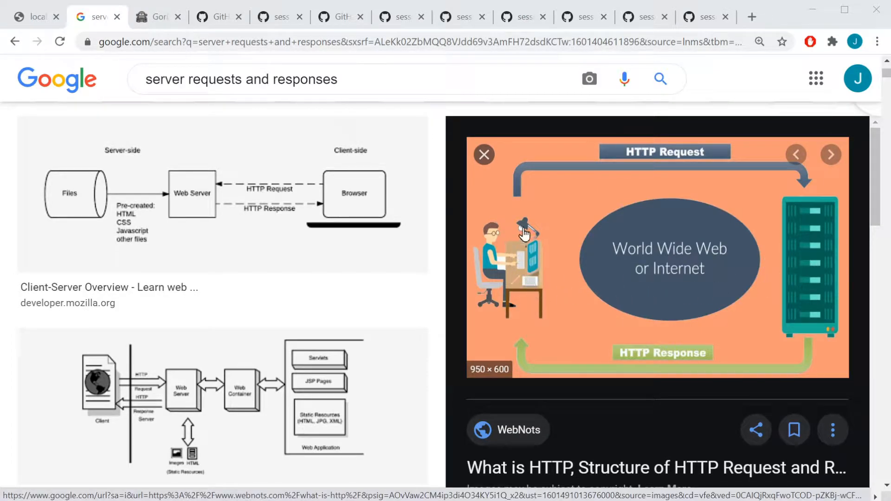
pyautogui.moveTo(807, 241)
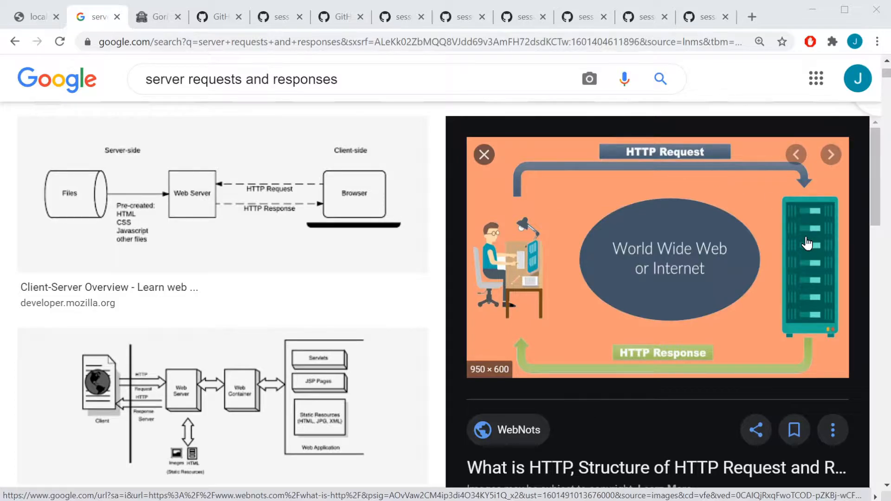
pyautogui.moveTo(663, 163)
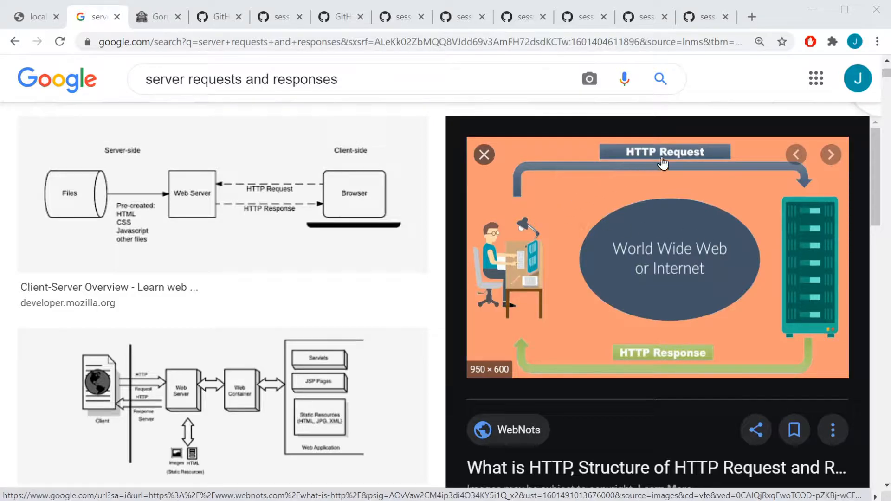
pyautogui.moveTo(805, 222)
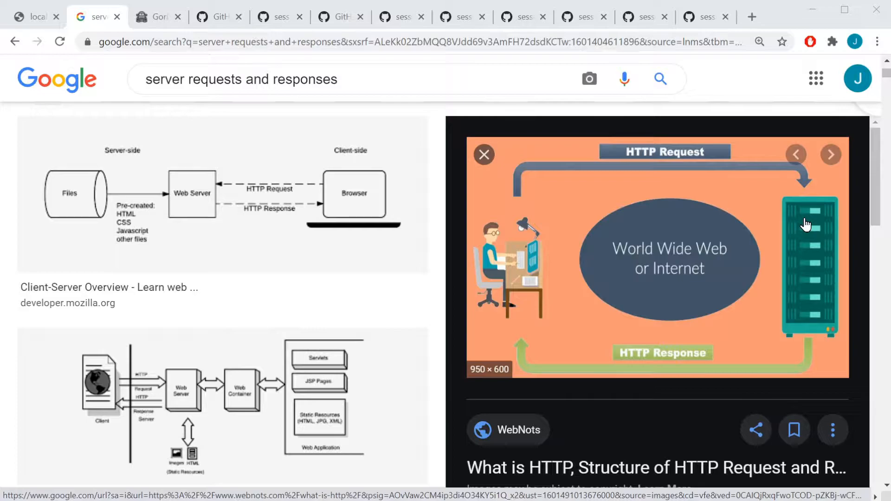
pyautogui.moveTo(712, 159)
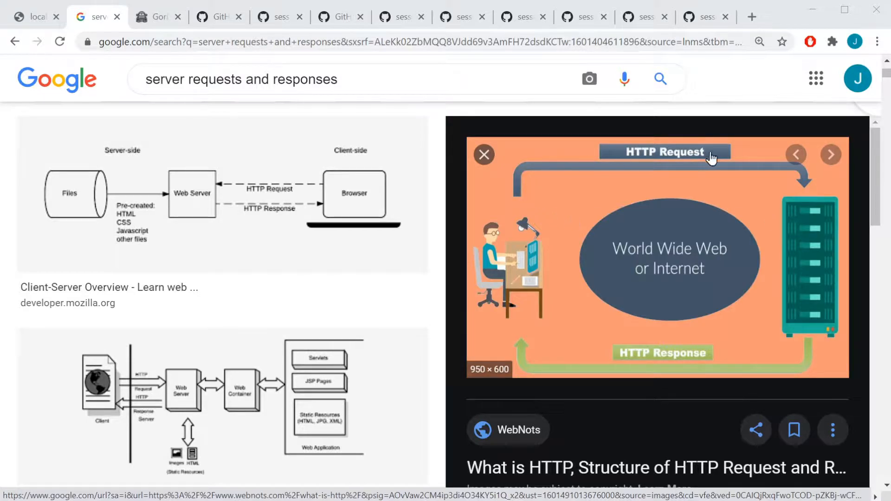
pyautogui.moveTo(792, 233)
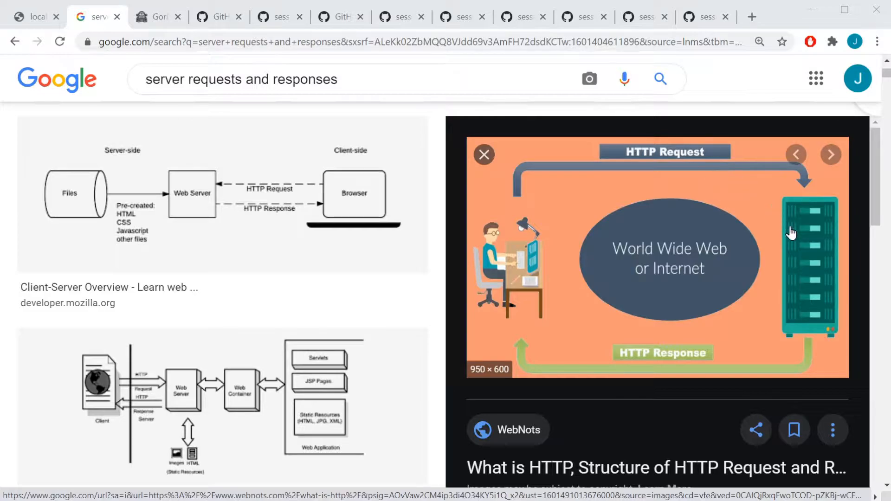
pyautogui.moveTo(800, 232)
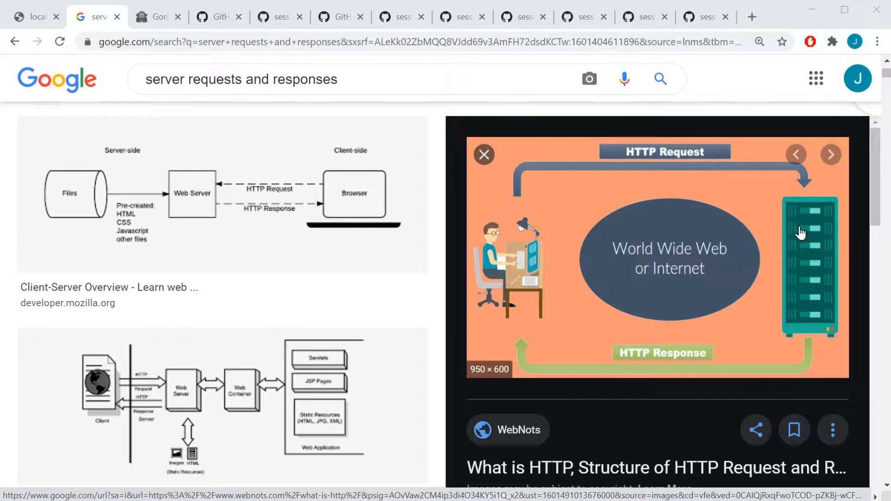
pyautogui.moveTo(491, 323)
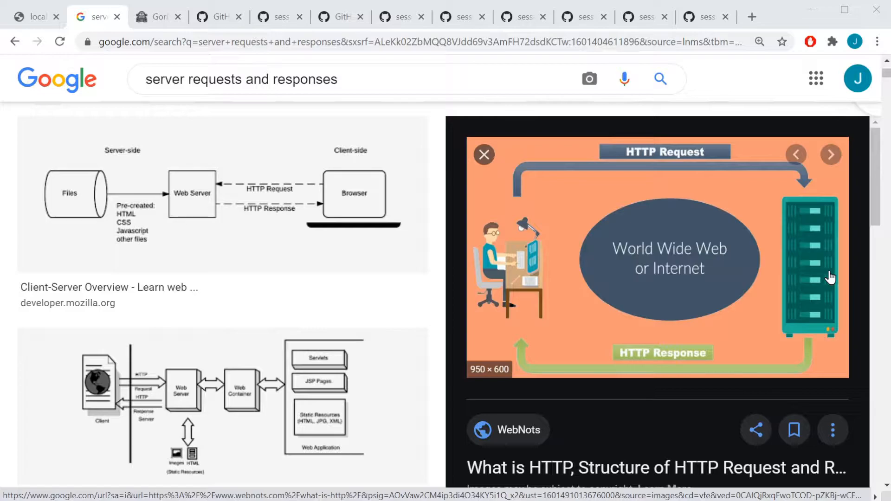
pyautogui.moveTo(514, 261)
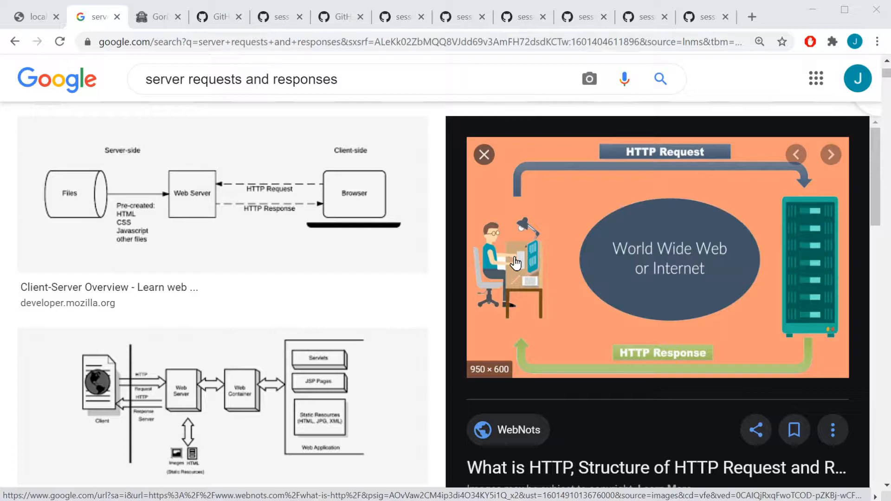
pyautogui.moveTo(510, 236)
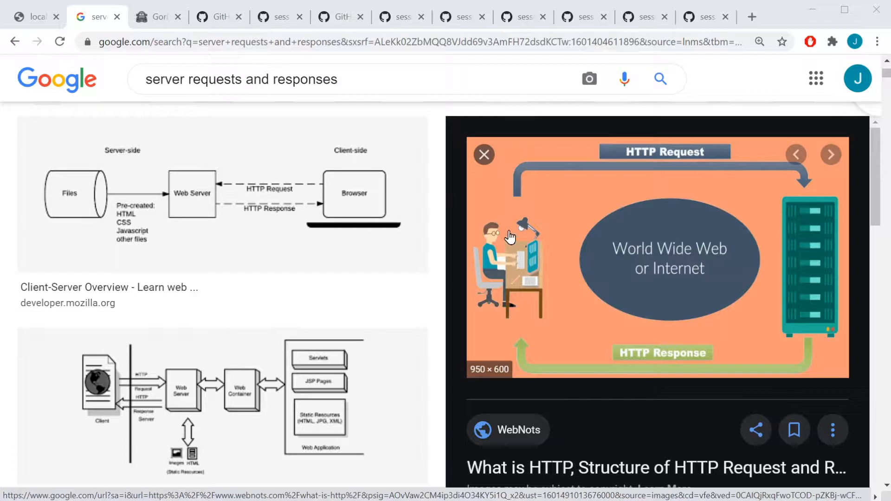
# - Switch to the Gorilla web toolkit home page and open gorilla/sessions in a new tab
pyautogui.click(154, 17)
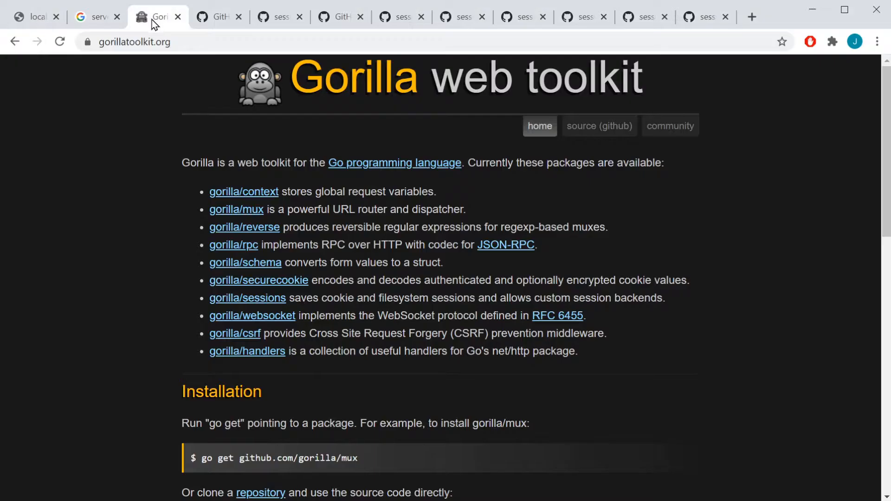
pyautogui.moveTo(243, 131)
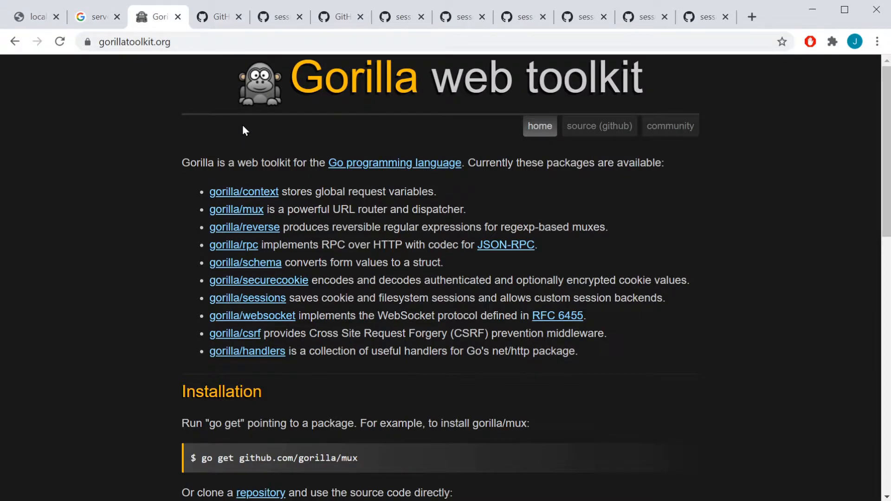
pyautogui.moveTo(248, 297)
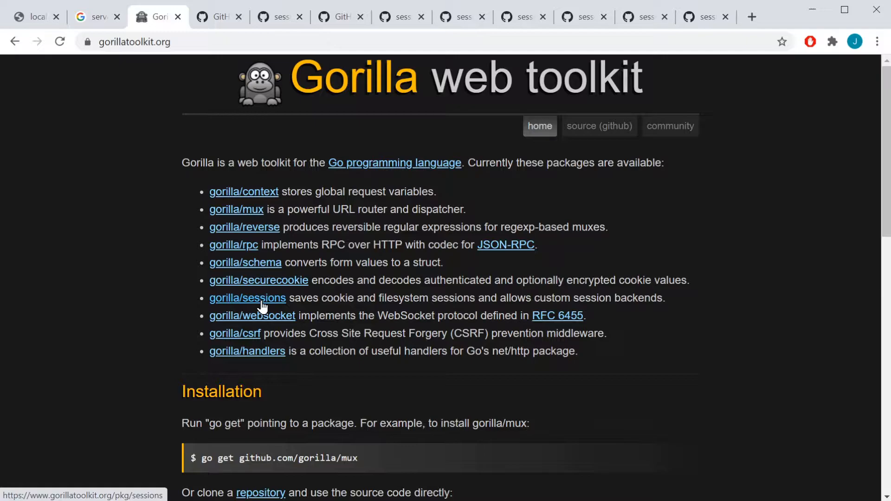
pyautogui.moveTo(245, 343)
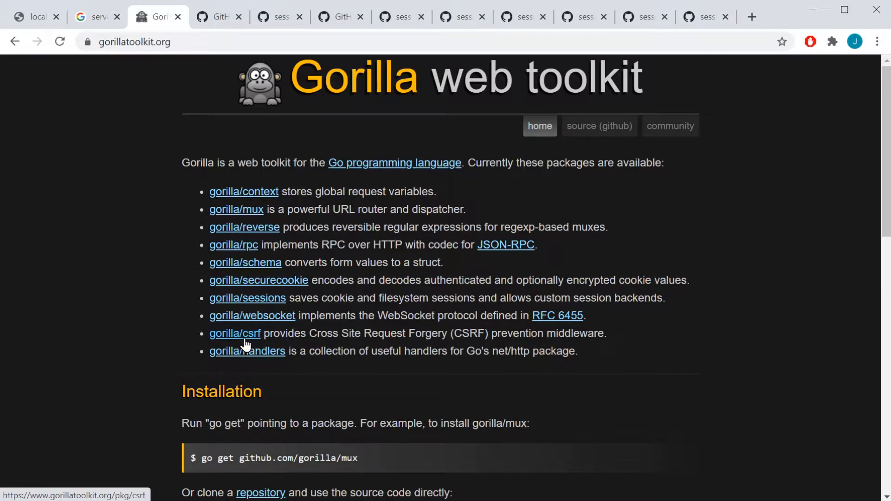
pyautogui.moveTo(254, 213)
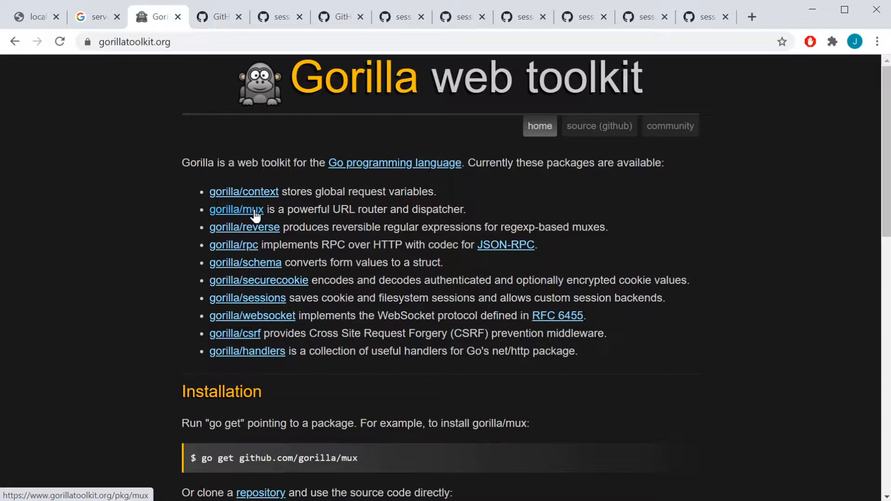
pyautogui.moveTo(255, 265)
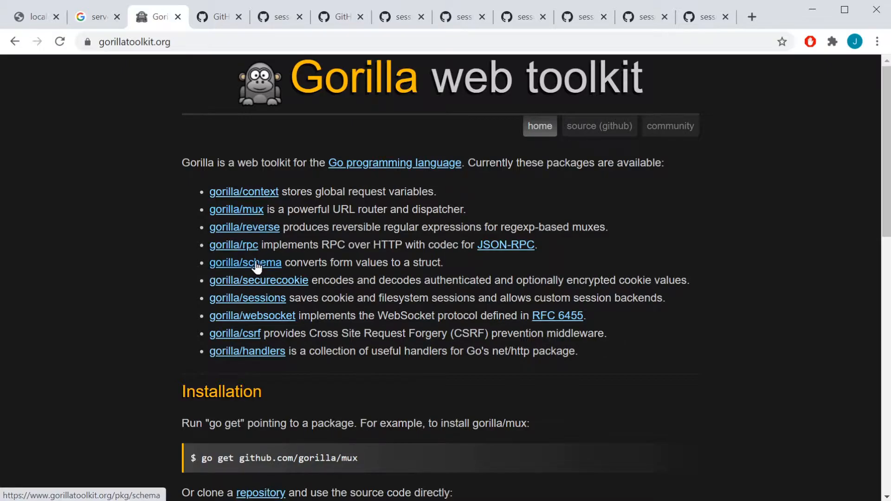
pyautogui.moveTo(260, 271)
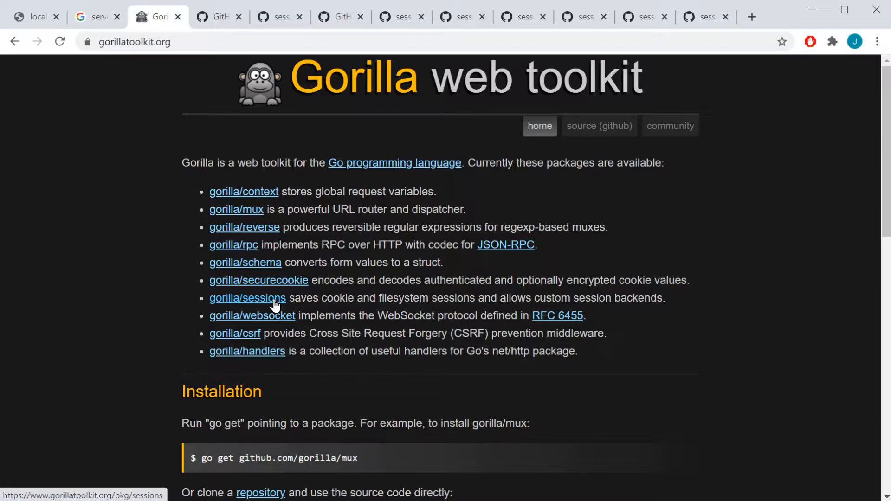
pyautogui.rightClick(247, 297)
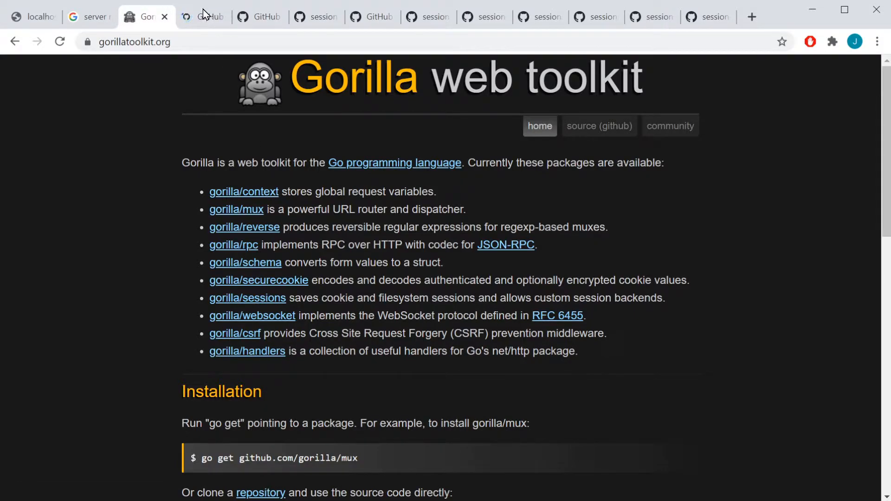
# - View the newly opened gorilla/sessions repository and scroll down its page
pyautogui.click(248, 298)
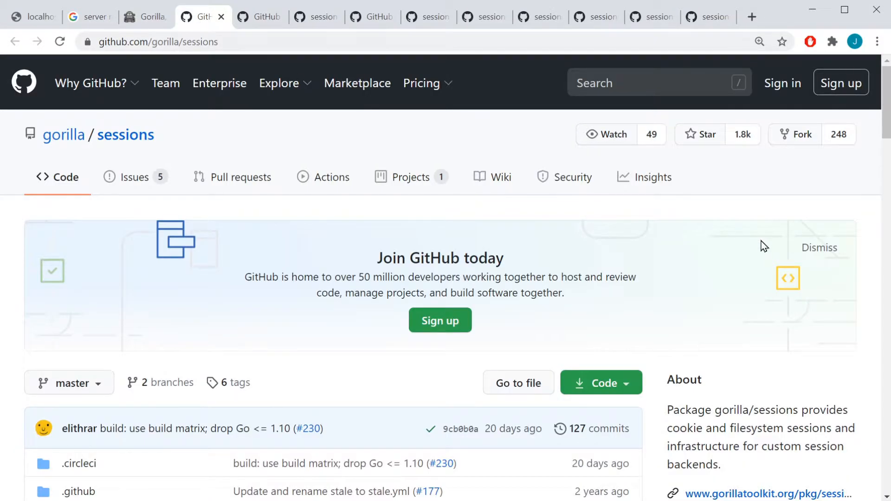
pyautogui.scroll(-3)
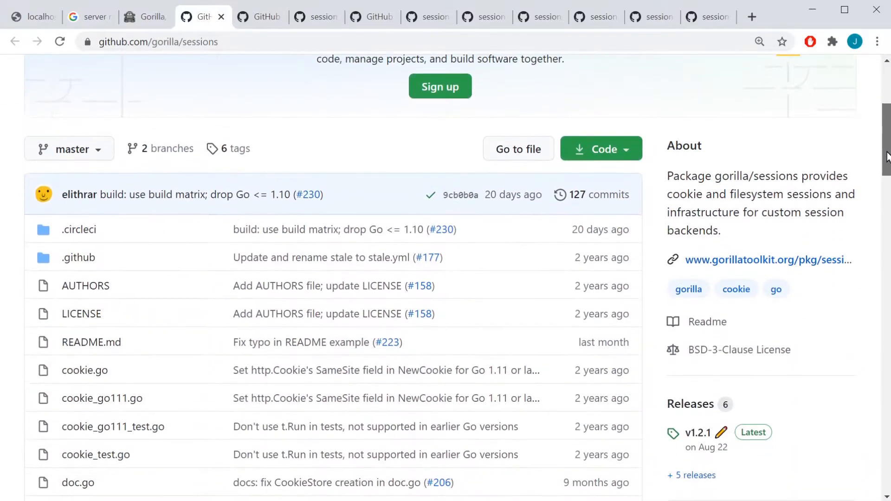
pyautogui.scroll(-3)
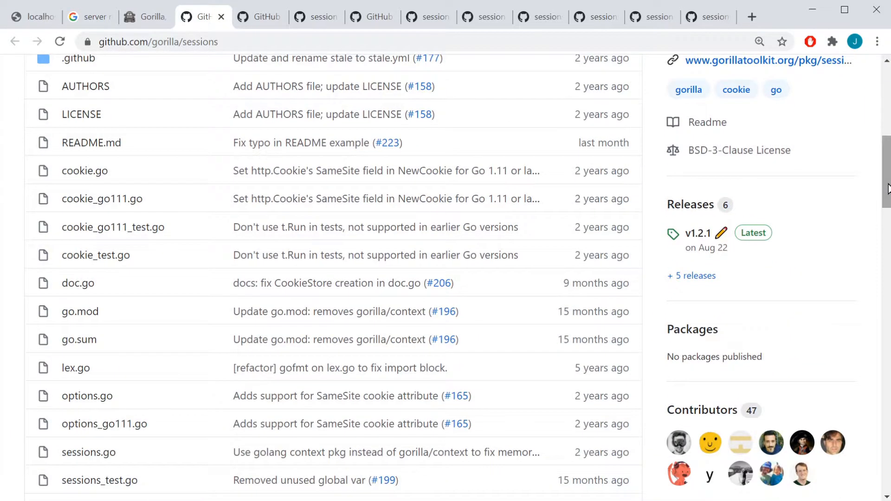
pyautogui.moveTo(126, 289)
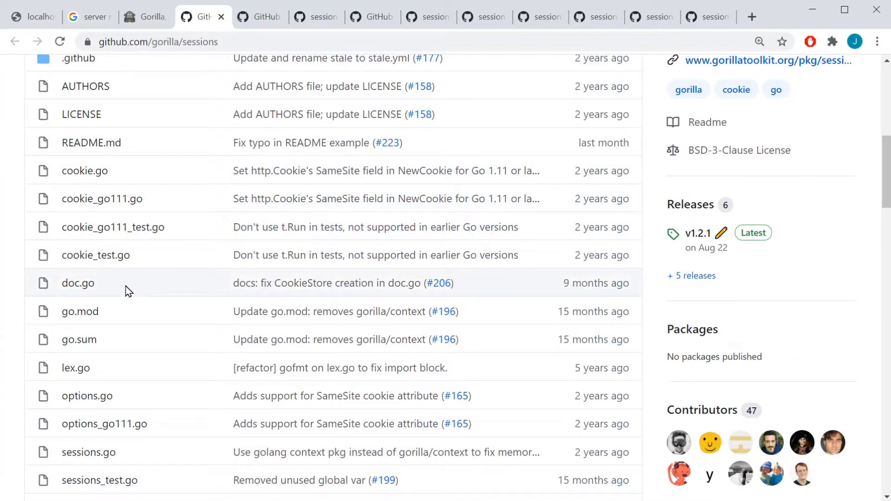
# - Open doc.go in a new tab, then return to the repository file listing
pyautogui.rightClick(78, 283)
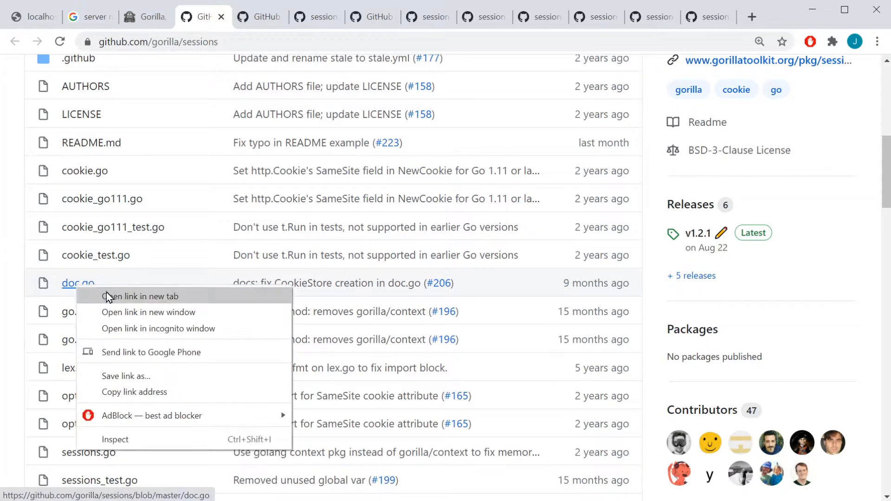
pyautogui.click(145, 296)
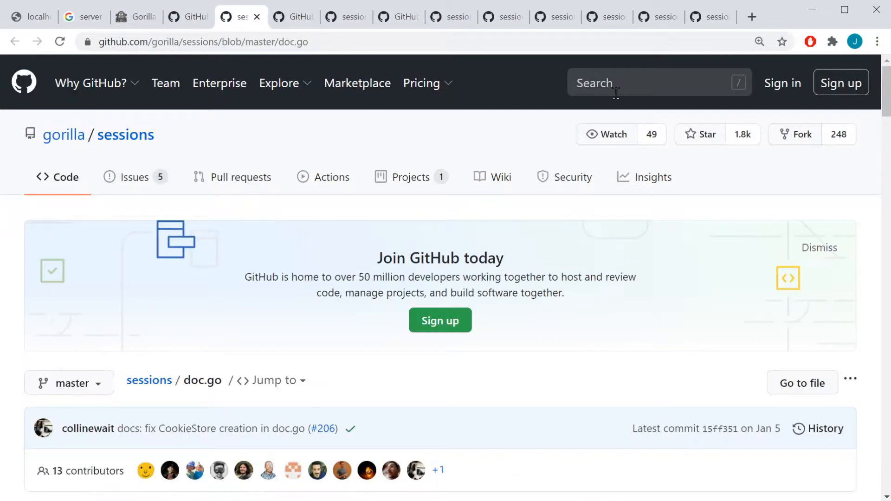
pyautogui.scroll(-3)
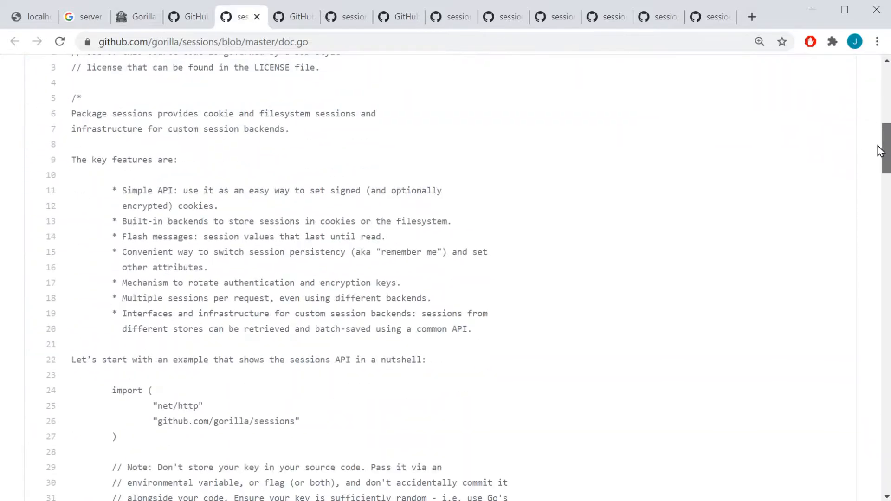
pyautogui.click(188, 17)
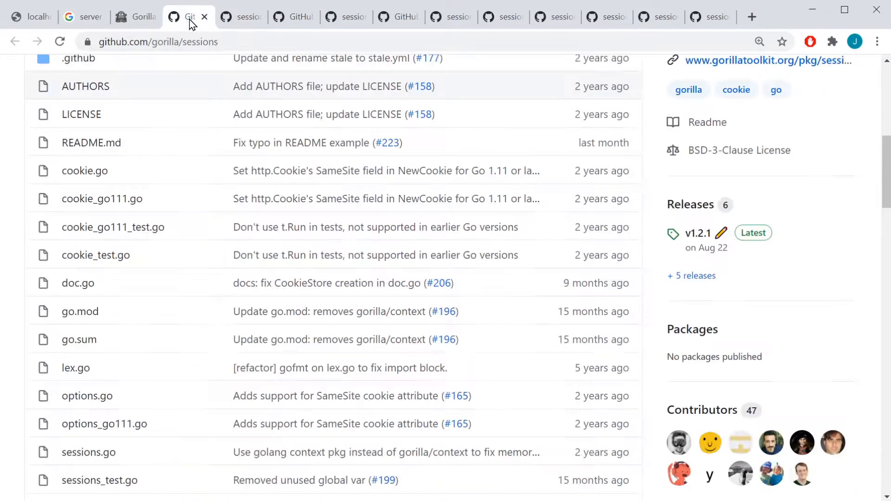
pyautogui.scroll(-3)
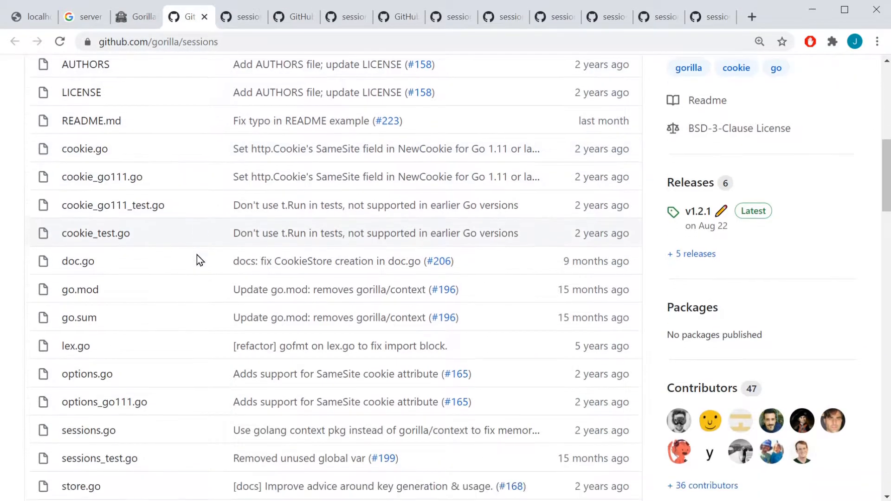
pyautogui.scroll(-3)
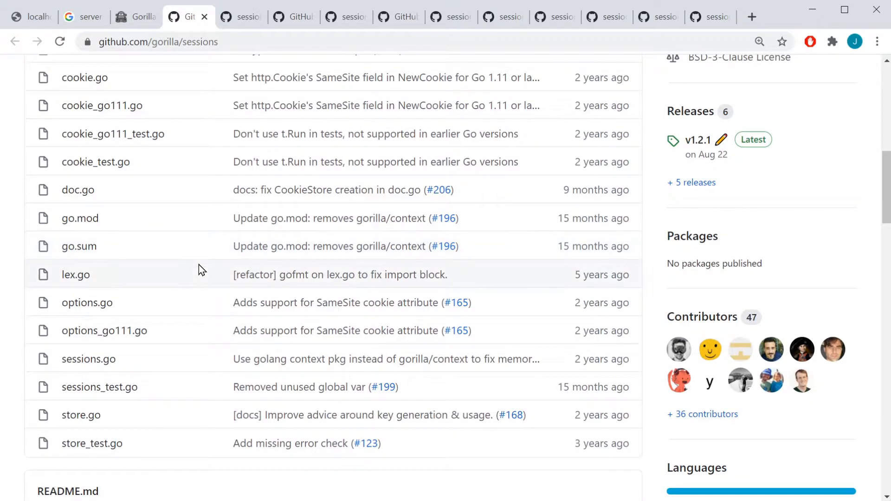
pyautogui.moveTo(80, 414)
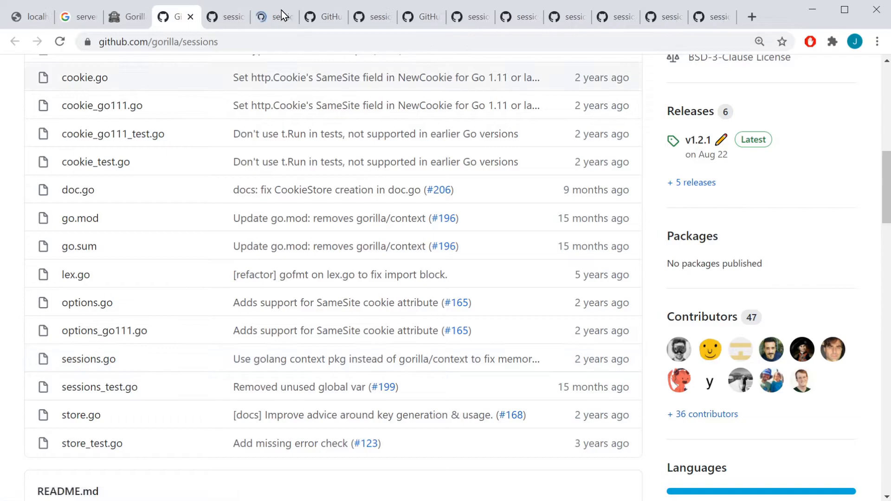
# - Read store.go and close its tab, then open cookie.go in a separate tab
pyautogui.click(81, 415)
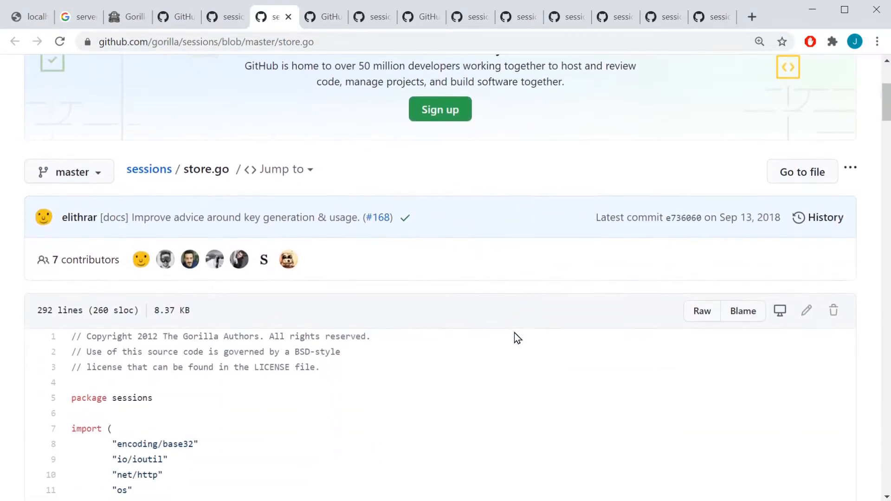
pyautogui.scroll(-3)
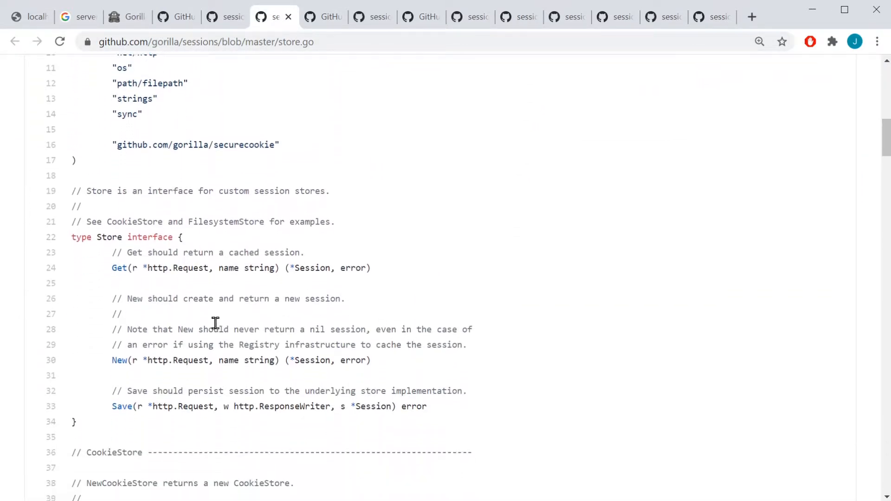
pyautogui.scroll(-3)
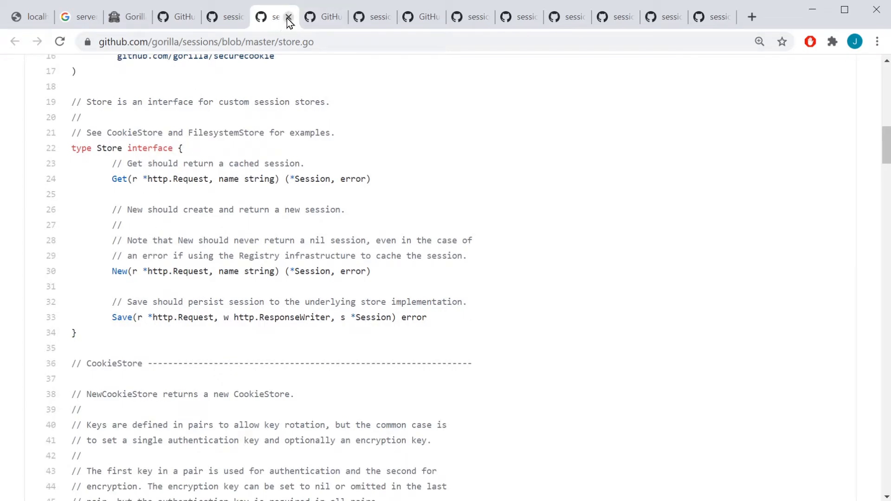
pyautogui.click(289, 16)
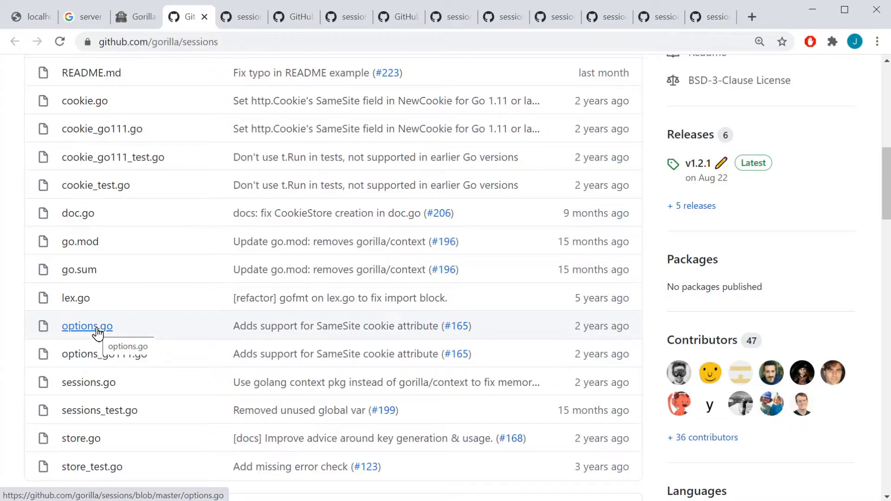
pyautogui.moveTo(88, 382)
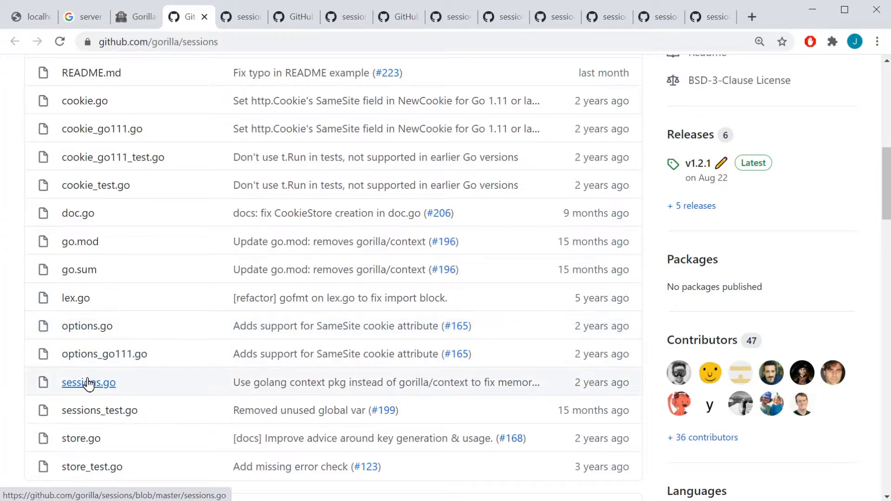
pyautogui.moveTo(95, 263)
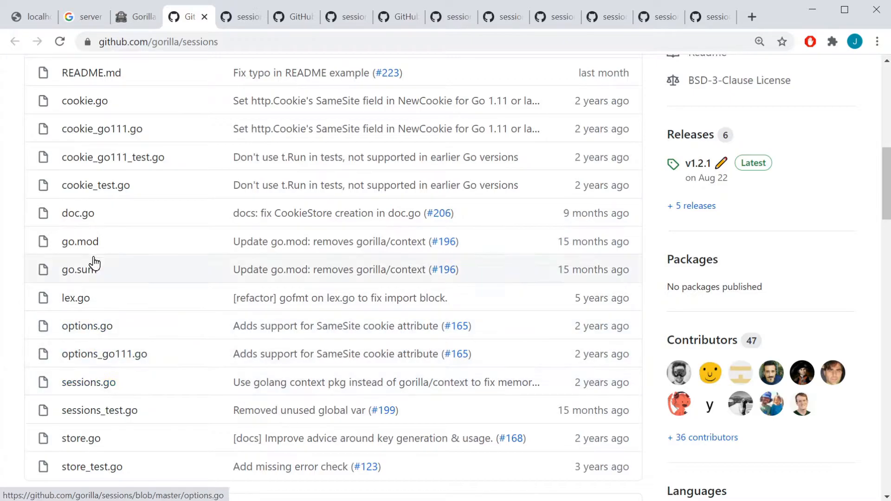
pyautogui.moveTo(73, 353)
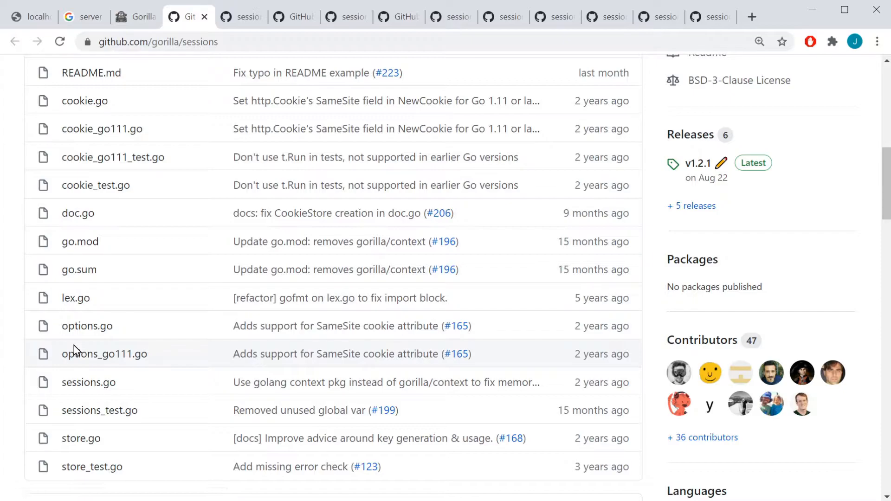
pyautogui.rightClick(84, 101)
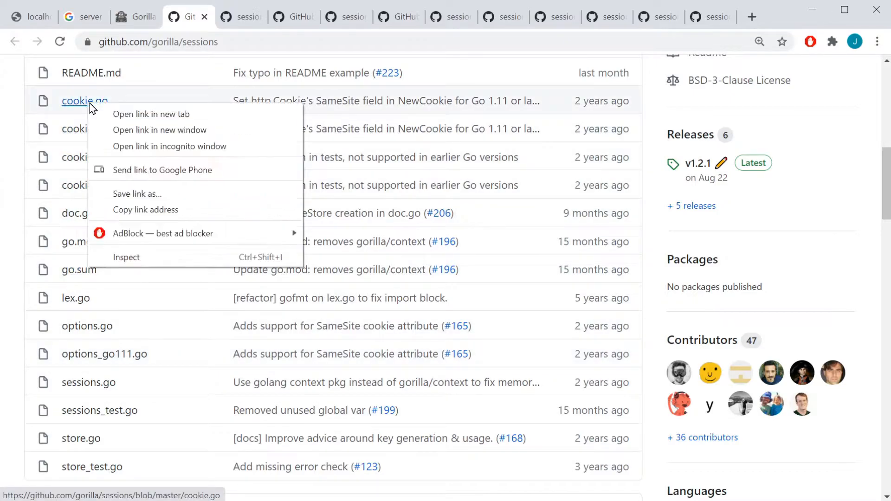
pyautogui.click(151, 113)
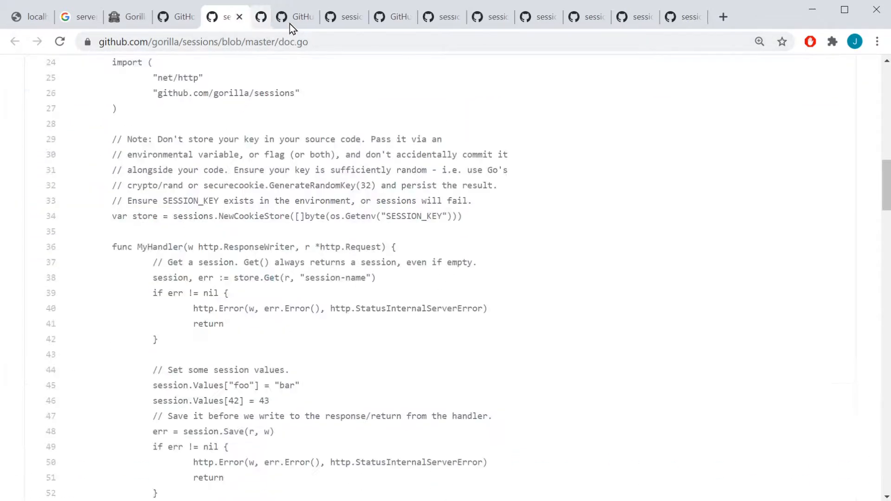
pyautogui.moveTo(281, 17)
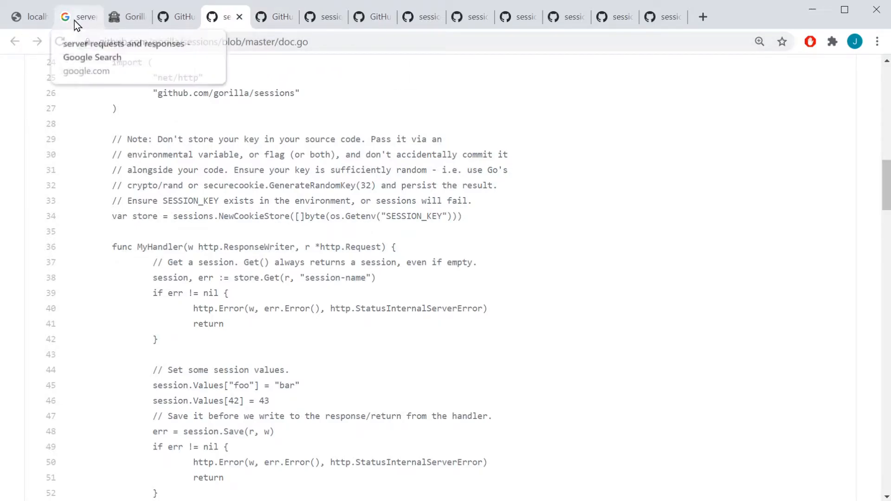
# - Switch to the localhost:8080 app and right-click the session-name cookie in DevTools
pyautogui.click(27, 16)
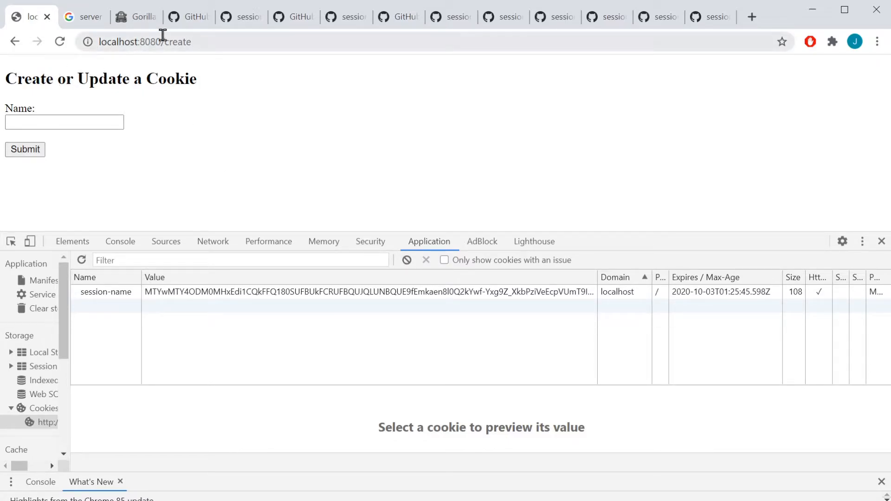
pyautogui.rightClick(273, 292)
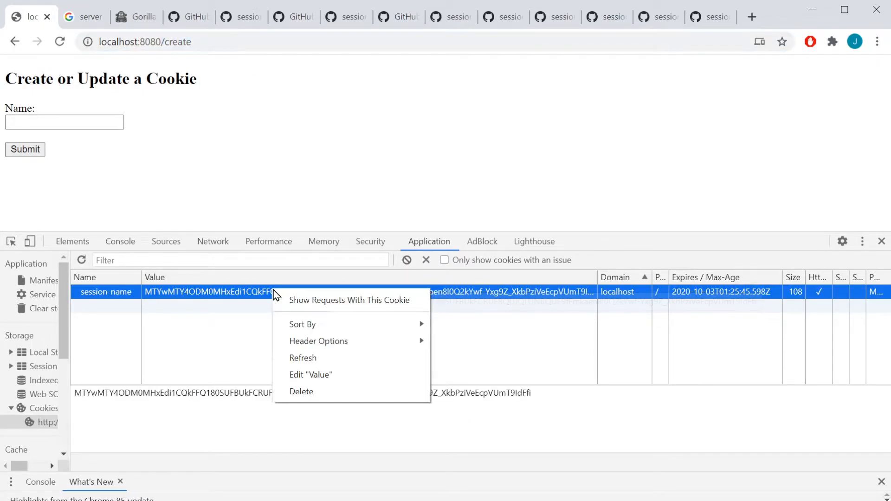
pyautogui.moveTo(327, 393)
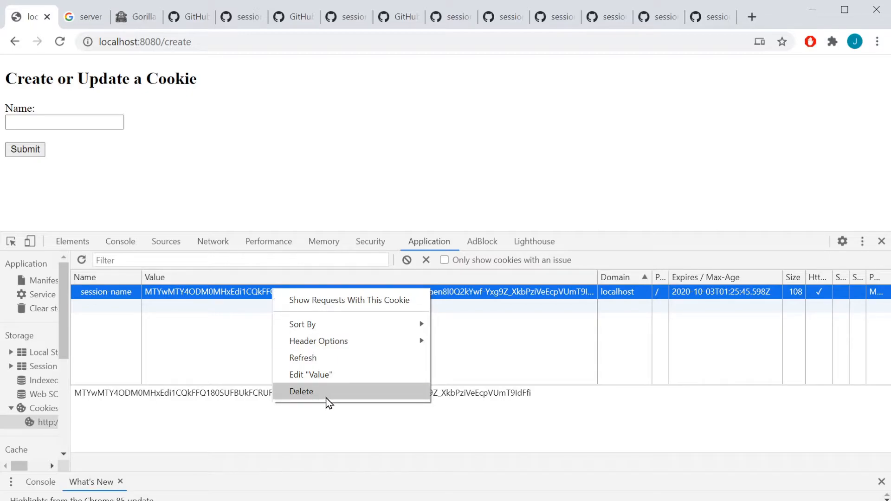
# - Delete the session-name cookie and reload the page for a new one
pyautogui.click(301, 390)
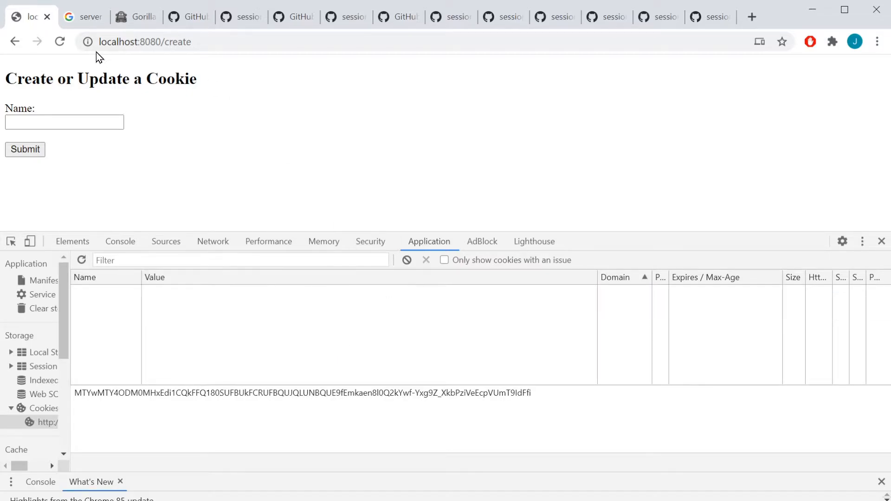
pyautogui.click(59, 41)
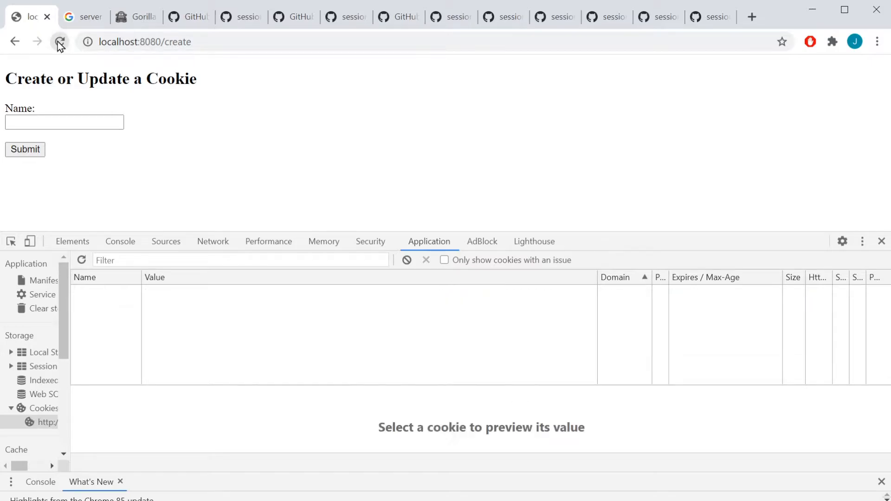
pyautogui.click(60, 41)
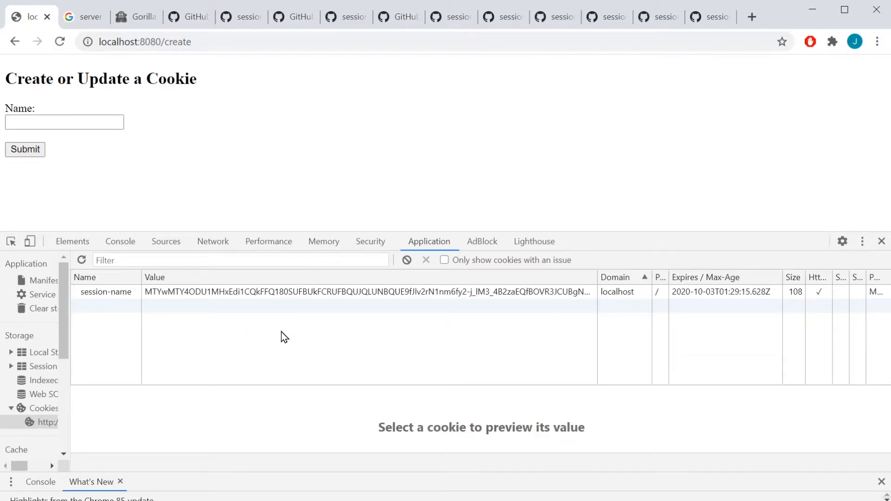
pyautogui.moveTo(292, 308)
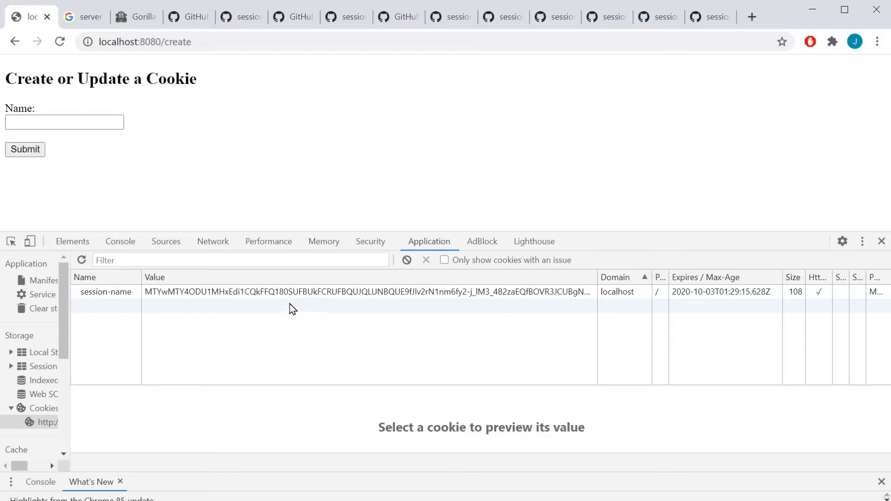
pyautogui.moveTo(113, 299)
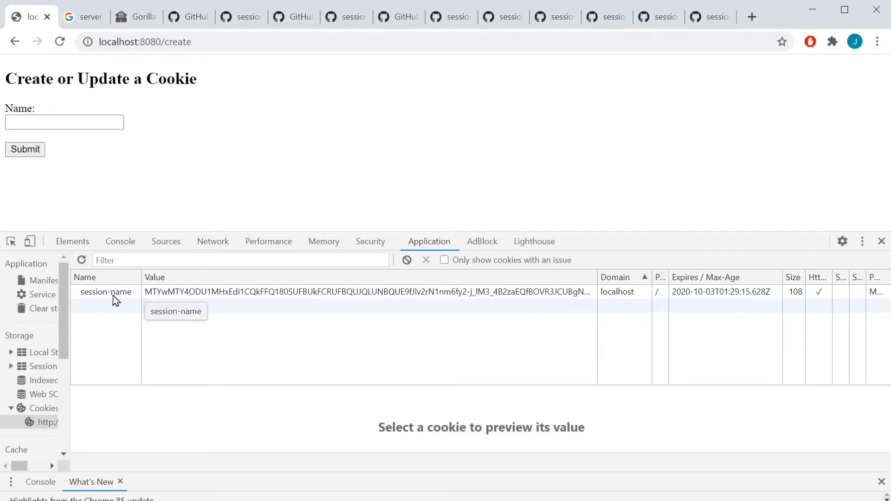
pyautogui.moveTo(480, 301)
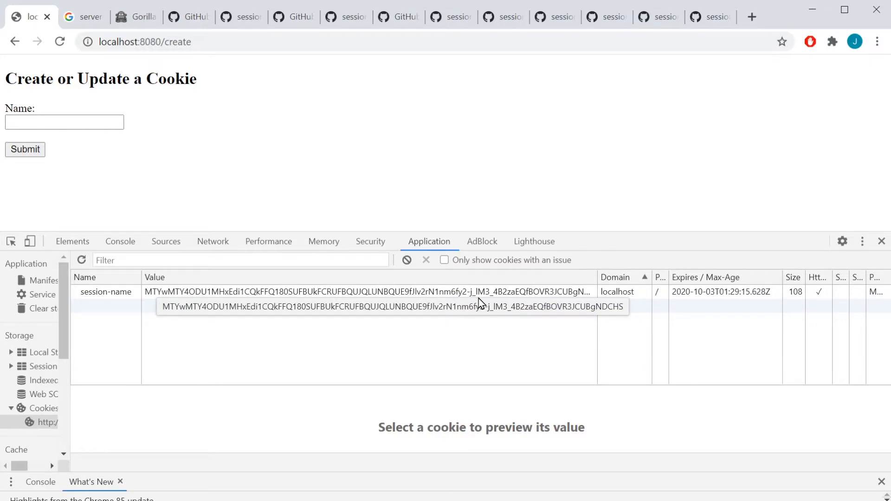
pyautogui.moveTo(91, 140)
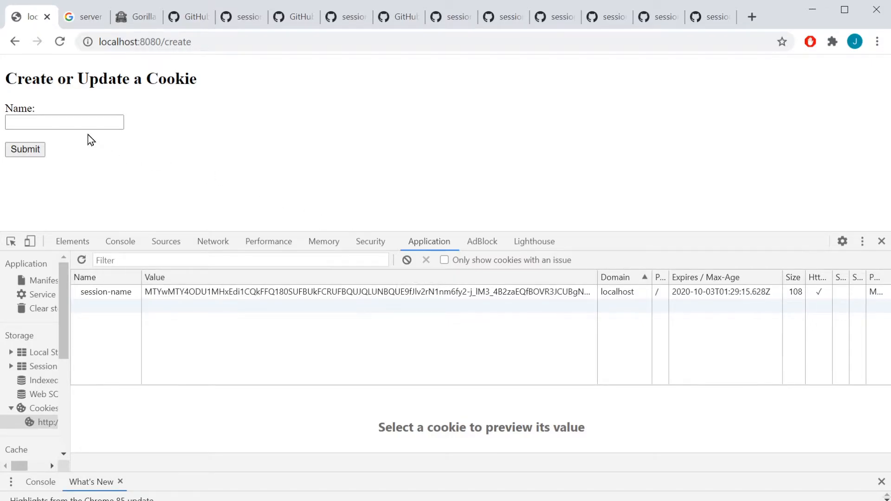
# - Enter the name John in the form's Name field and submit it
pyautogui.click(64, 122)
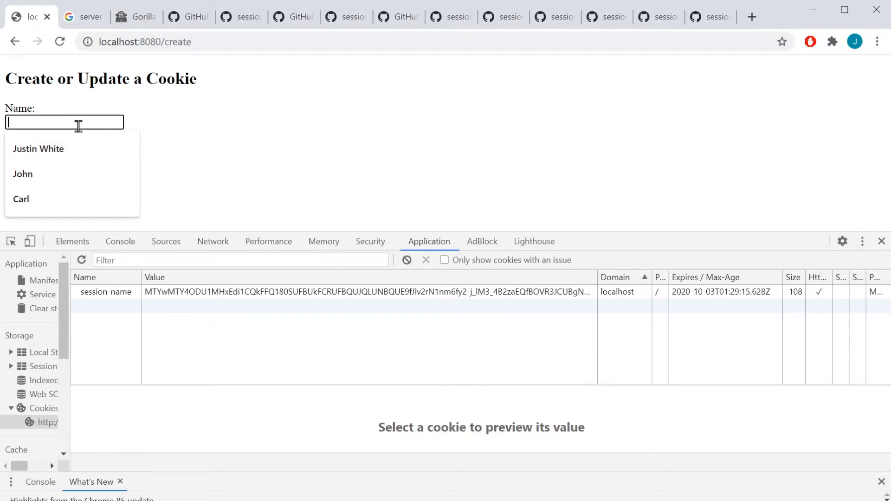
pyautogui.write('ajd')
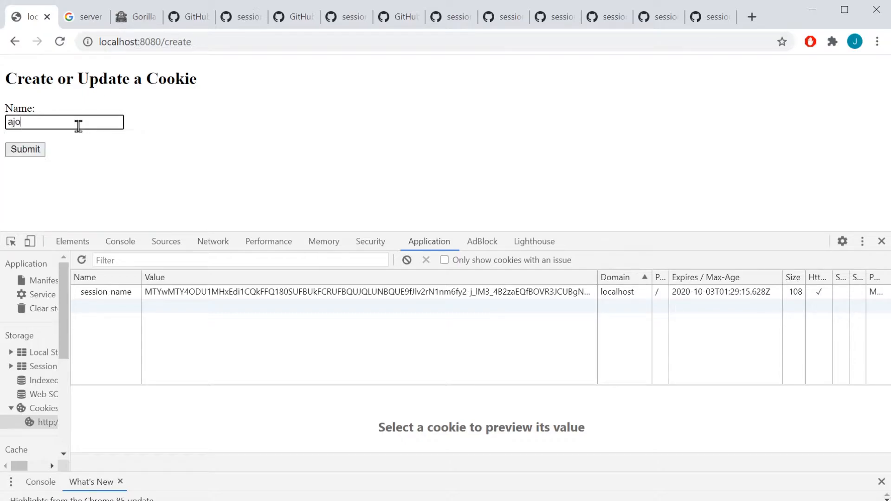
pyautogui.write('John')
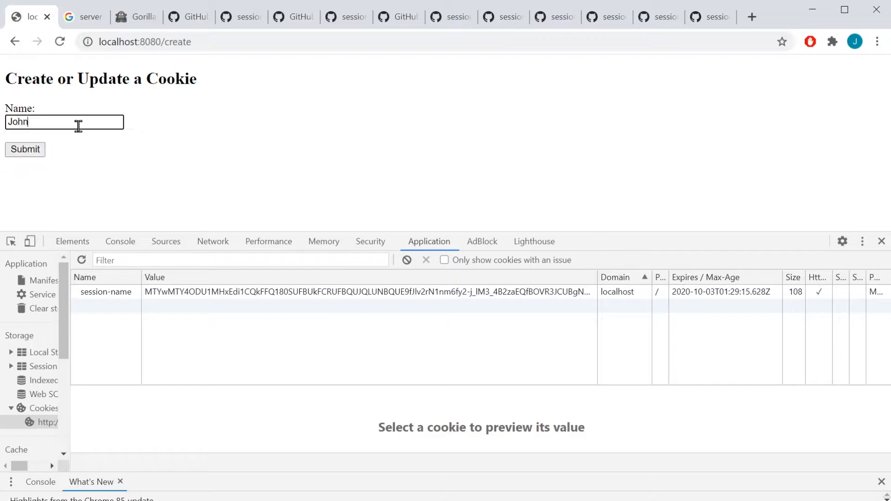
pyautogui.click(24, 149)
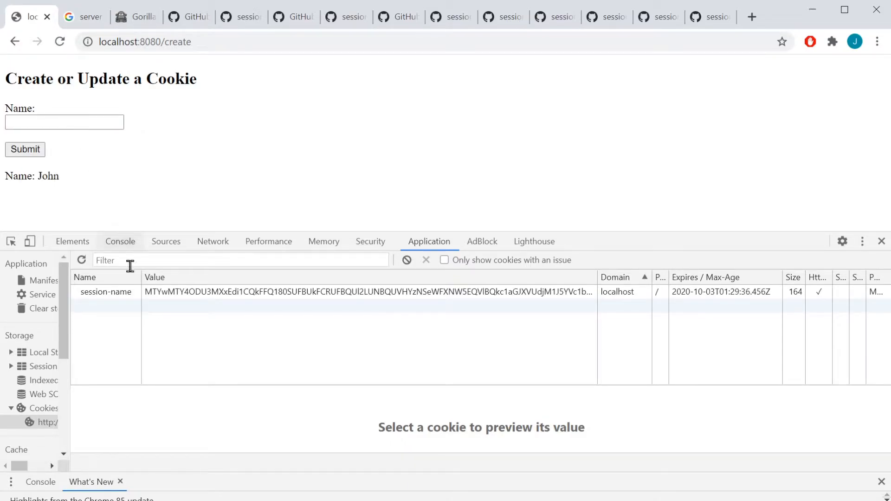
pyautogui.doubleClick(48, 175)
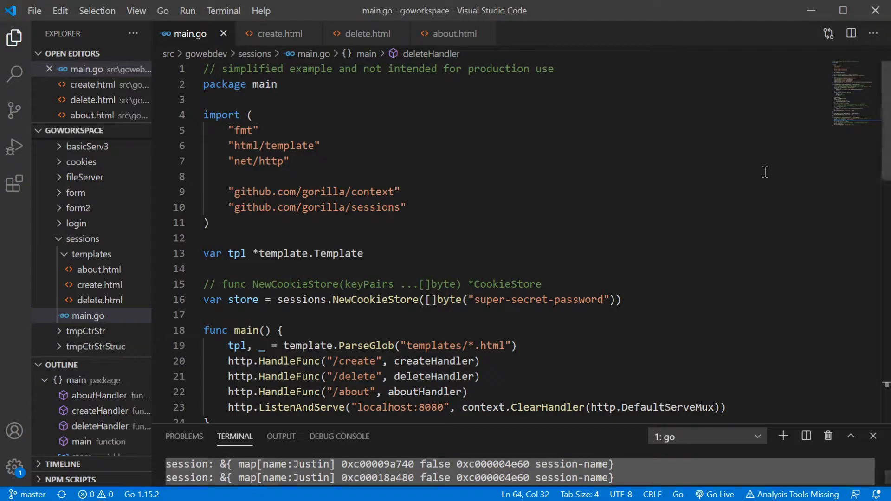
pyautogui.moveTo(705, 212)
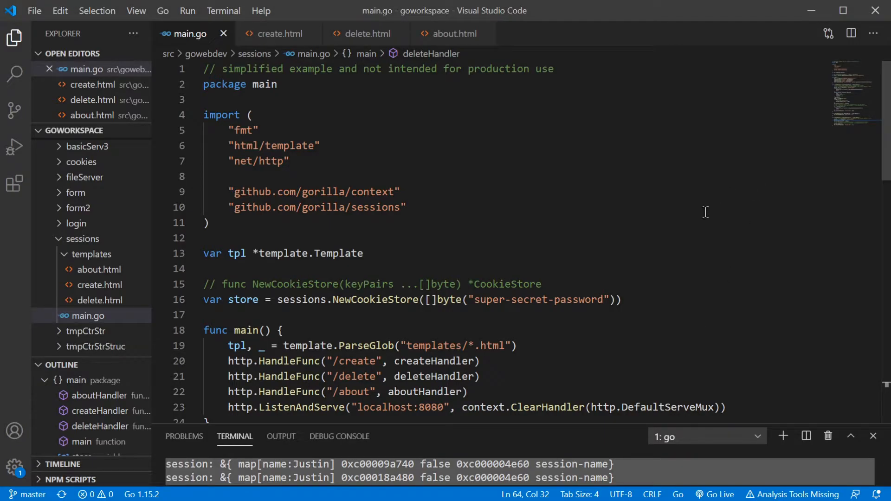
pyautogui.moveTo(718, 262)
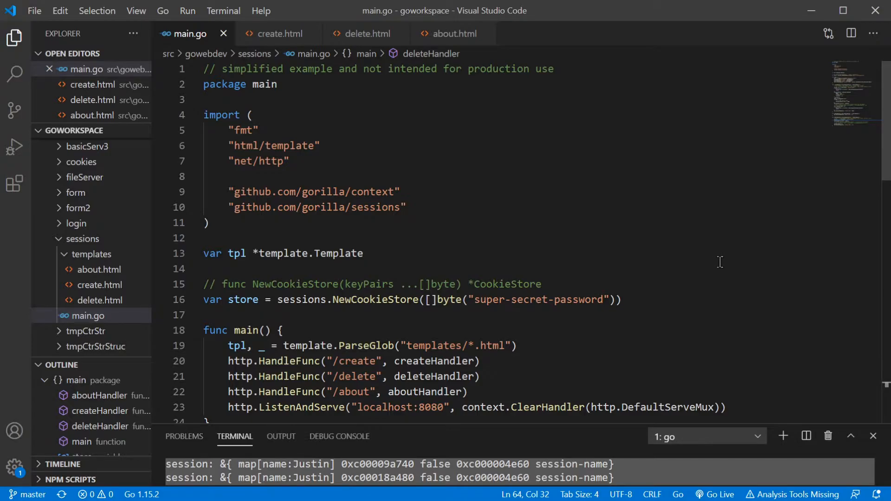
# - Scroll main.go to show the gorilla imports, NewCookieStore and create/delete/about routes
pyautogui.scroll(-3)
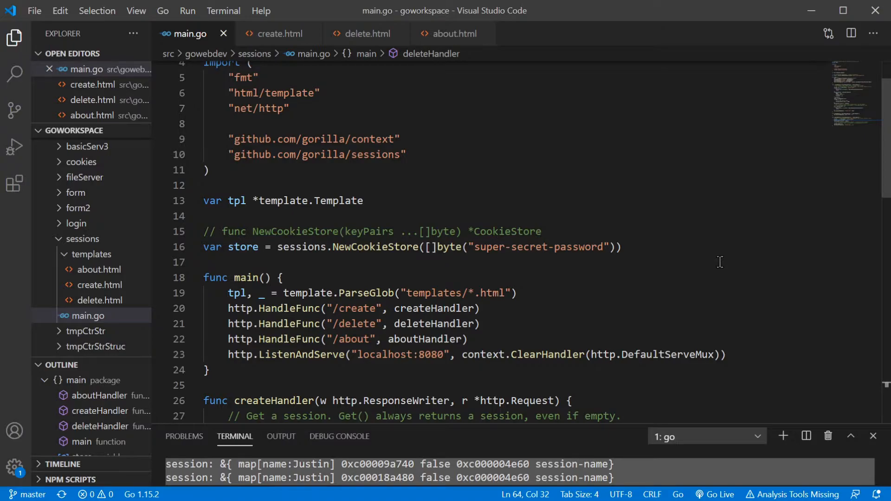
pyautogui.moveTo(568, 205)
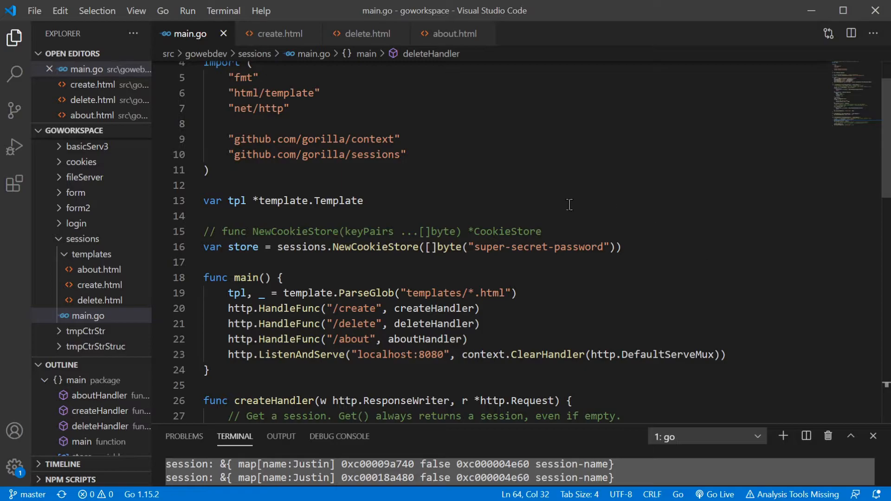
pyautogui.moveTo(280, 247)
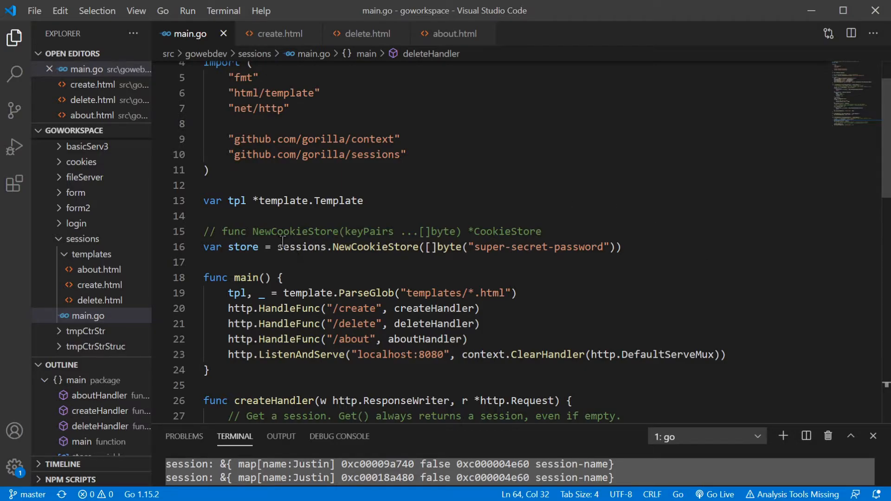
pyautogui.doubleClick(301, 247)
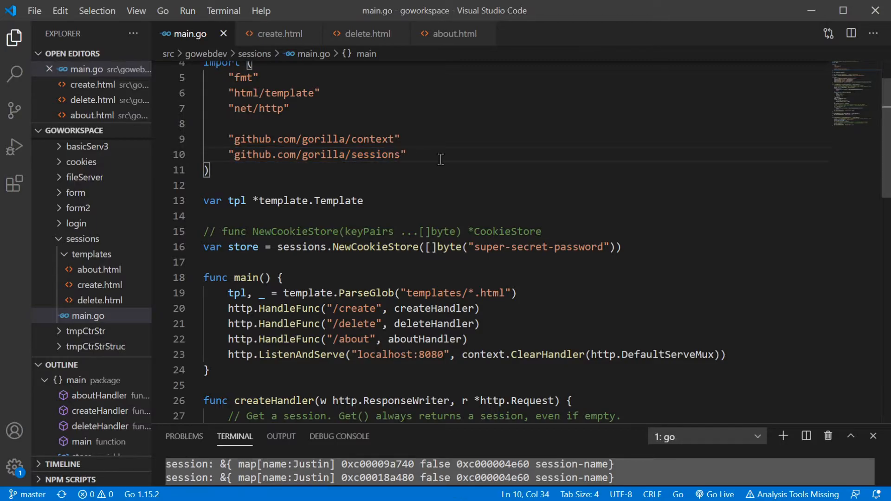
pyautogui.doubleClick(377, 154)
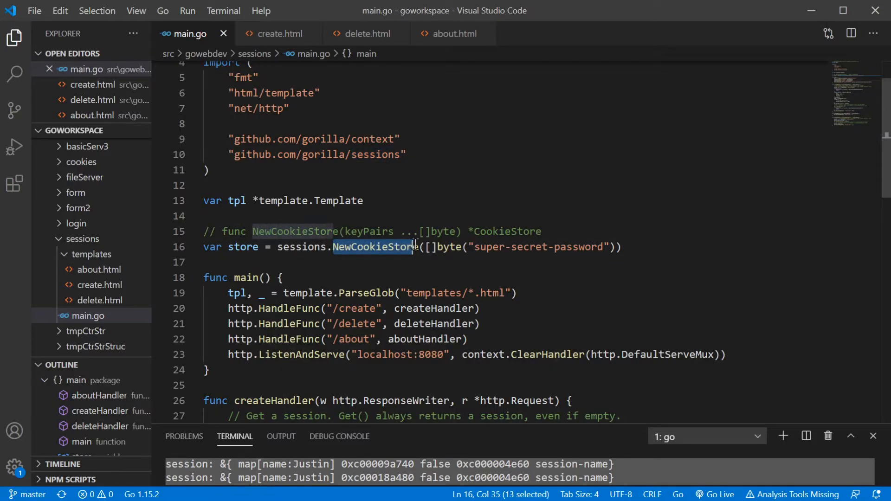
pyautogui.press('shift+Right')
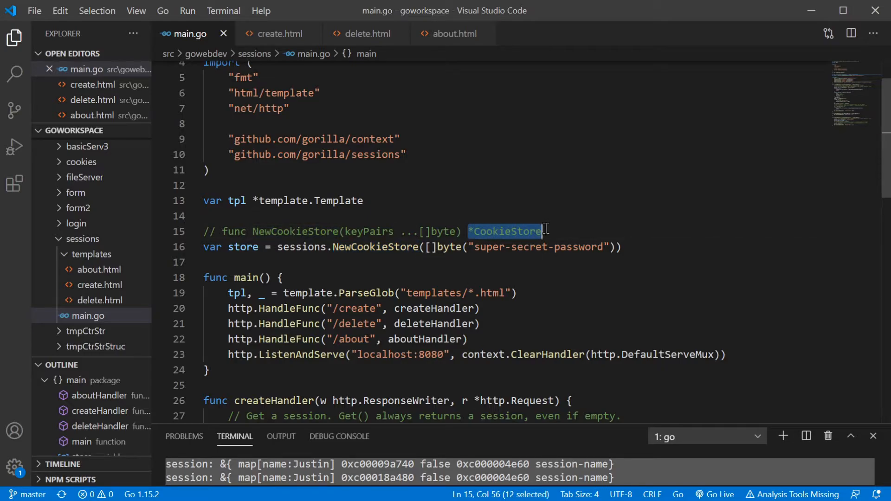
pyautogui.click(227, 217)
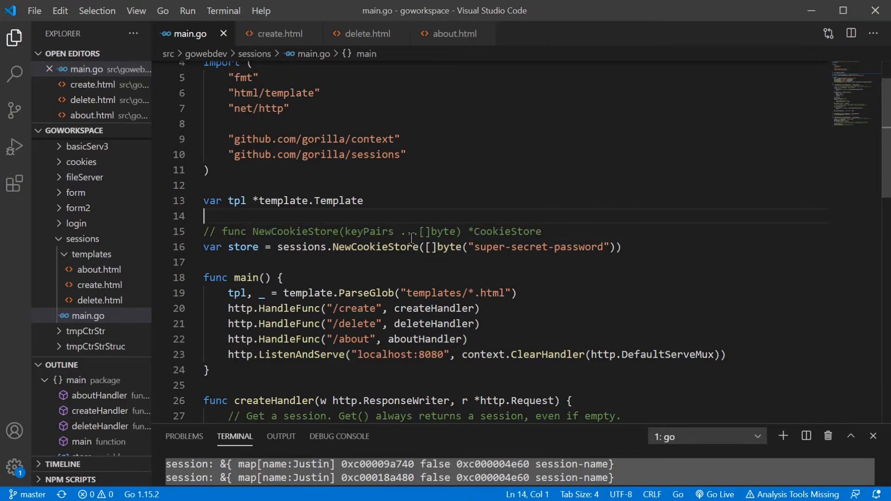
pyautogui.doubleClick(438, 232)
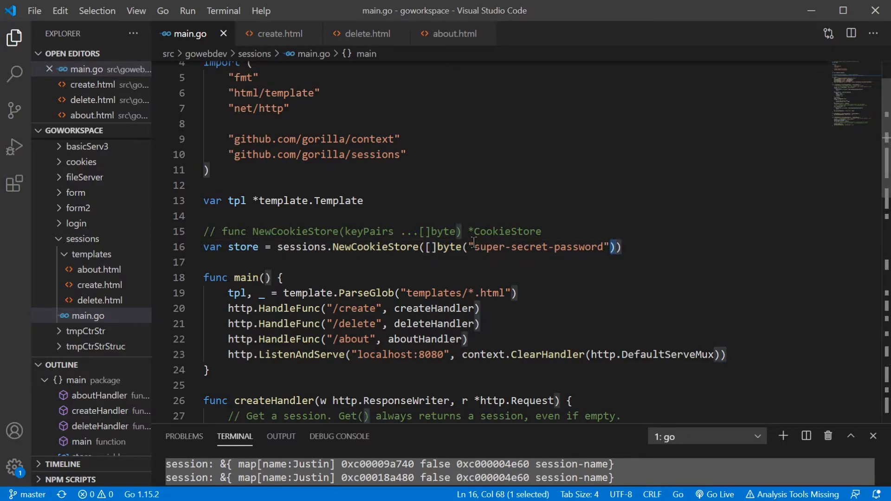
pyautogui.doubleClick(538, 246)
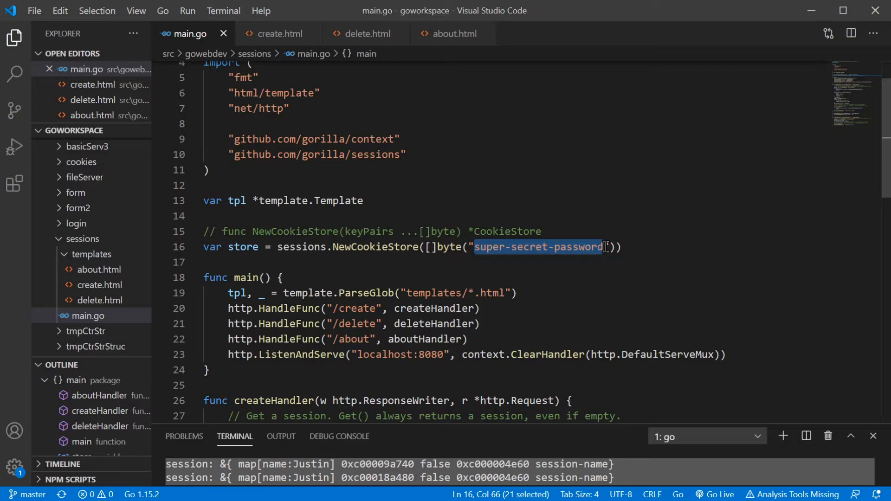
pyautogui.click(611, 247)
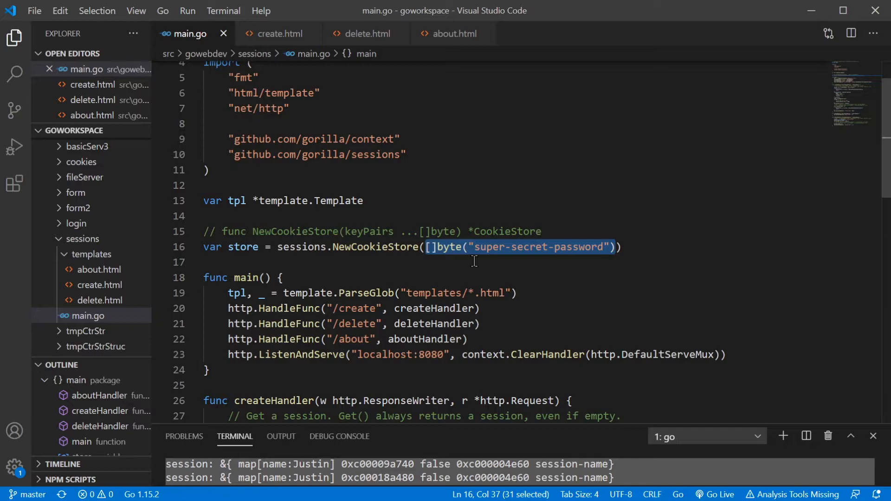
pyautogui.moveTo(654, 253)
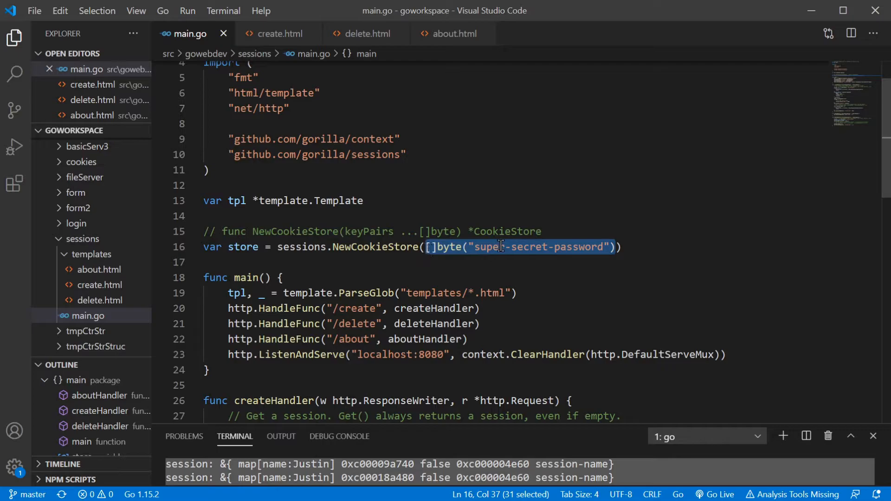
pyautogui.click(615, 246)
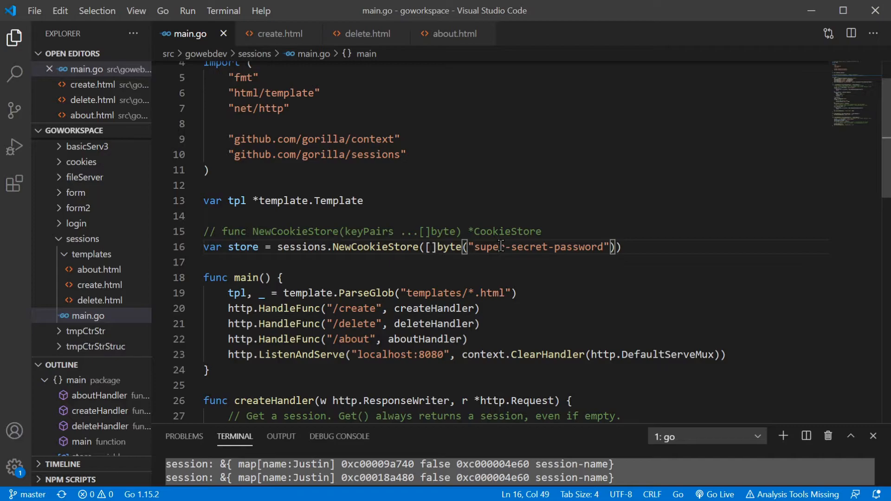
pyautogui.scroll(-3)
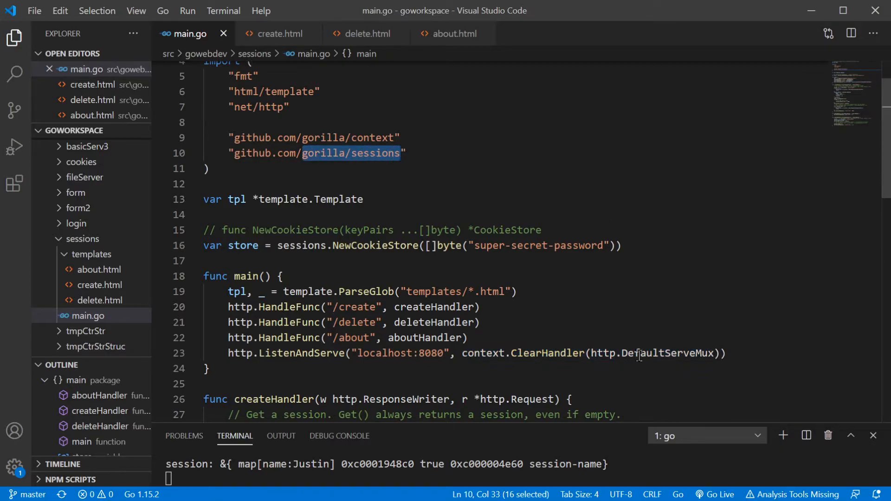
pyautogui.click(462, 353)
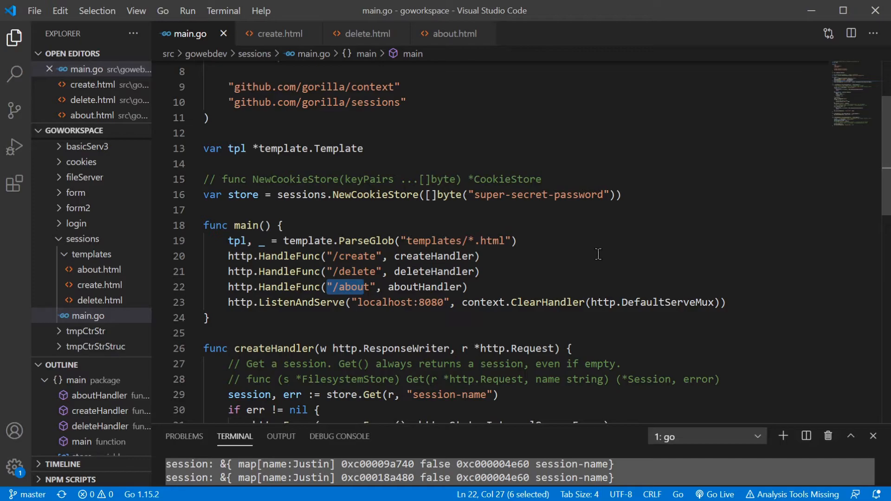
pyautogui.scroll(-3)
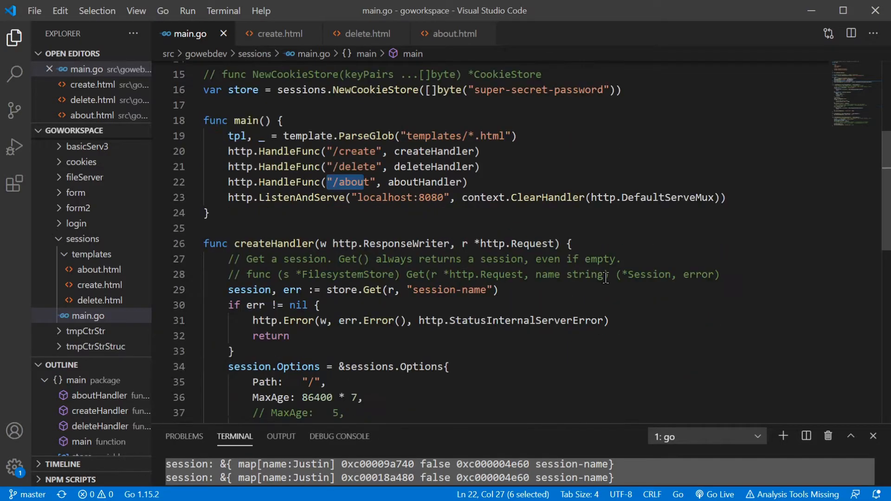
pyautogui.scroll(-3)
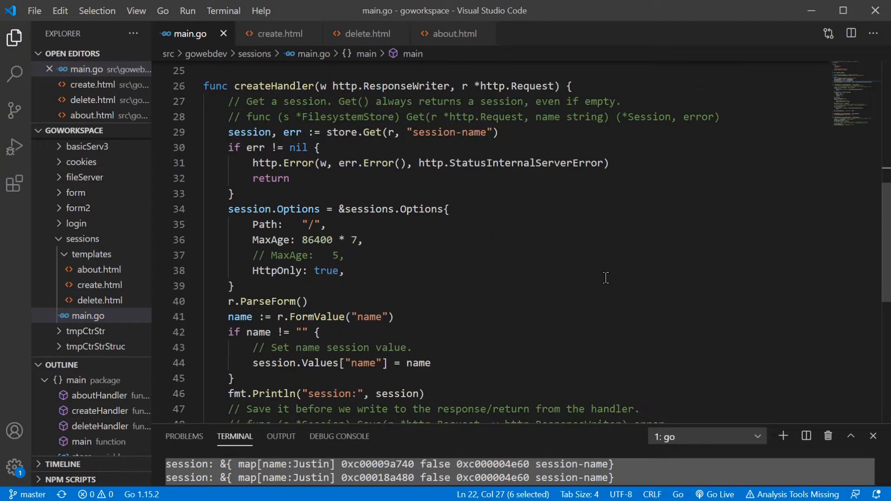
pyautogui.scroll(3)
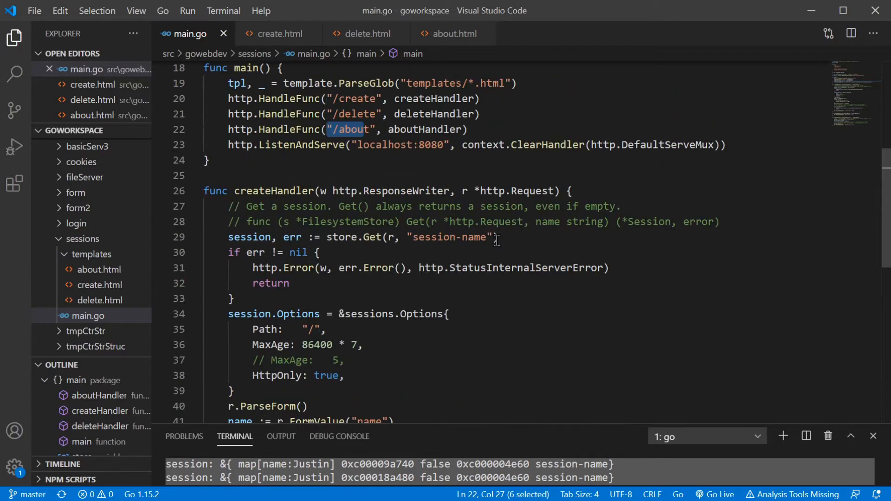
pyautogui.scroll(3)
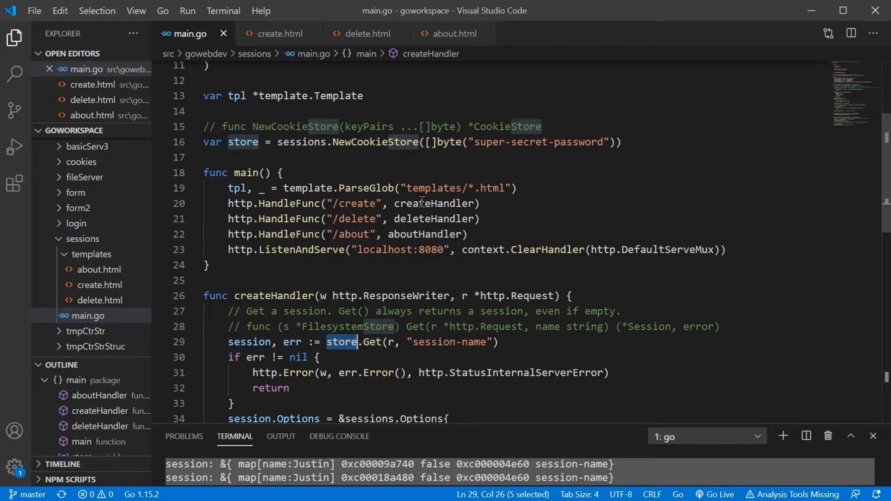
pyautogui.moveTo(420, 363)
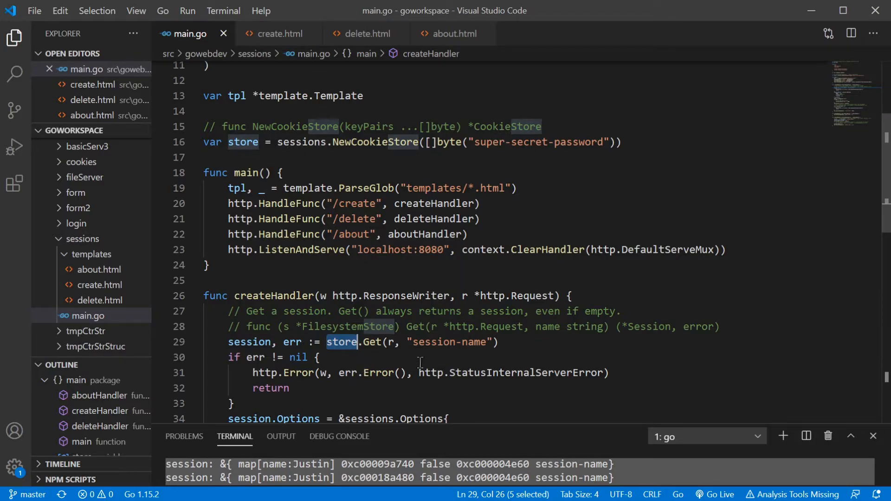
pyautogui.doubleClick(373, 342)
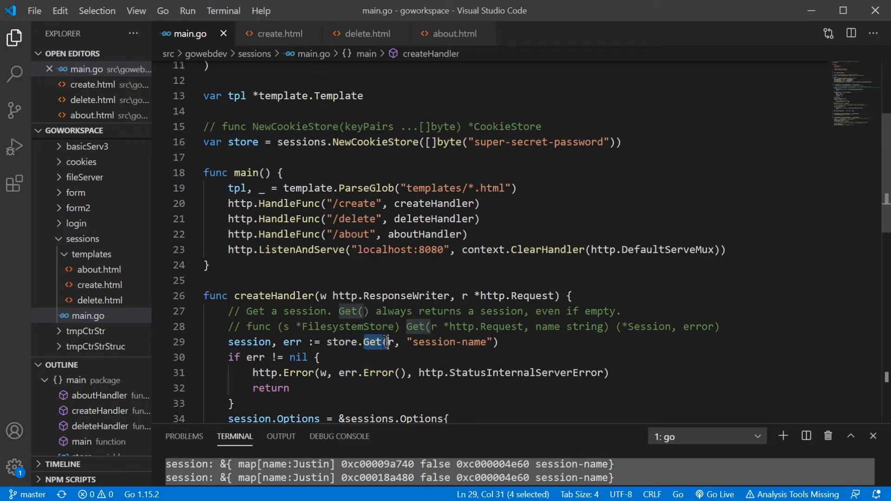
pyautogui.click(390, 341)
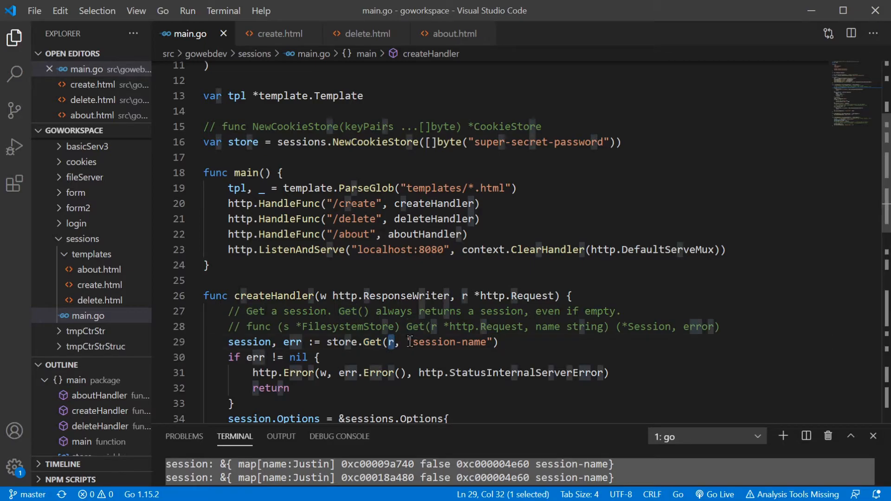
pyautogui.doubleClick(449, 341)
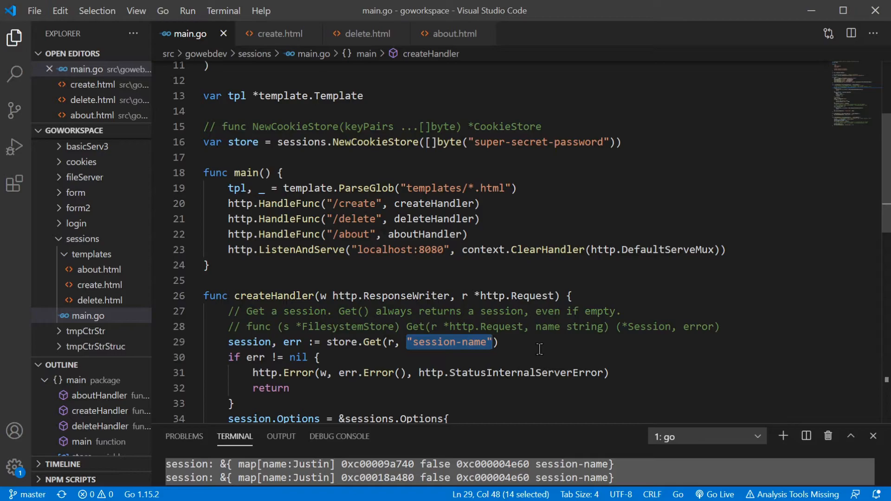
pyautogui.moveTo(284, 342)
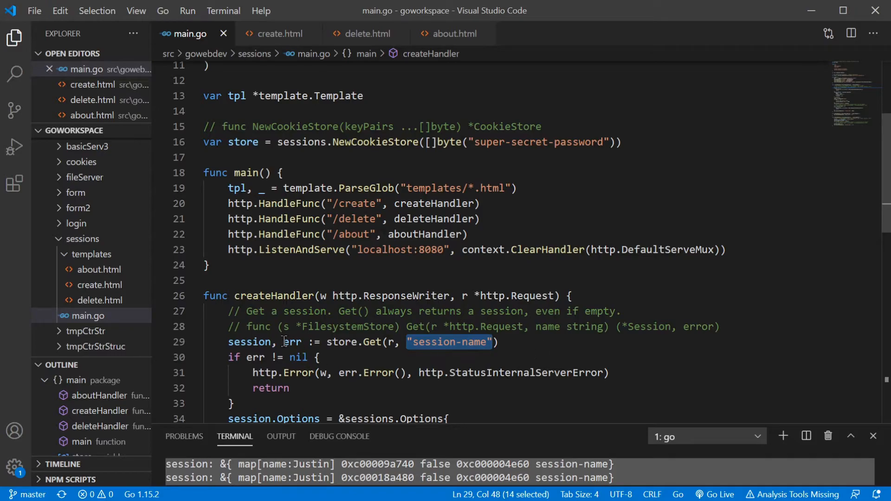
pyautogui.click(292, 341)
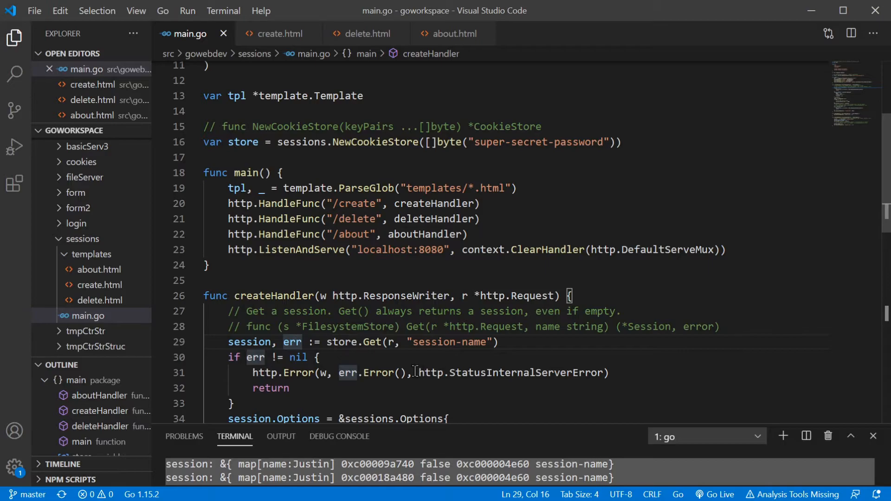
pyautogui.doubleClick(508, 372)
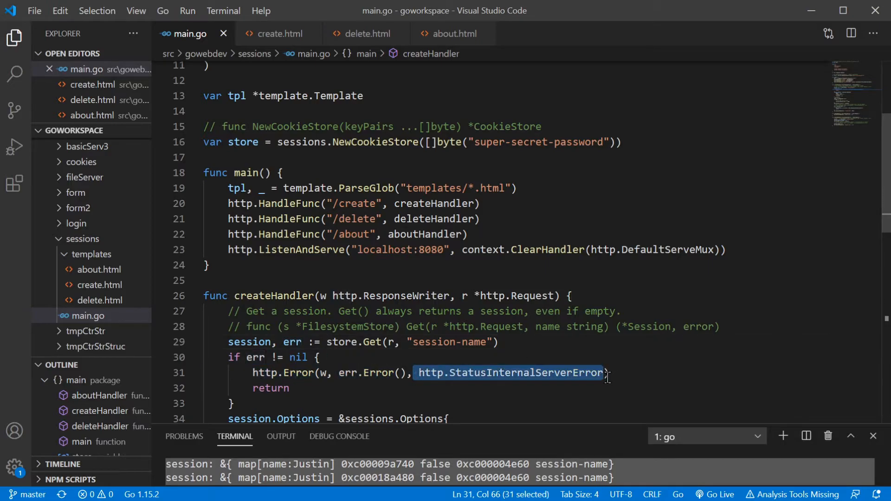
pyautogui.moveTo(672, 270)
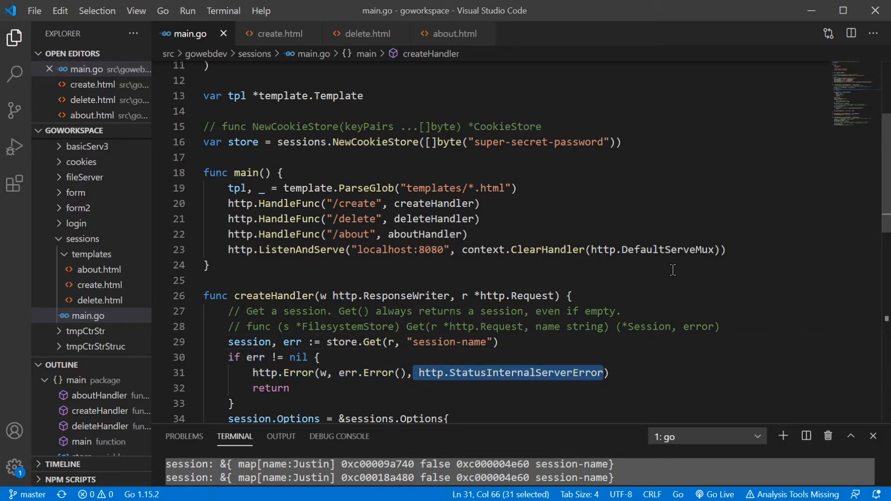
pyautogui.scroll(-3)
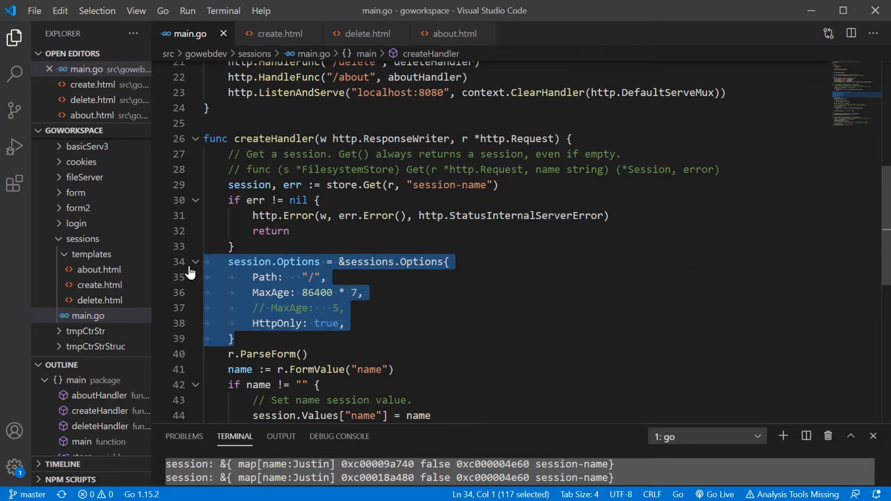
pyautogui.doubleClick(295, 262)
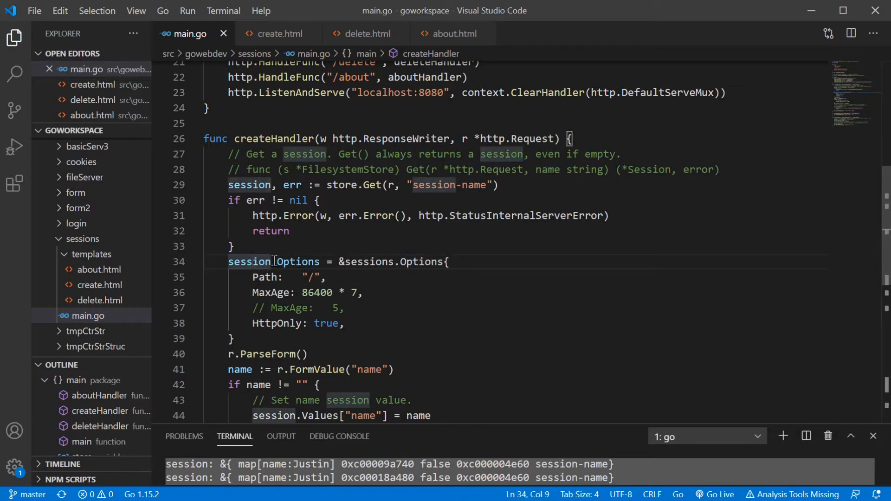
pyautogui.doubleClick(295, 261)
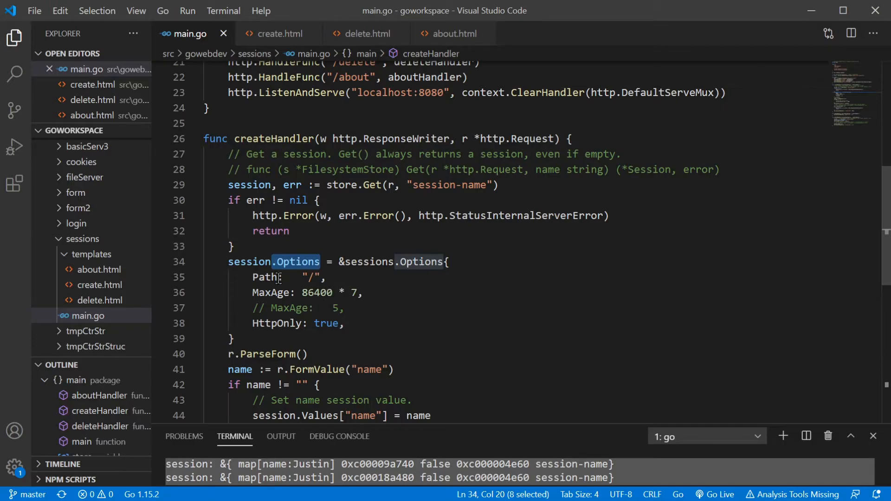
pyautogui.click(266, 277)
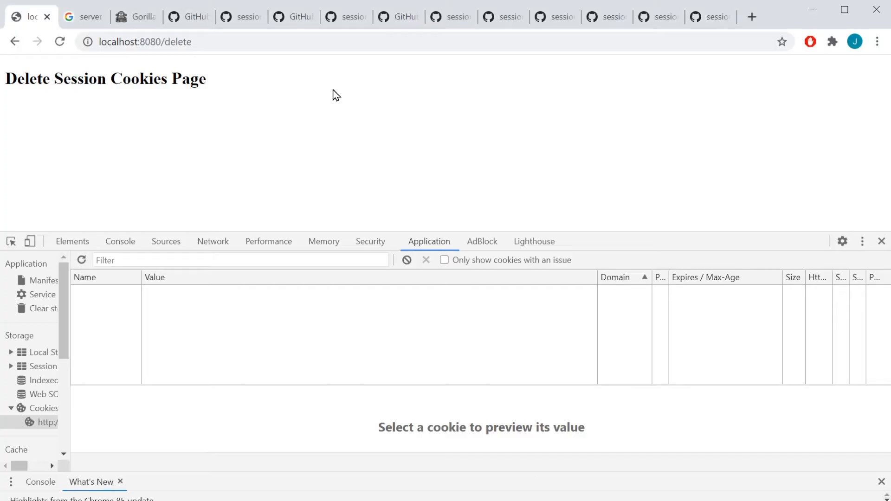
# - Look through the doc.go and sessions.go tabs, highlighting a Session struct field
pyautogui.click(239, 17)
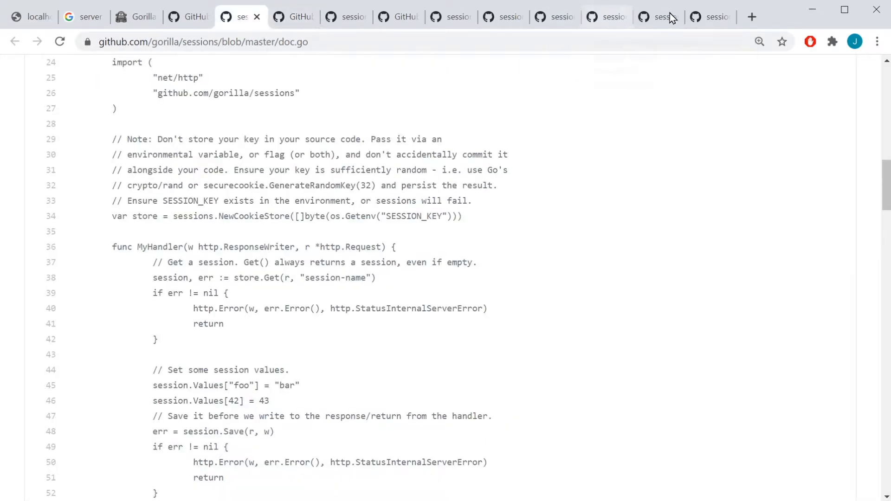
pyautogui.click(656, 17)
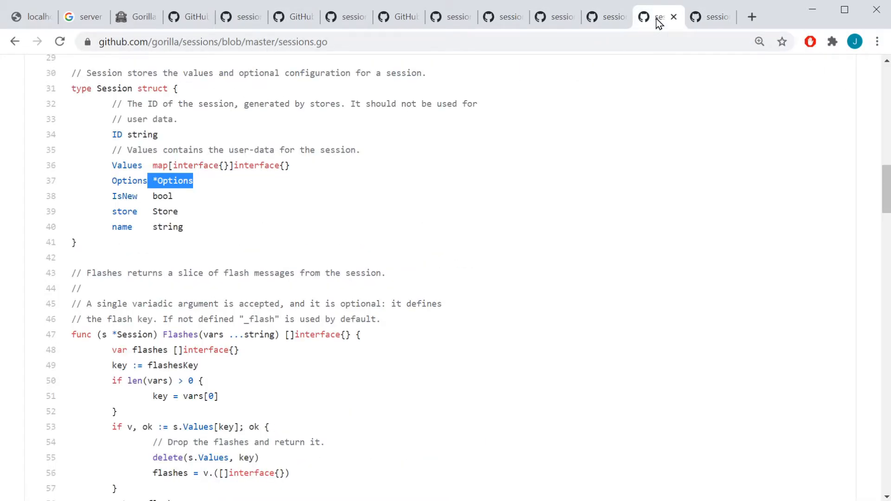
pyautogui.moveTo(180, 124)
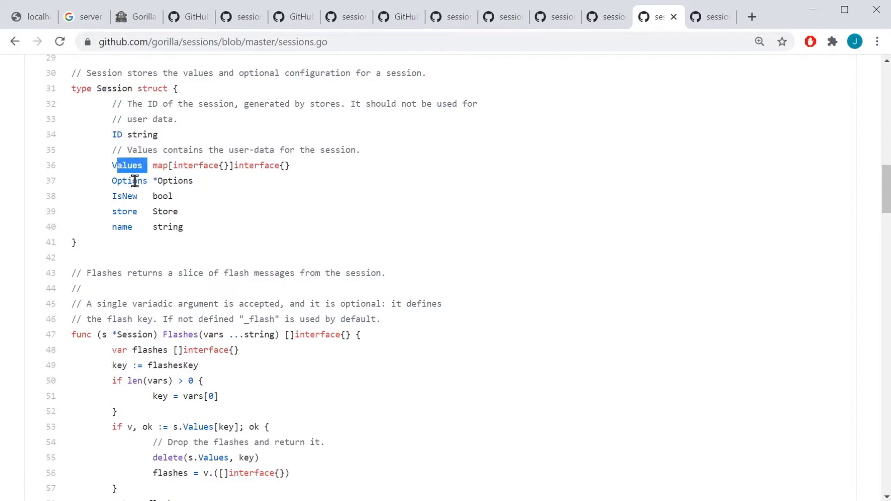
pyautogui.doubleClick(171, 181)
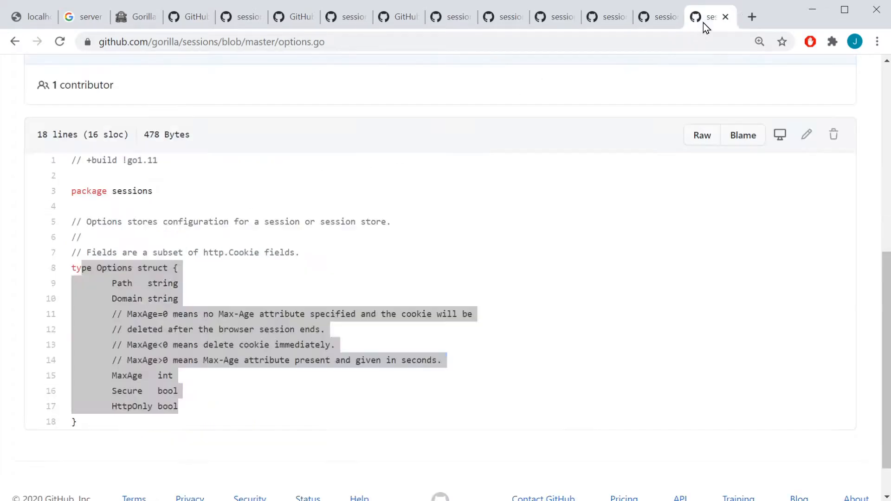
pyautogui.click(497, 205)
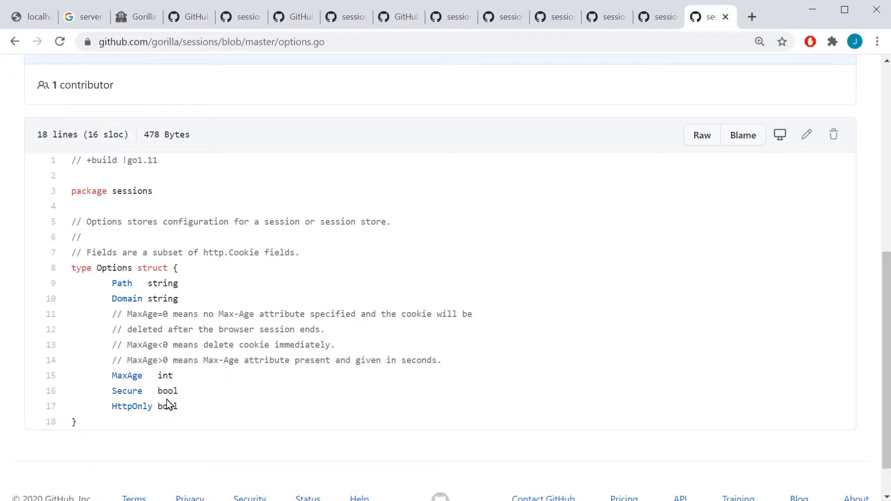
pyautogui.moveTo(164, 406)
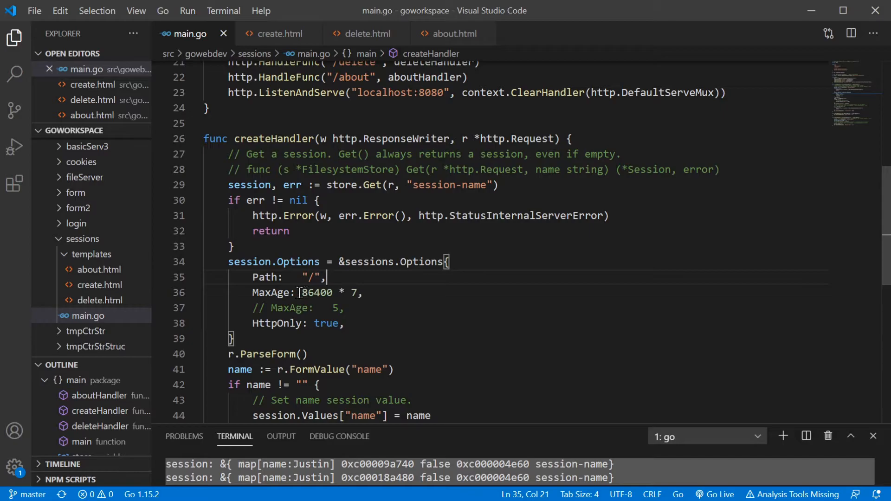
pyautogui.doubleClick(316, 292)
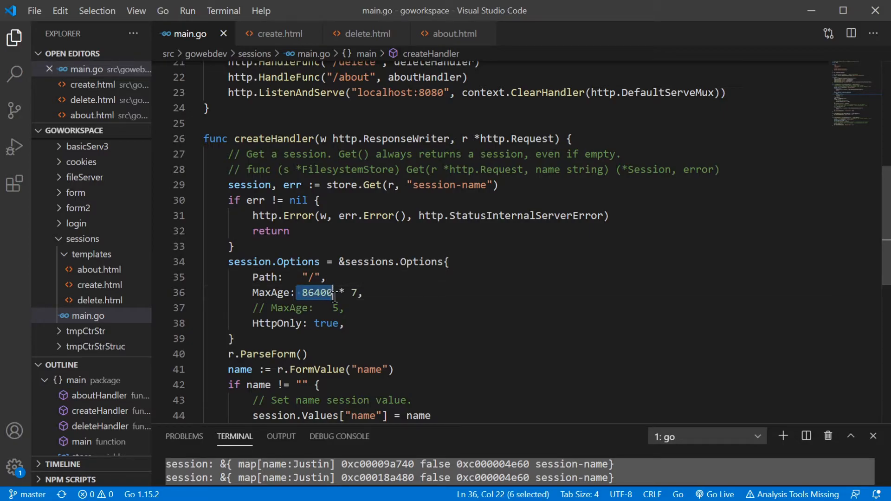
pyautogui.click(356, 293)
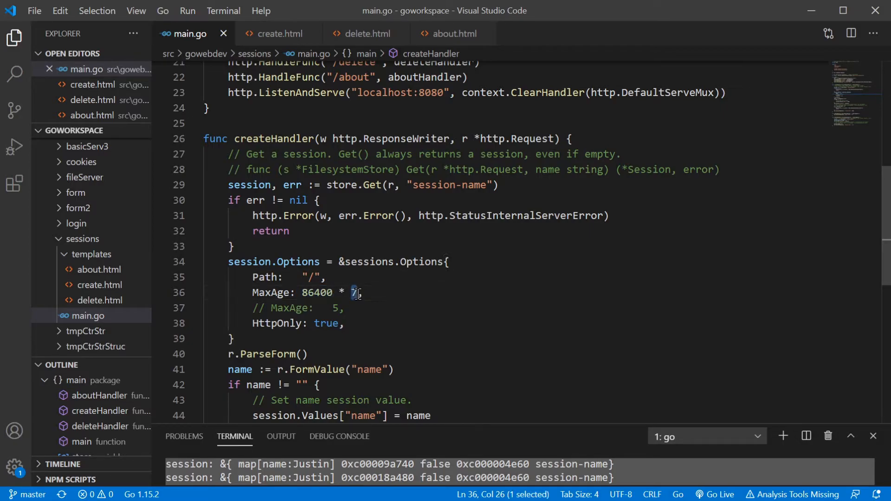
pyautogui.moveTo(349, 293)
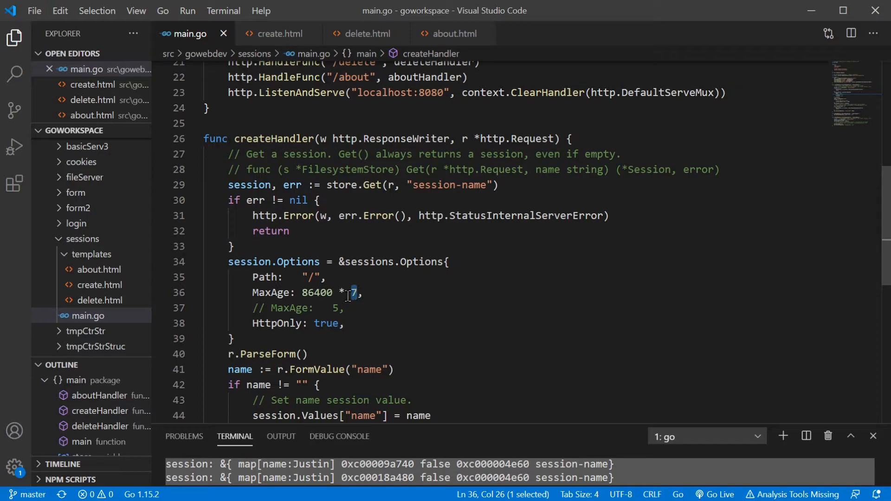
pyautogui.click(251, 292)
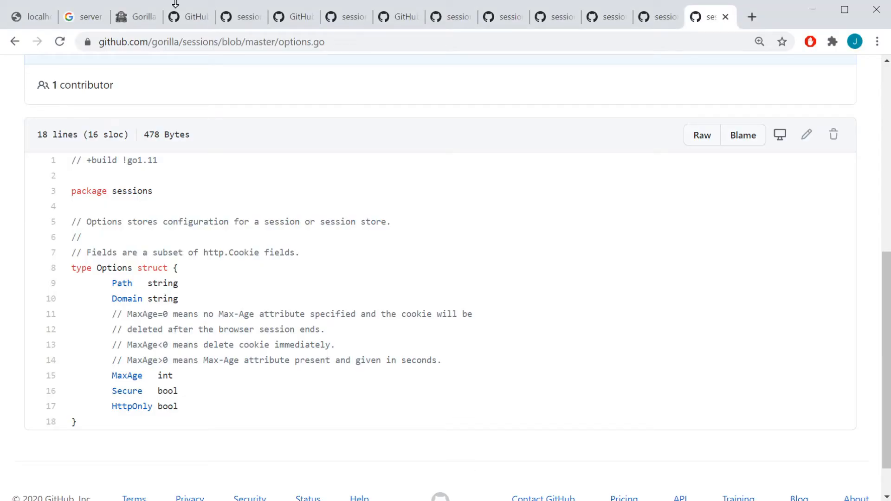
pyautogui.click(28, 17)
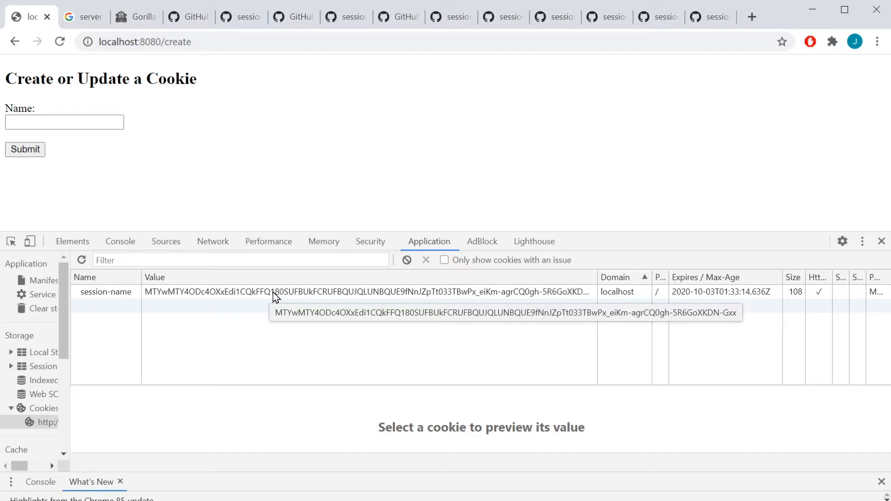
pyautogui.moveTo(241, 305)
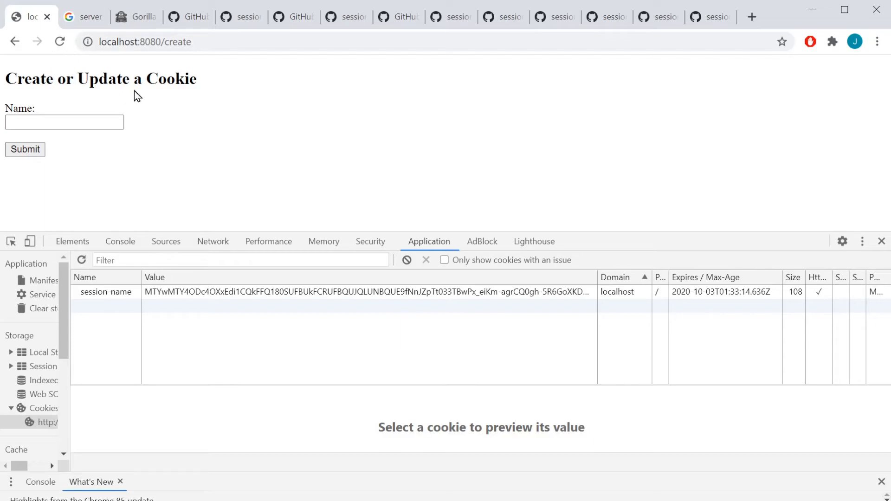
pyautogui.moveTo(206, 255)
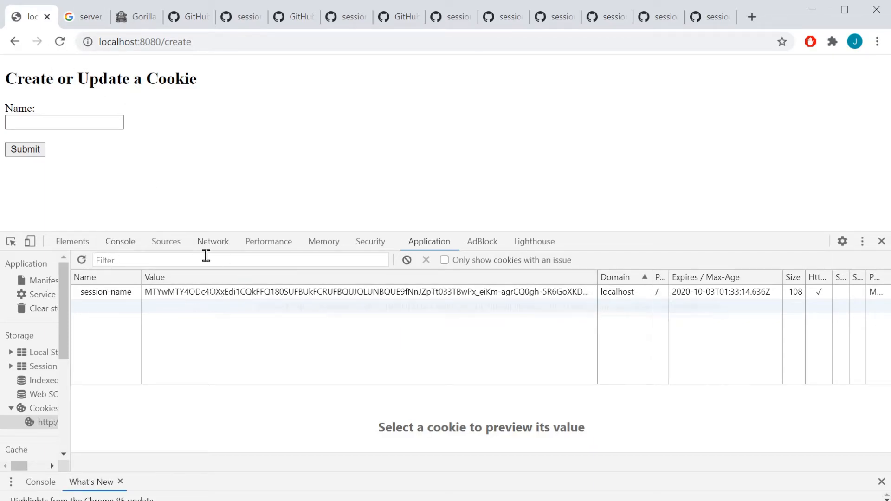
pyautogui.moveTo(81, 261)
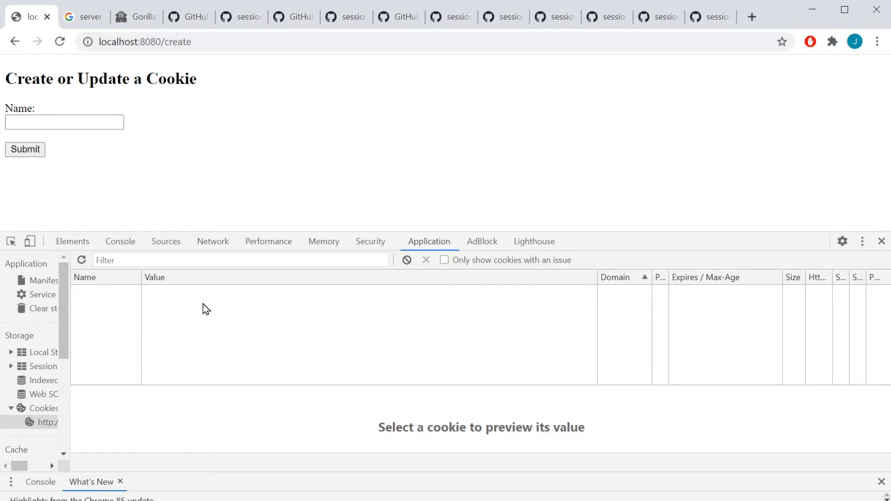
pyautogui.moveTo(199, 301)
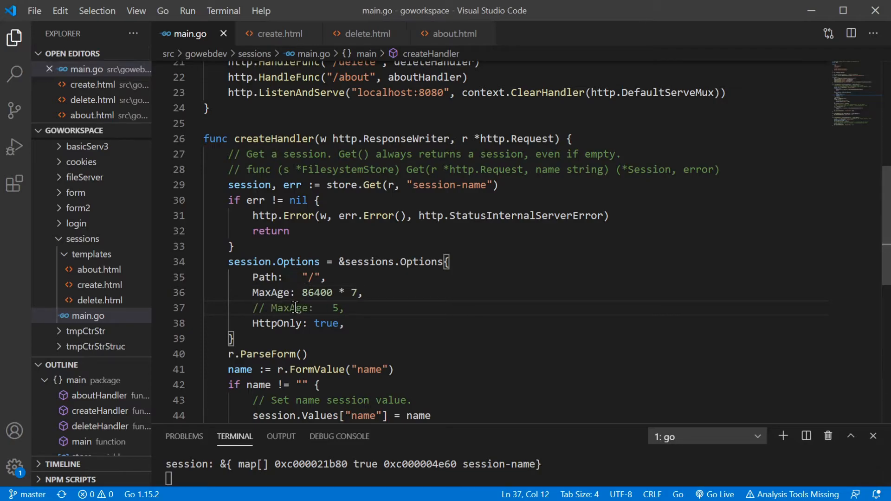
pyautogui.click(476, 304)
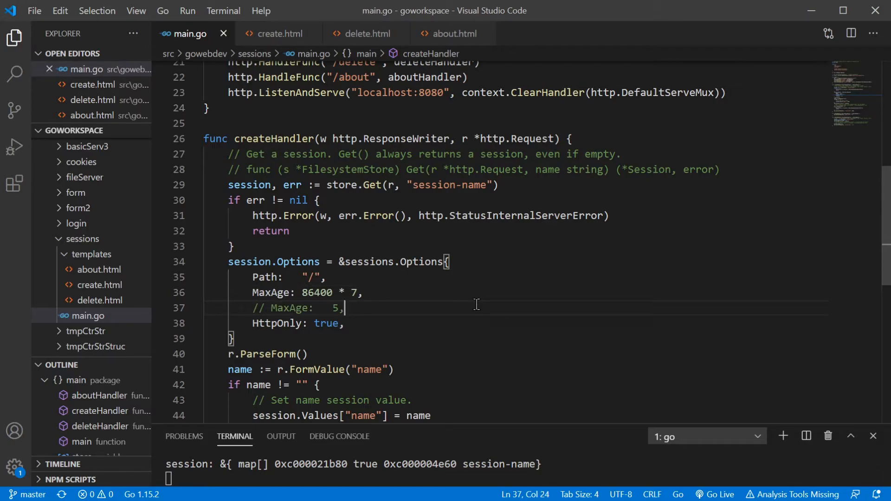
pyautogui.doubleClick(267, 301)
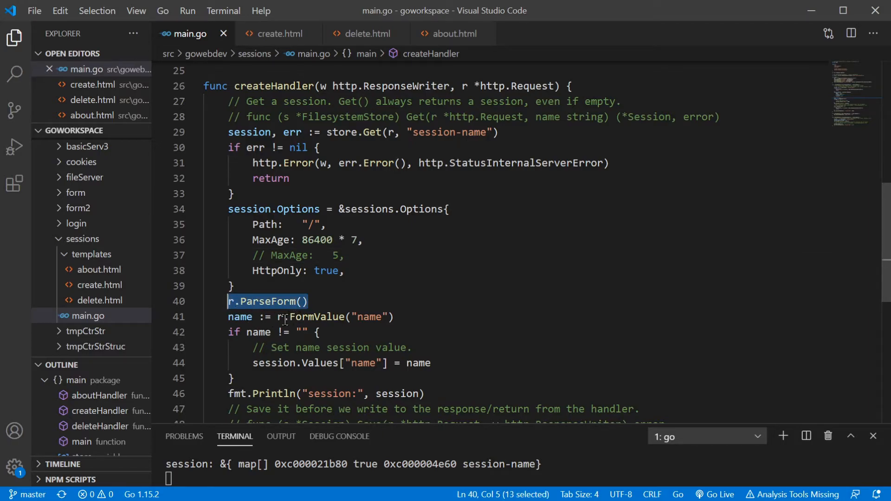
pyautogui.click(368, 316)
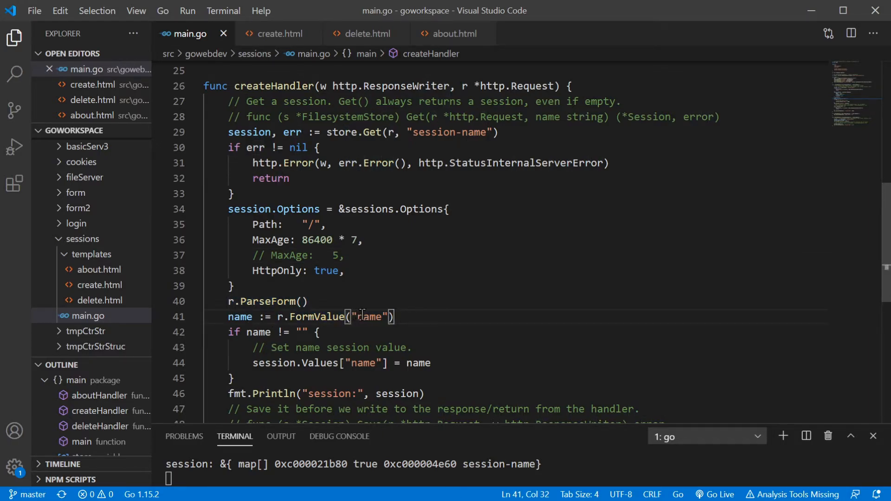
pyautogui.doubleClick(368, 316)
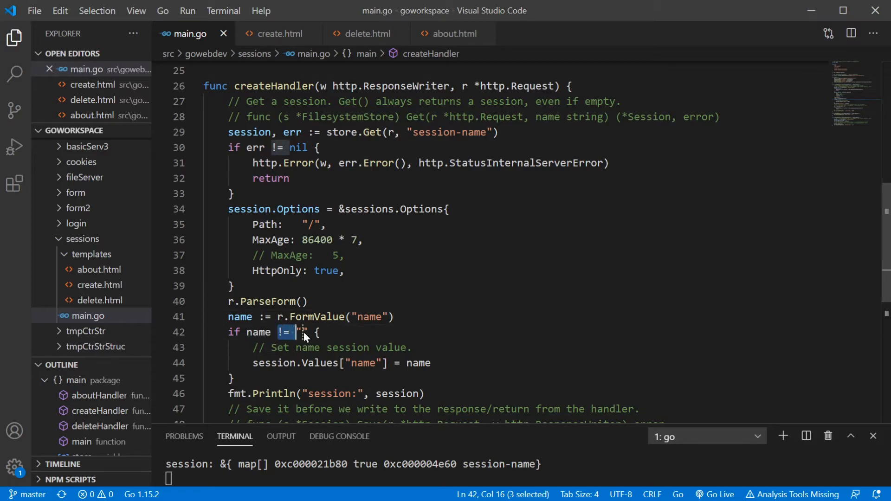
pyautogui.click(295, 332)
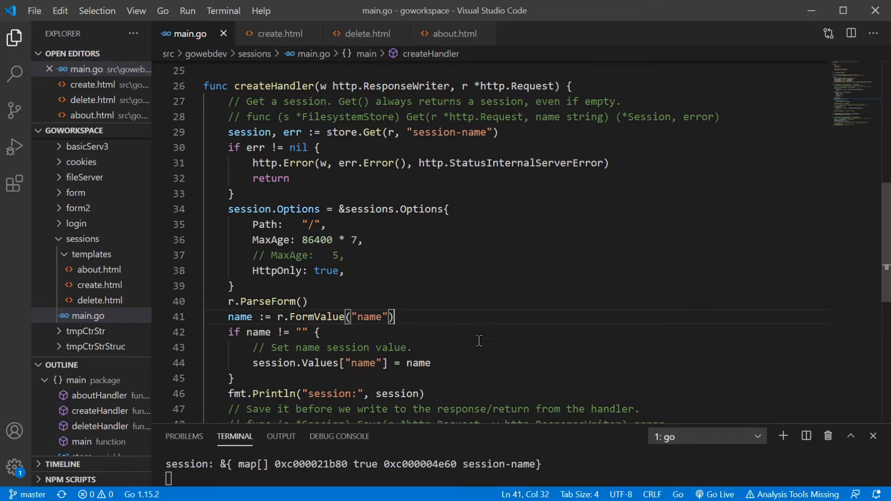
pyautogui.doubleClick(417, 362)
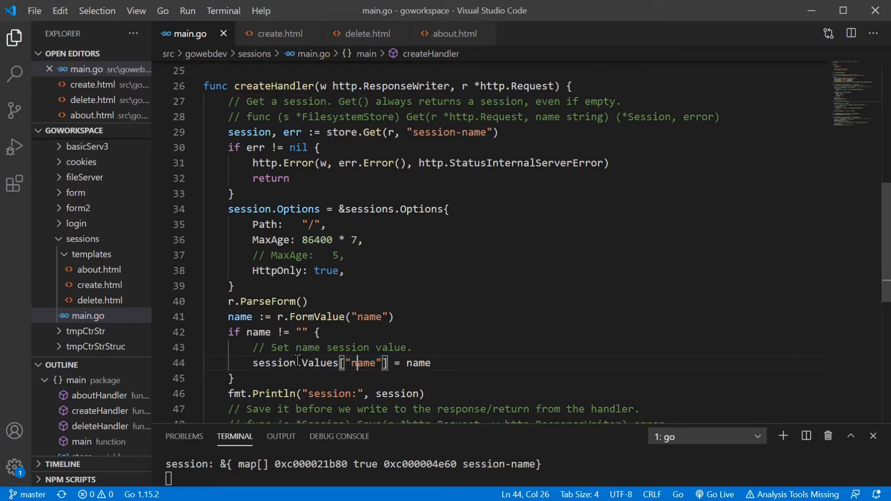
pyautogui.doubleClick(319, 362)
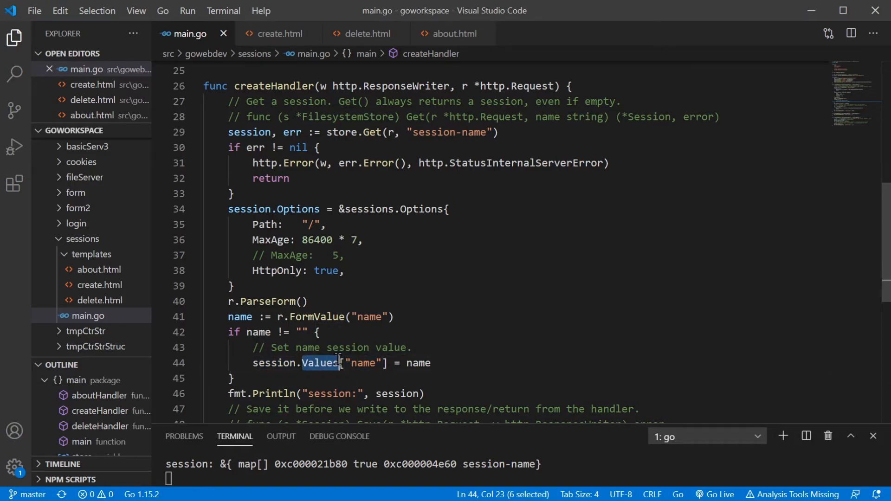
pyautogui.click(411, 347)
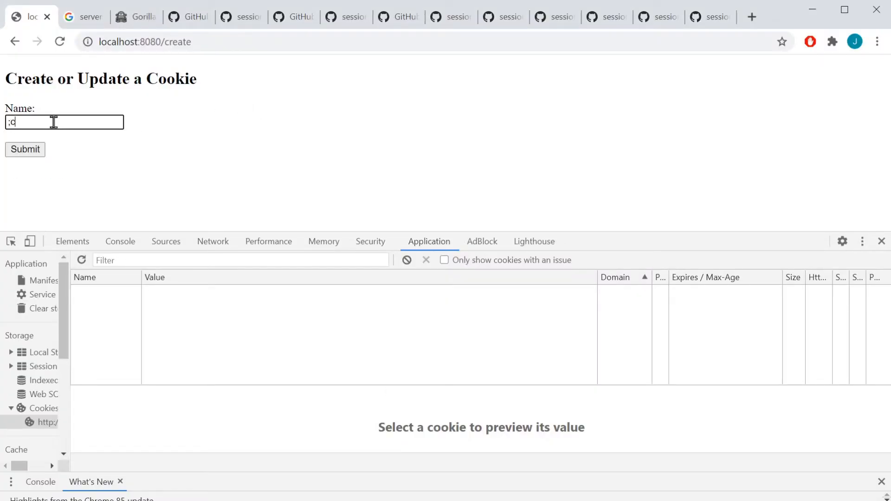
# - Type Carl into the create page's Name field
pyautogui.write('Carl')
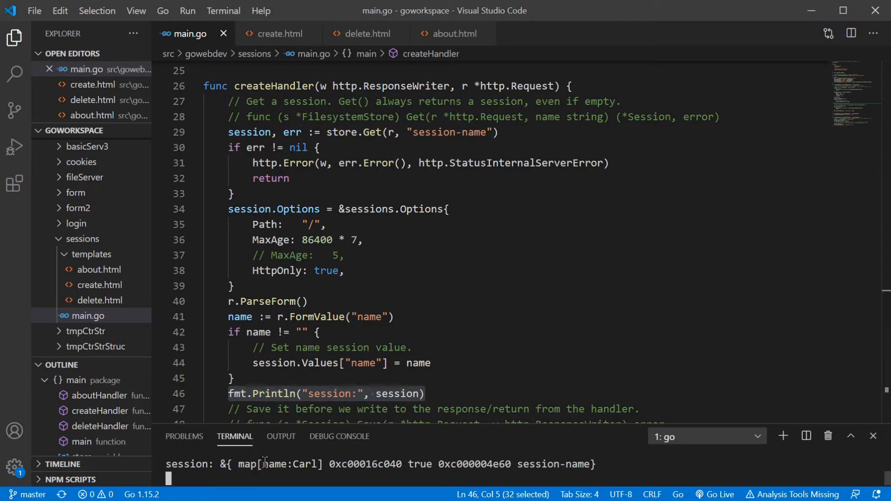
pyautogui.doubleClick(287, 464)
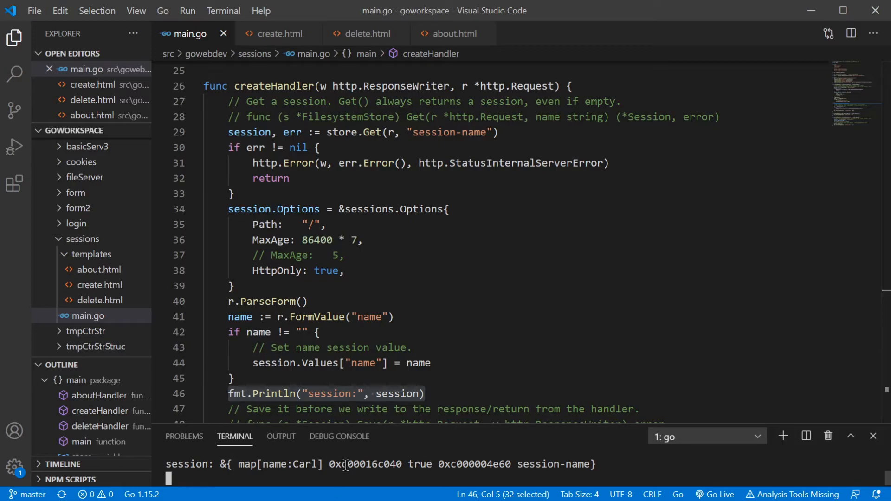
pyautogui.moveTo(488, 275)
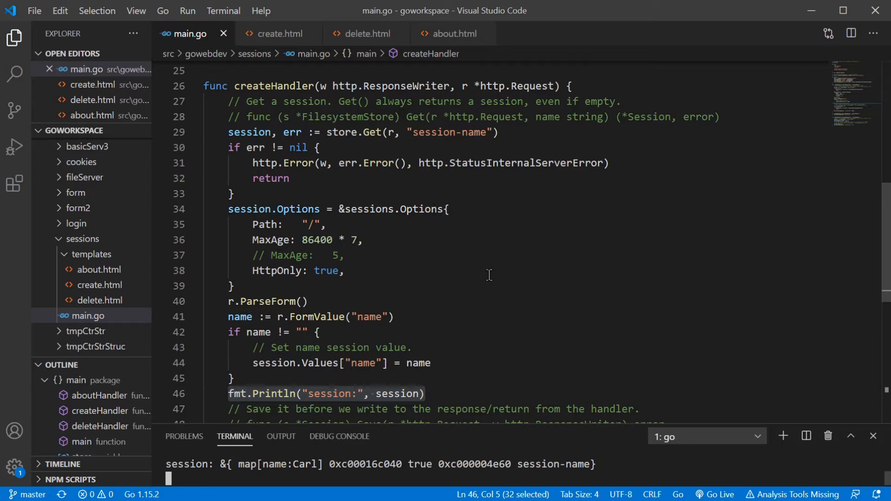
pyautogui.scroll(3)
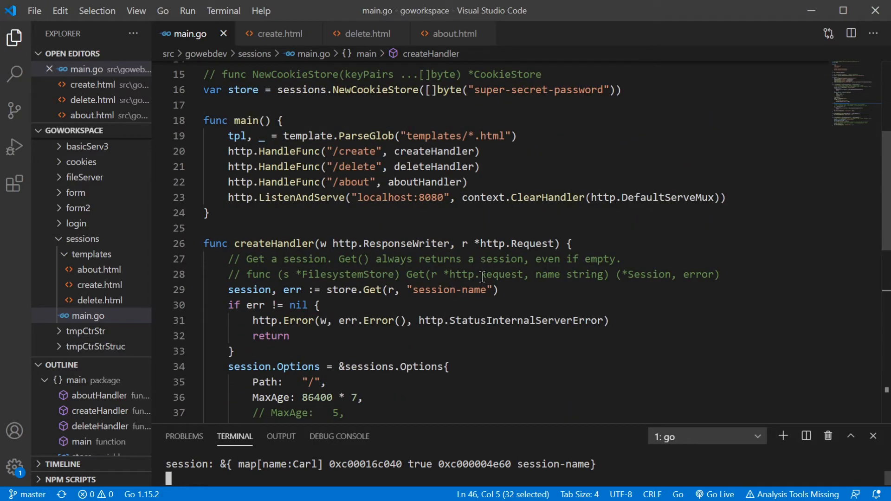
pyautogui.scroll(-3)
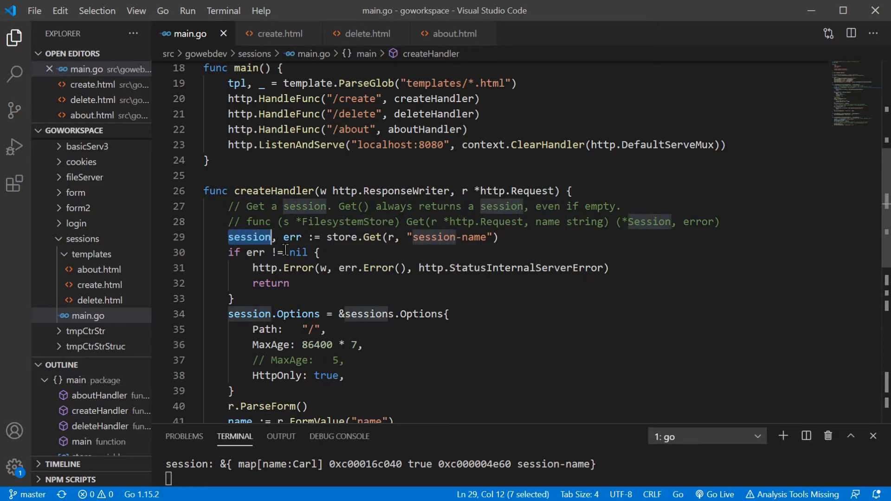
pyautogui.moveTo(533, 240)
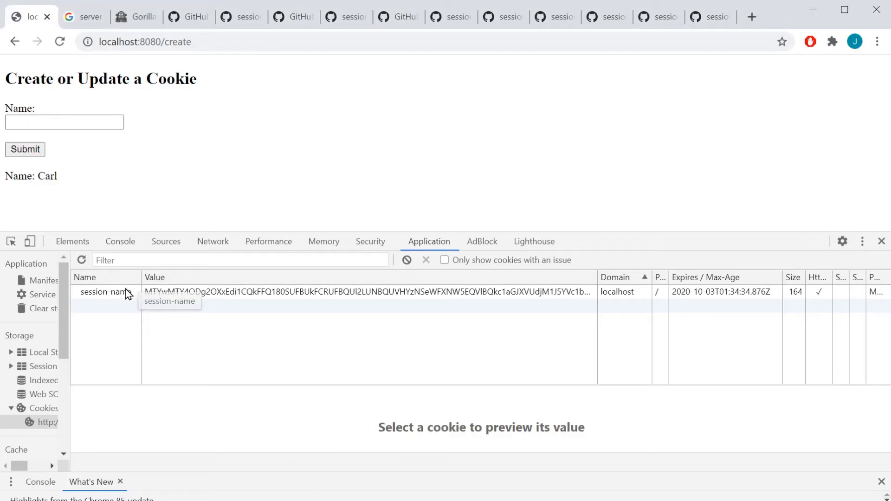
pyautogui.moveTo(113, 307)
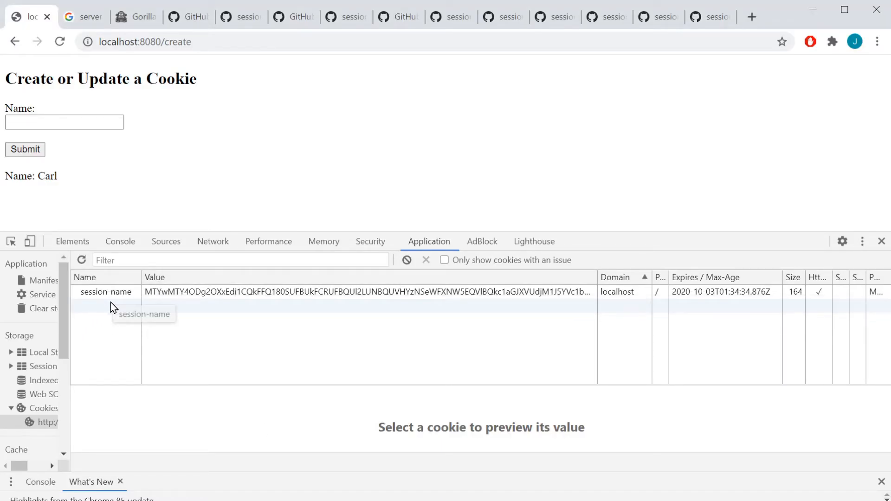
pyautogui.moveTo(119, 374)
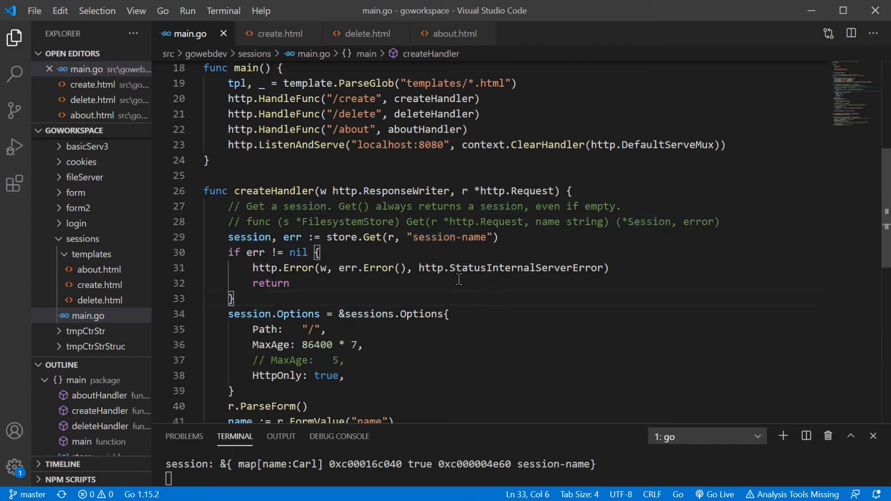
pyautogui.scroll(-3)
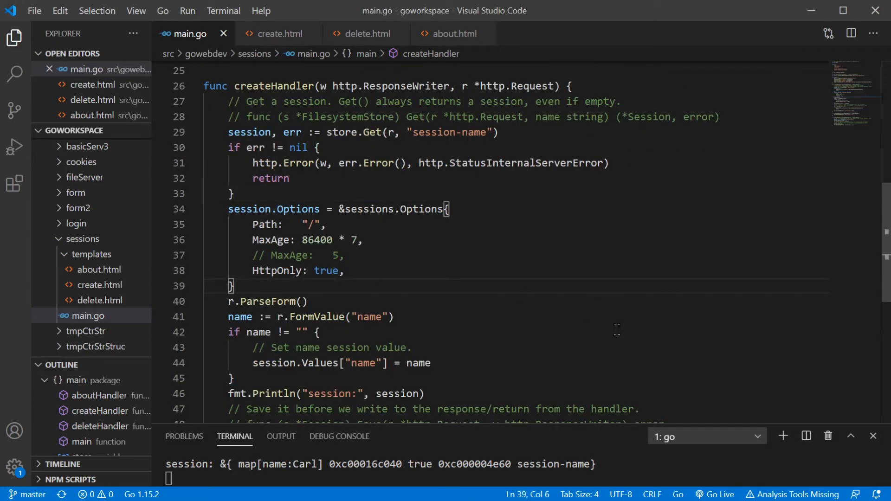
pyautogui.scroll(-3)
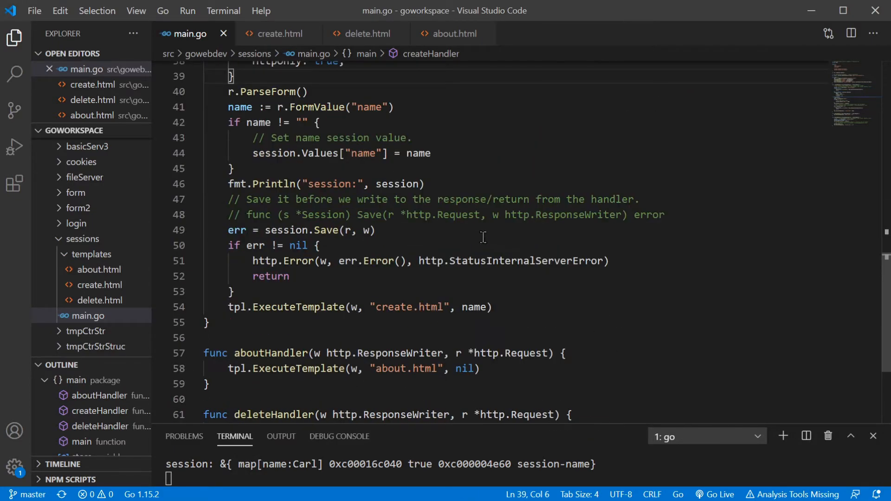
pyautogui.scroll(3)
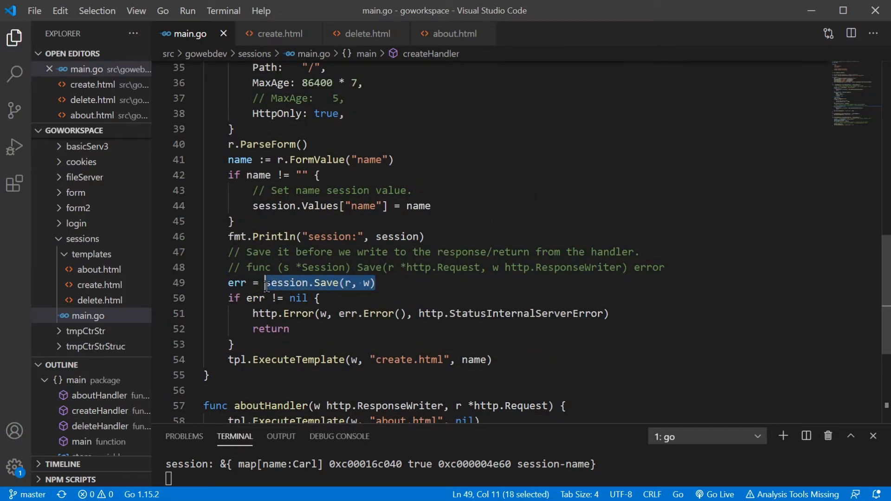
pyautogui.moveTo(526, 290)
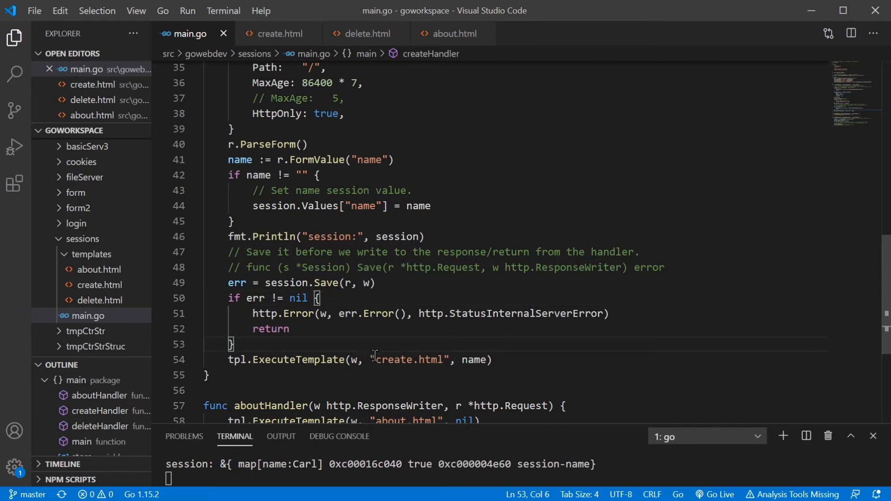
pyautogui.doubleClick(409, 360)
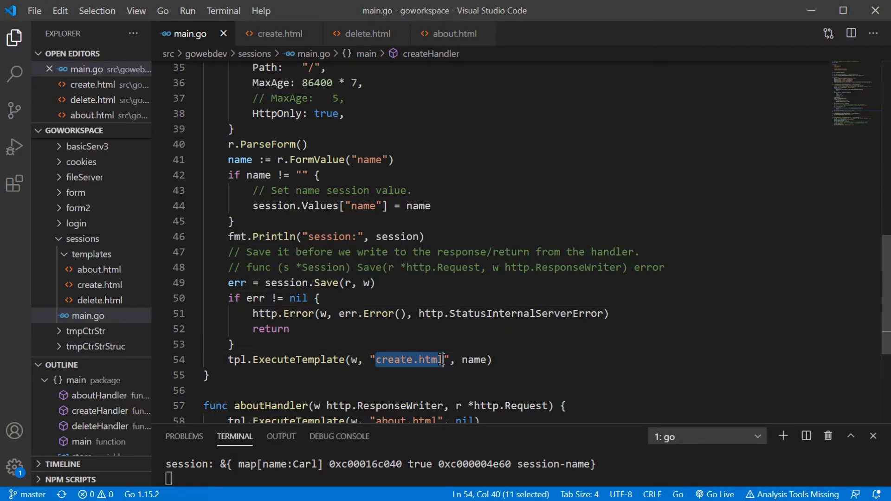
pyautogui.doubleClick(471, 359)
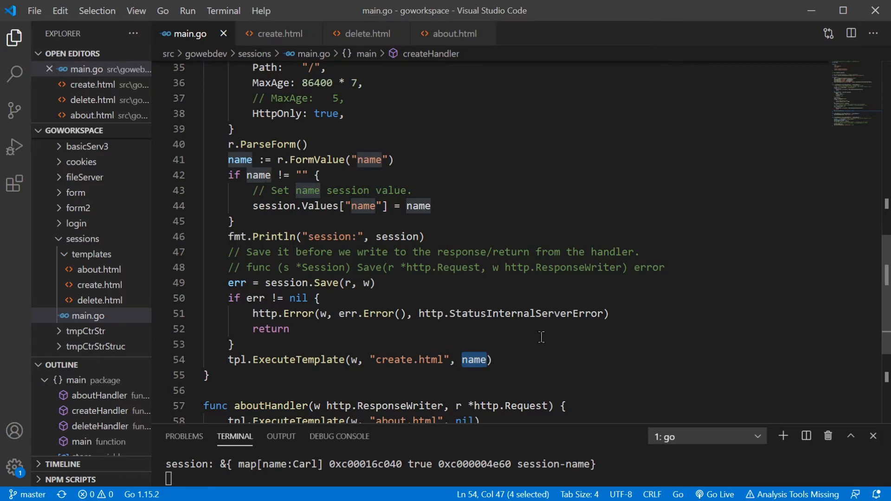
pyautogui.click(277, 34)
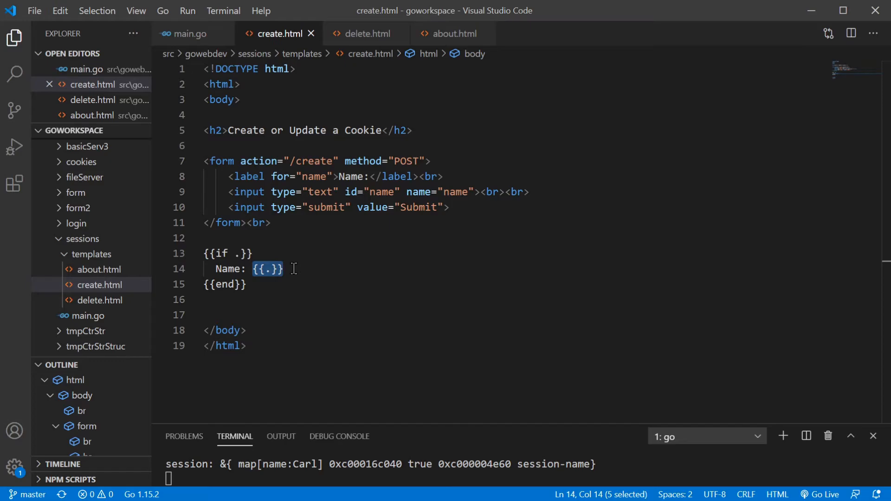
pyautogui.moveTo(190, 33)
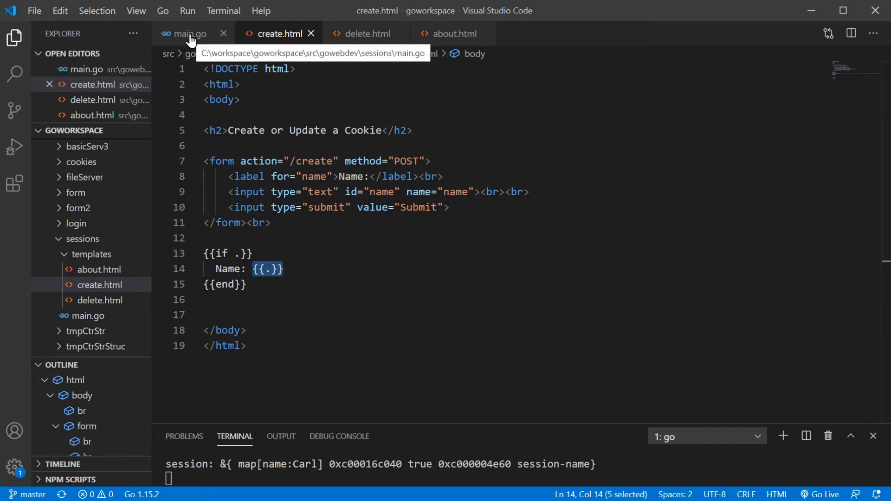
pyautogui.click(189, 33)
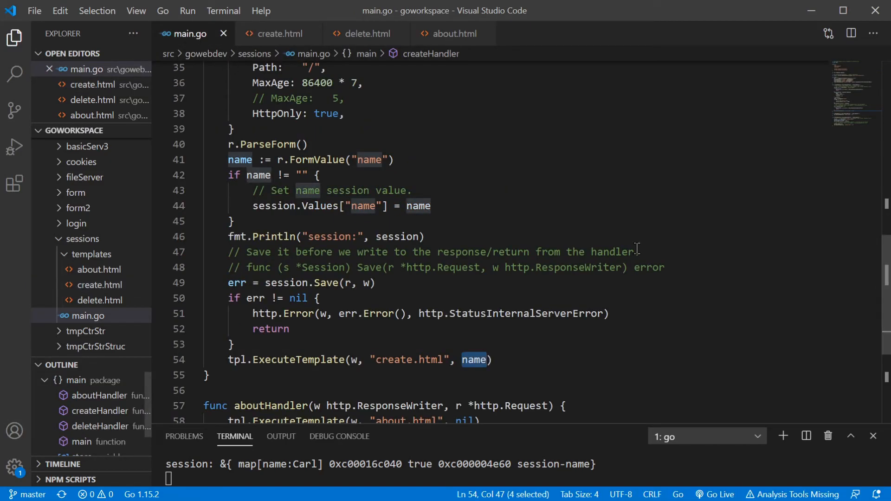
pyautogui.click(375, 282)
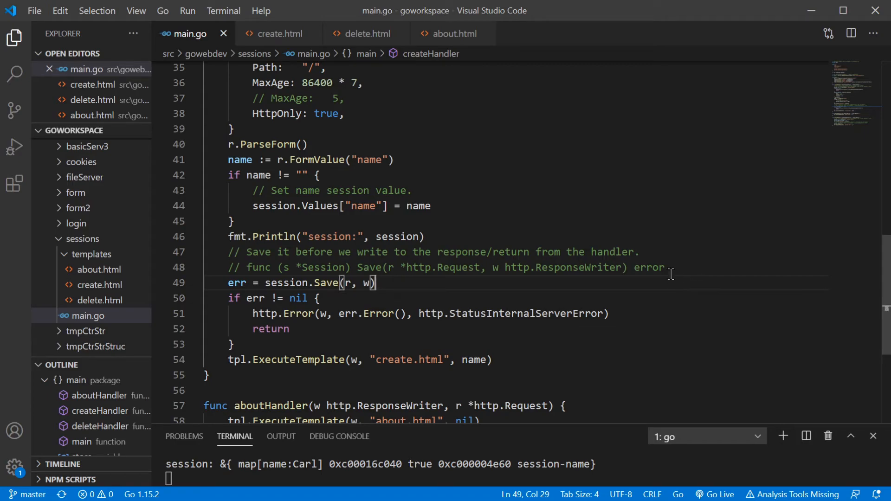
pyautogui.scroll(-3)
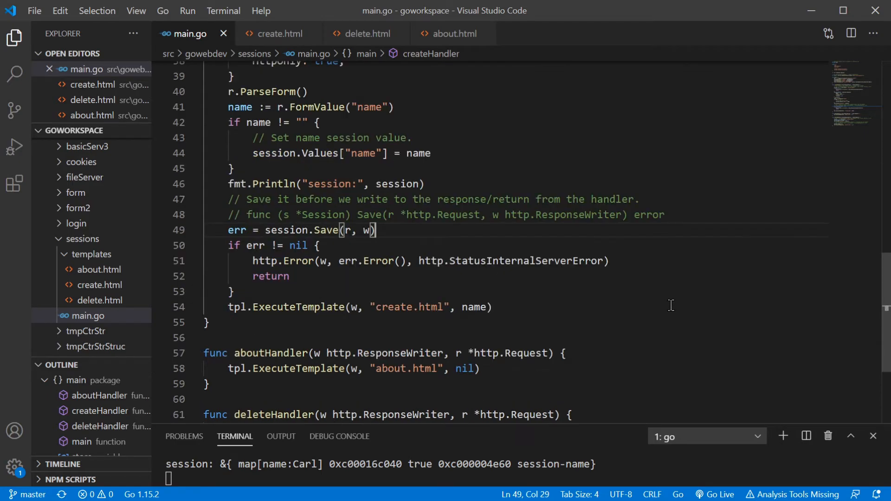
pyautogui.scroll(-3)
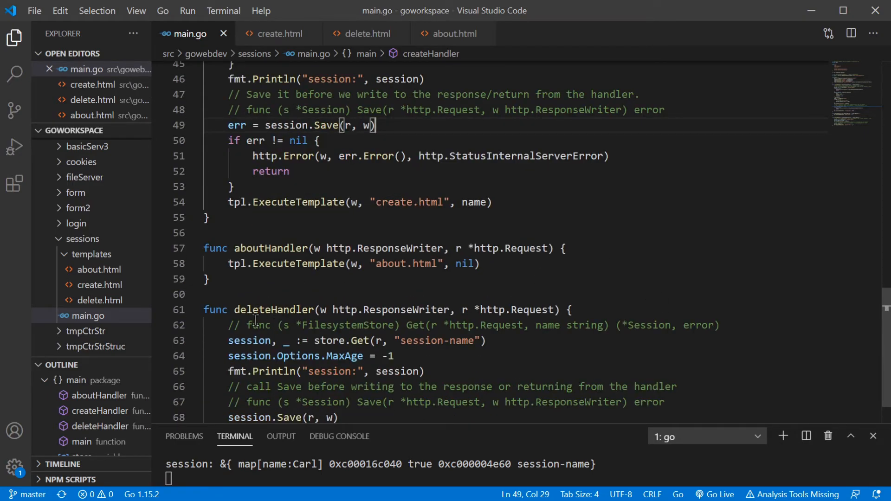
pyautogui.scroll(-3)
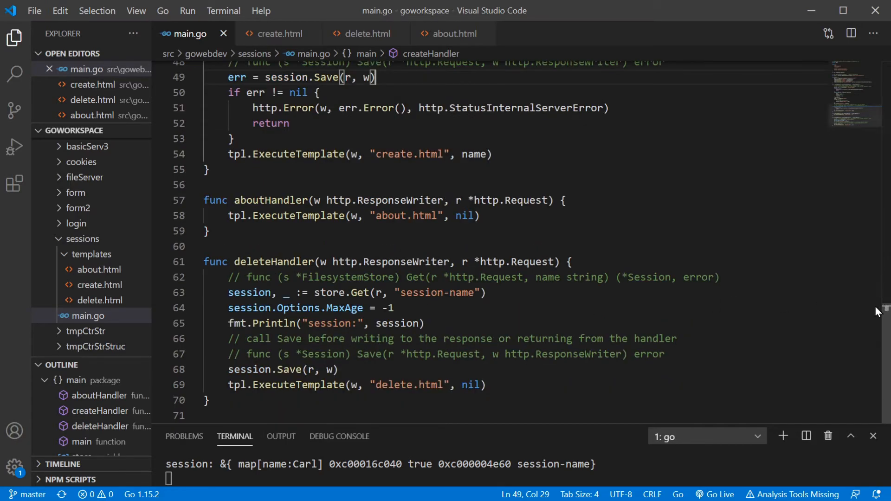
pyautogui.scroll(3)
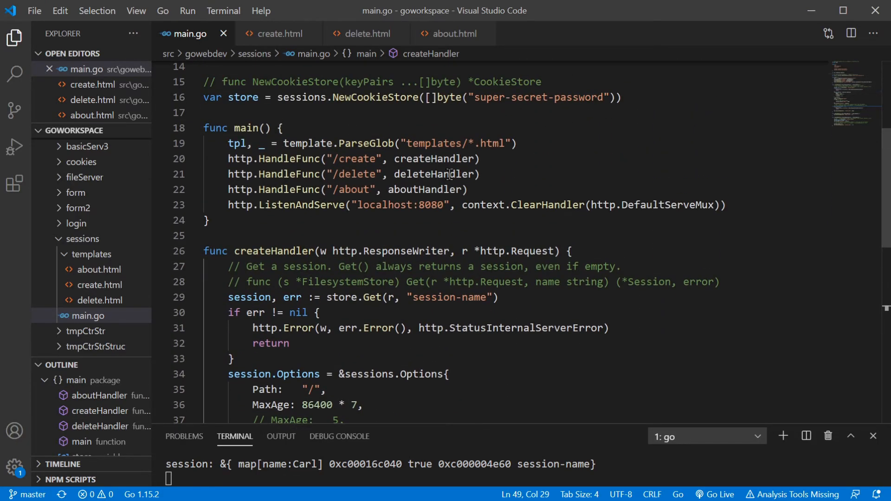
pyautogui.doubleClick(438, 174)
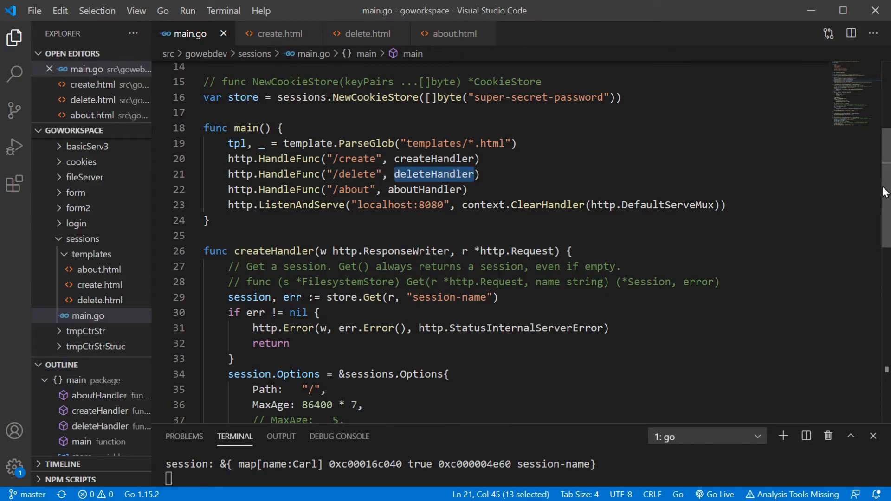
pyautogui.scroll(-3)
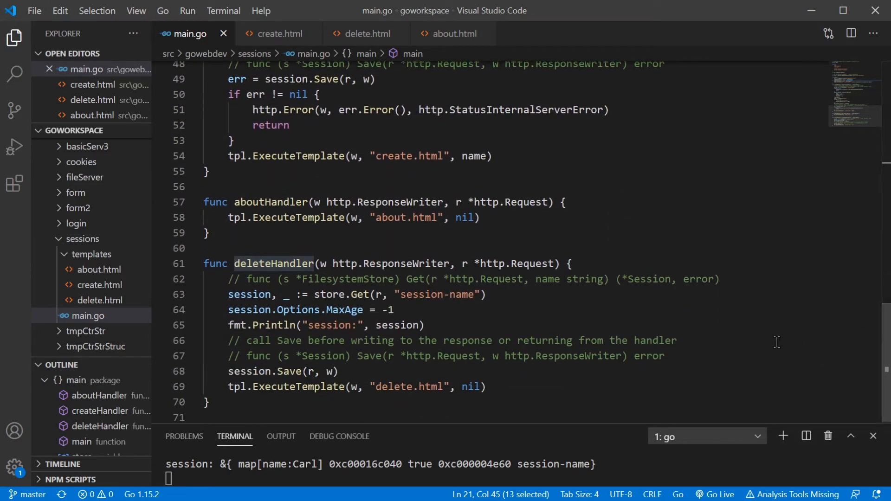
pyautogui.moveTo(713, 321)
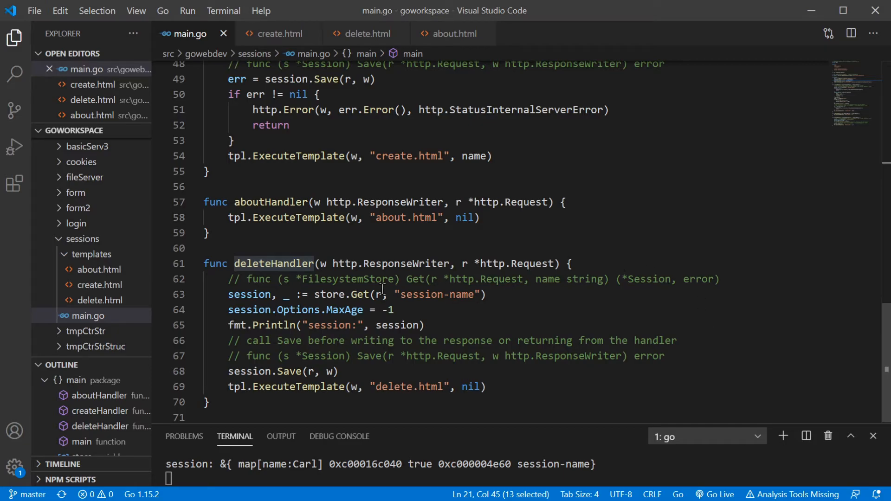
pyautogui.doubleClick(329, 294)
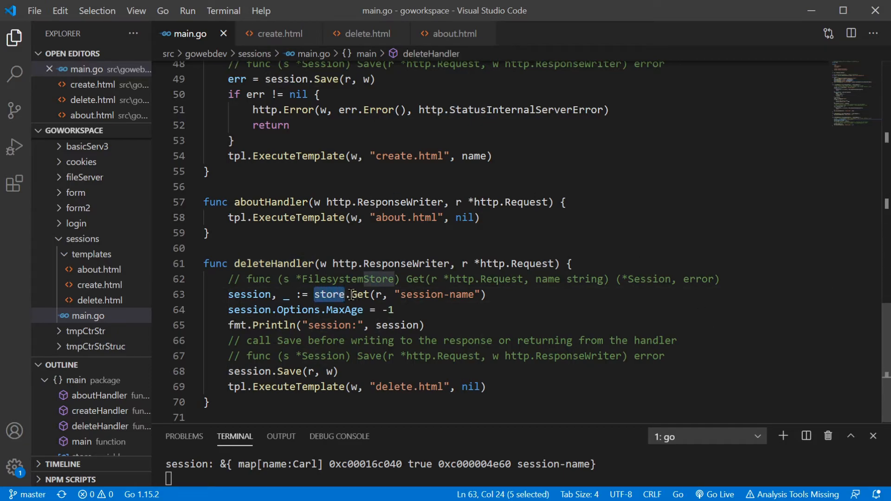
pyautogui.doubleClick(360, 294)
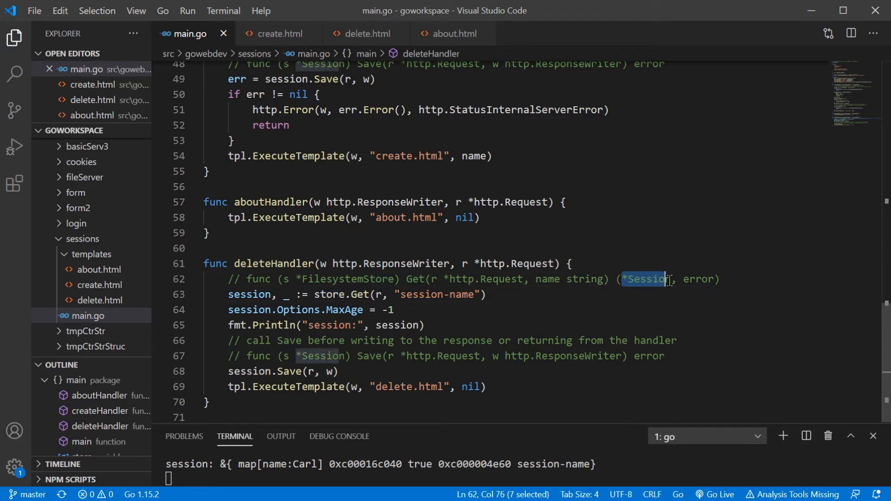
pyautogui.click(577, 279)
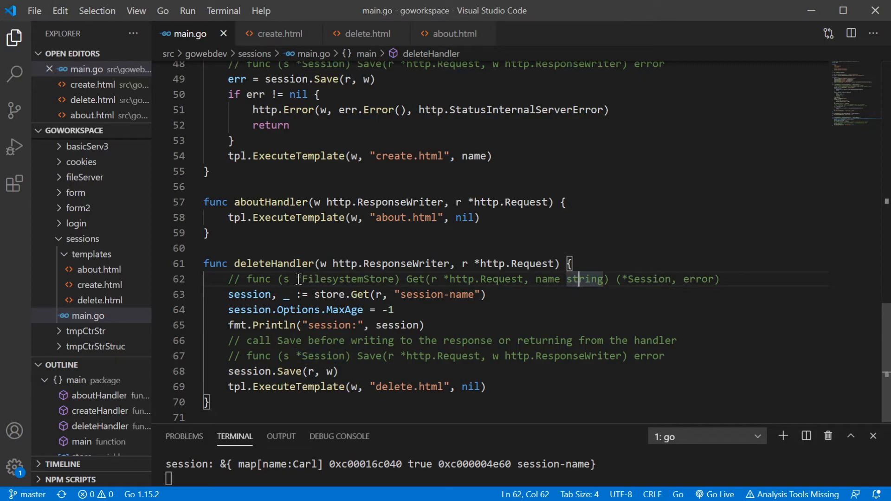
pyautogui.doubleClick(349, 279)
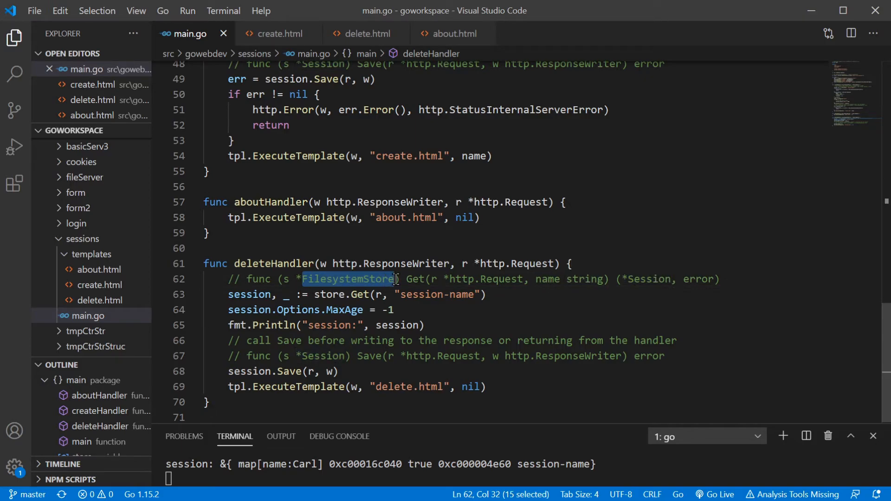
pyautogui.doubleClick(326, 294)
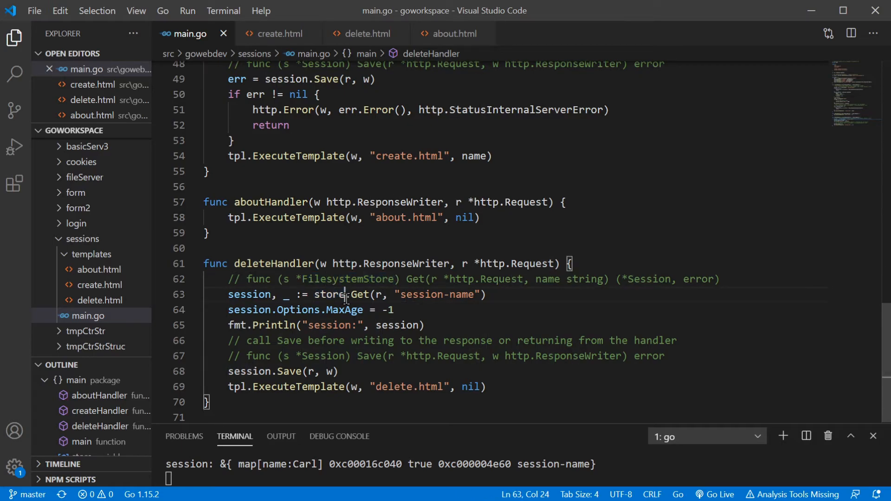
pyautogui.doubleClick(361, 295)
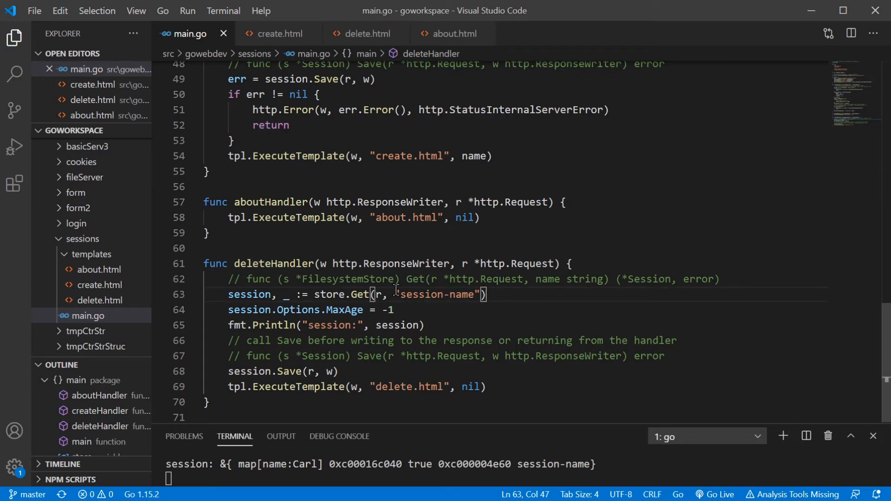
pyautogui.doubleClick(436, 295)
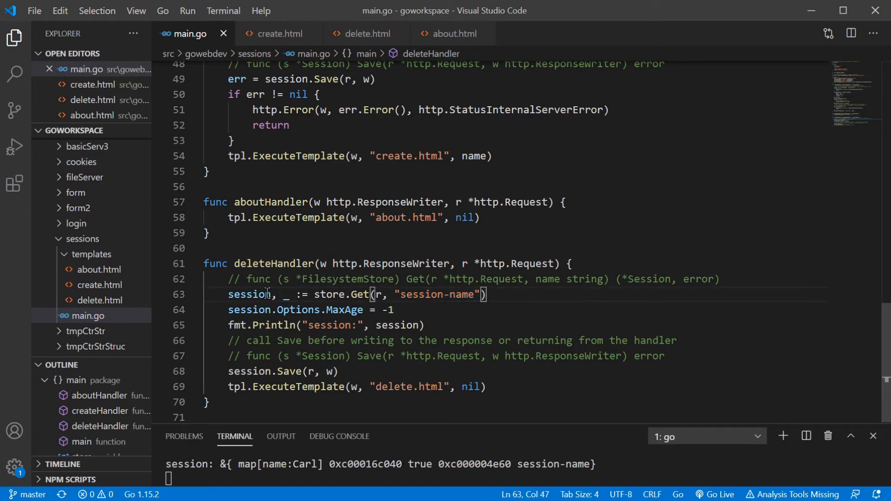
pyautogui.doubleClick(248, 294)
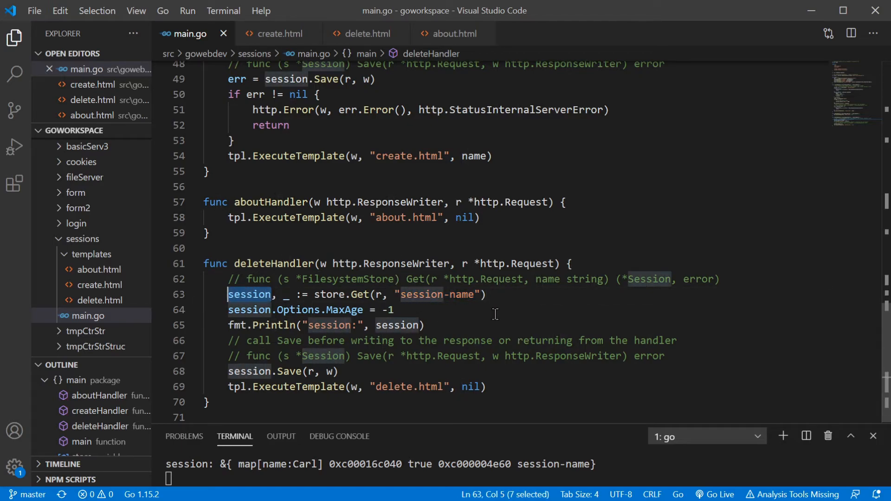
pyautogui.click(488, 294)
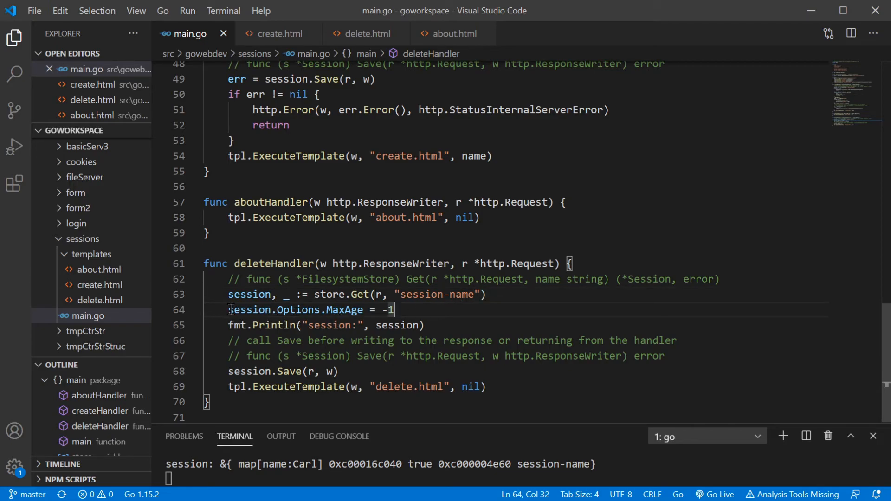
pyautogui.doubleClick(289, 309)
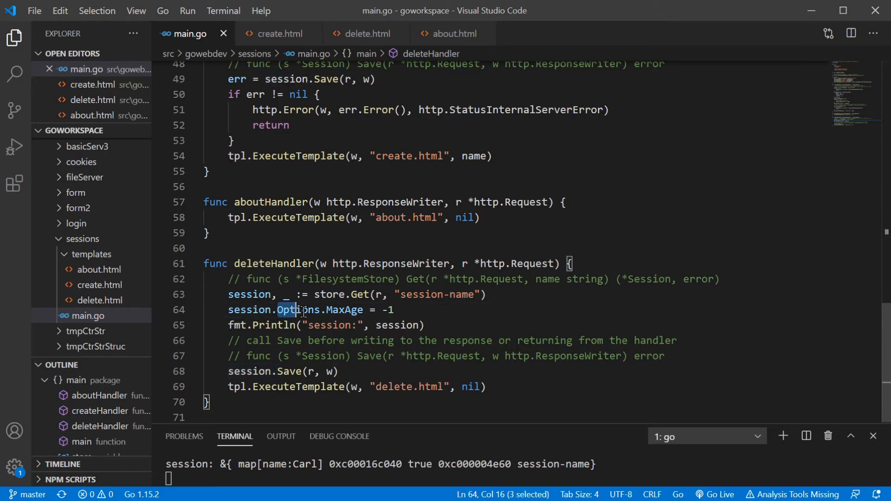
pyautogui.click(337, 309)
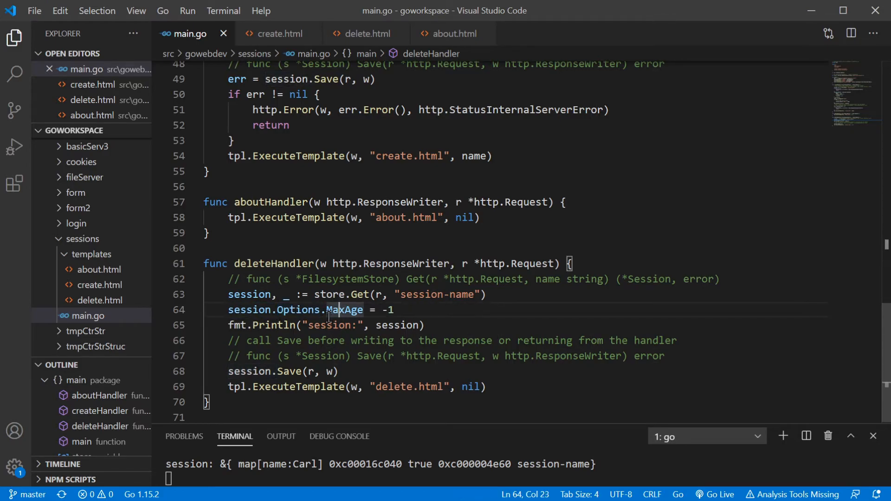
pyautogui.doubleClick(342, 310)
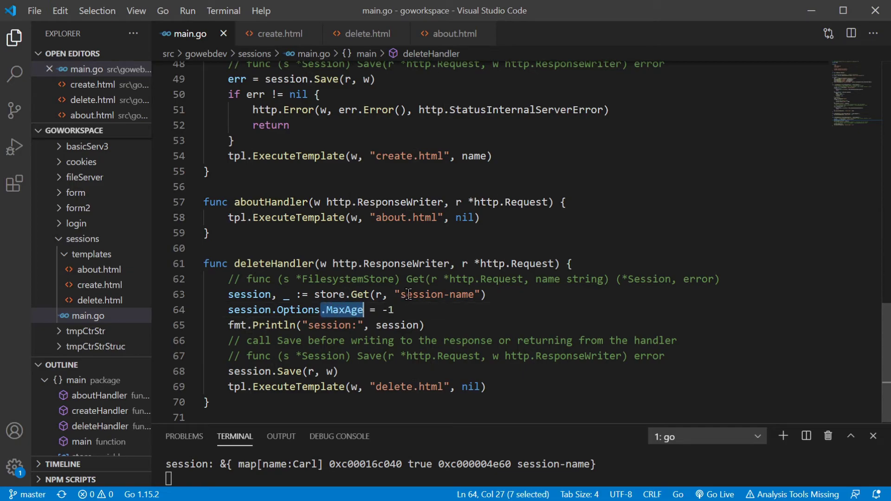
pyautogui.click(388, 310)
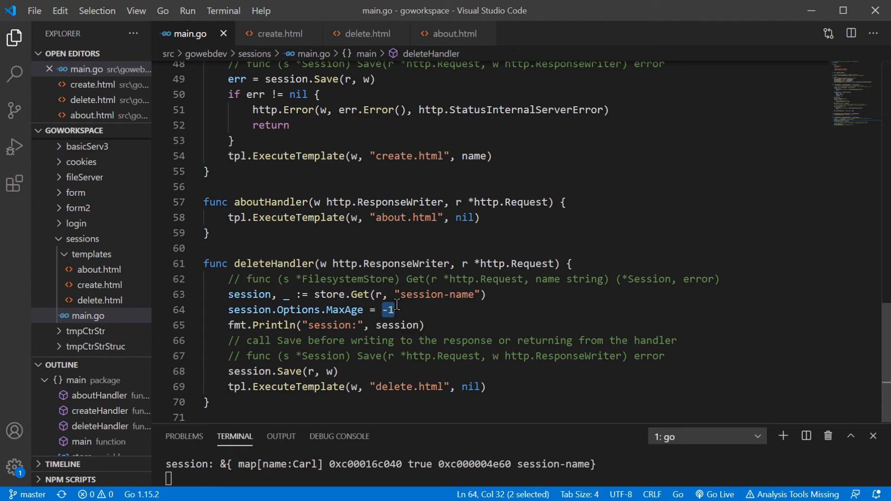
pyautogui.click(394, 310)
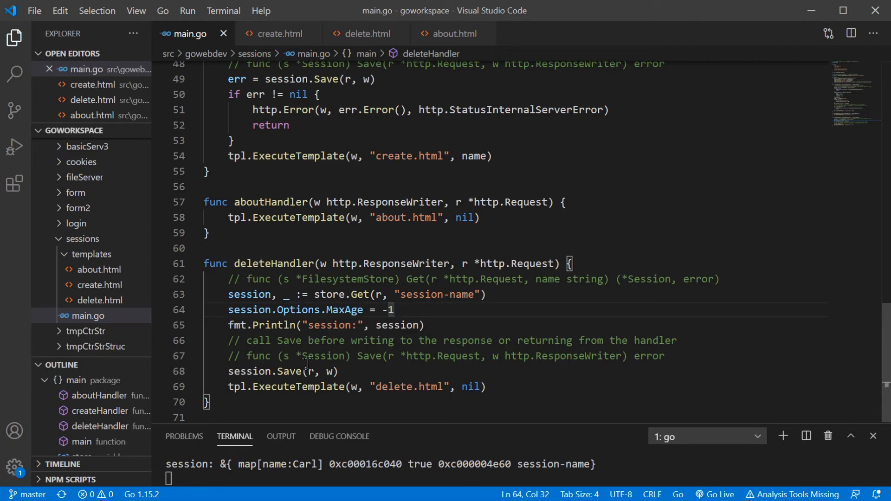
pyautogui.doubleClick(268, 371)
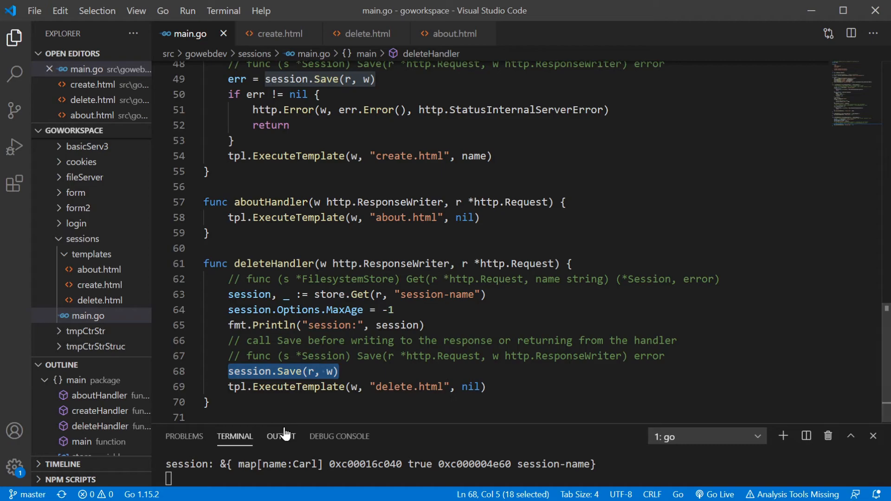
pyautogui.moveTo(279, 435)
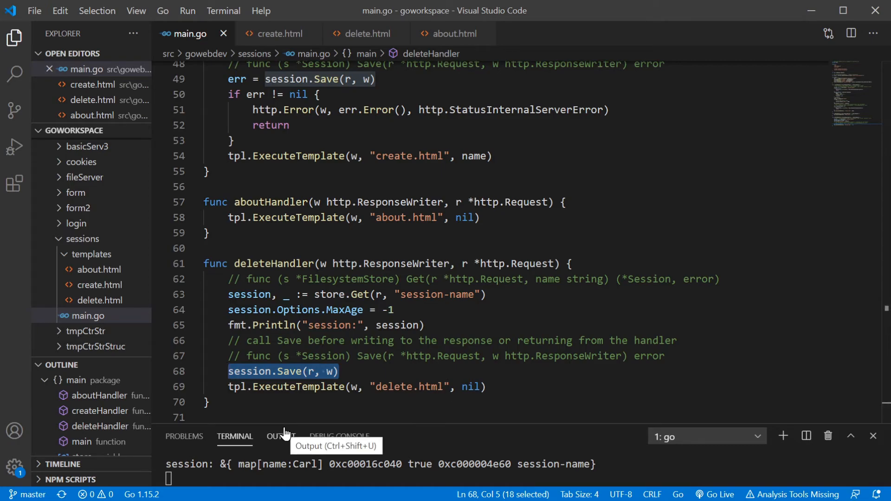
# - Request localhost:8080/delete to expire the session cookie
pyautogui.click(392, 310)
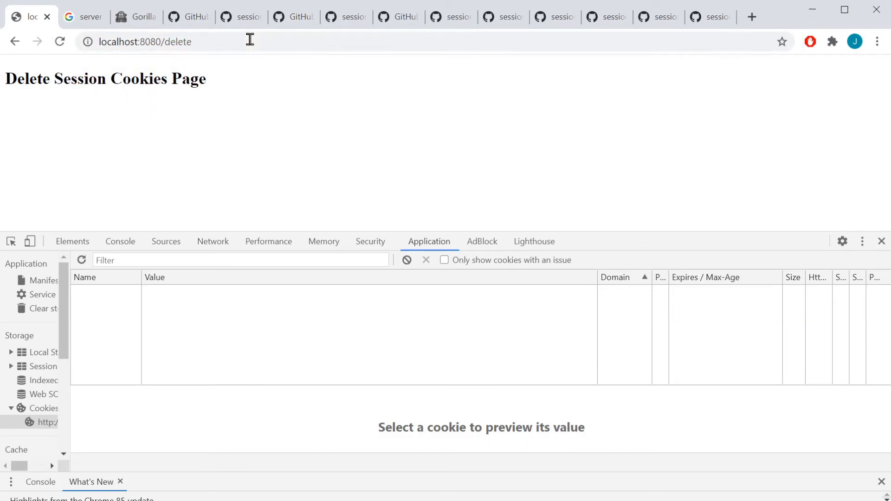
pyautogui.moveTo(230, 301)
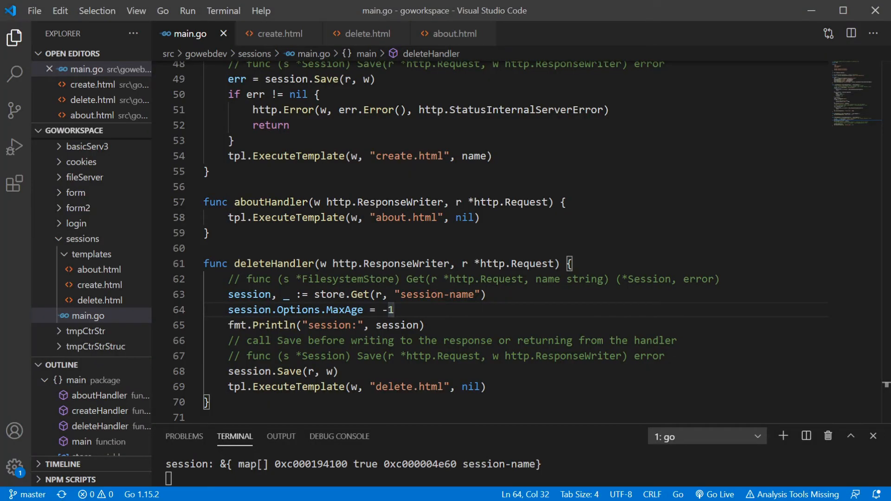
pyautogui.moveTo(437, 320)
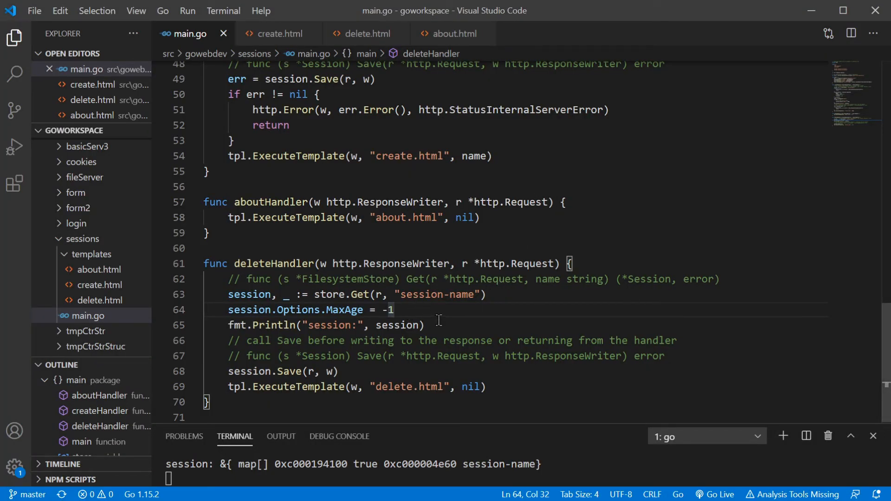
pyautogui.tripleClick(324, 324)
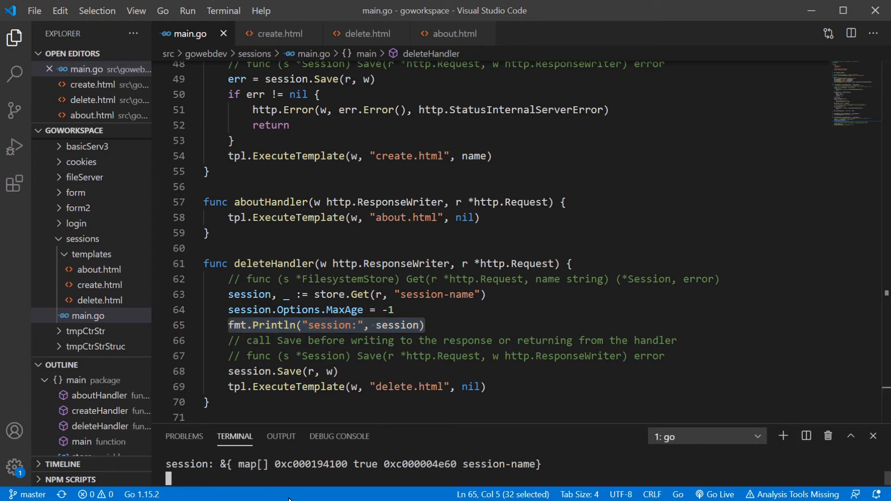
pyautogui.moveTo(307, 459)
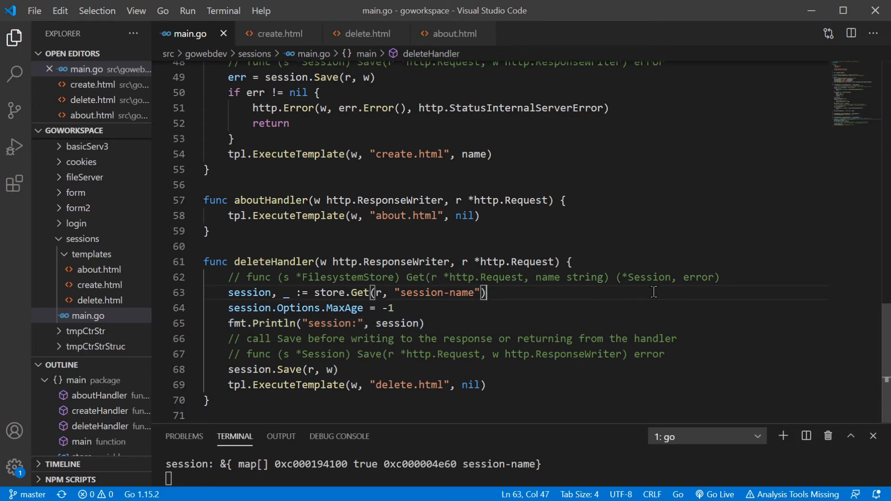
pyautogui.scroll(3)
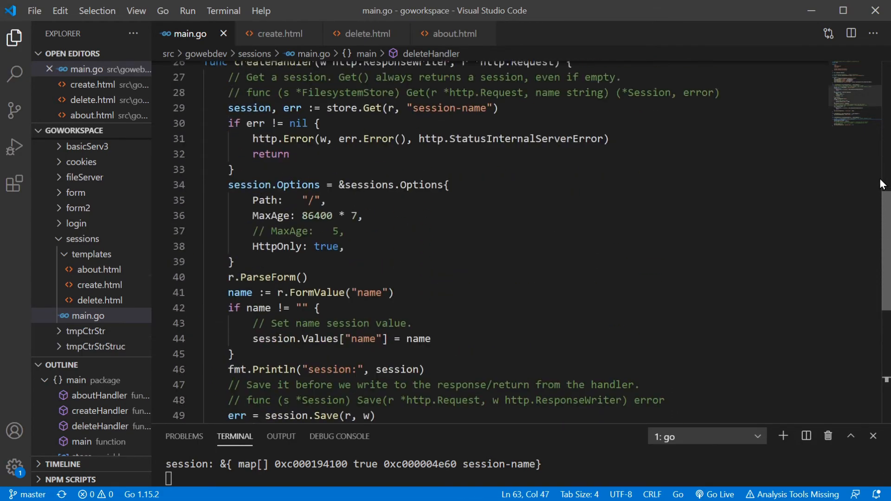
pyautogui.scroll(3)
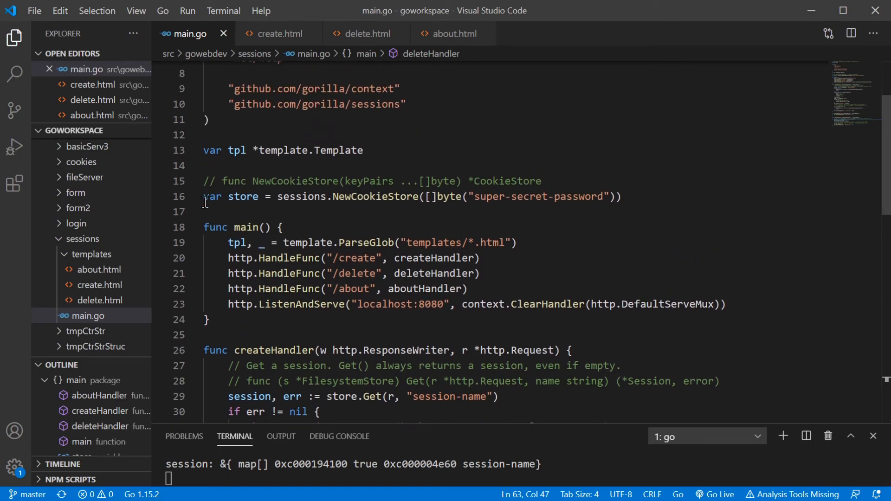
pyautogui.doubleClick(242, 197)
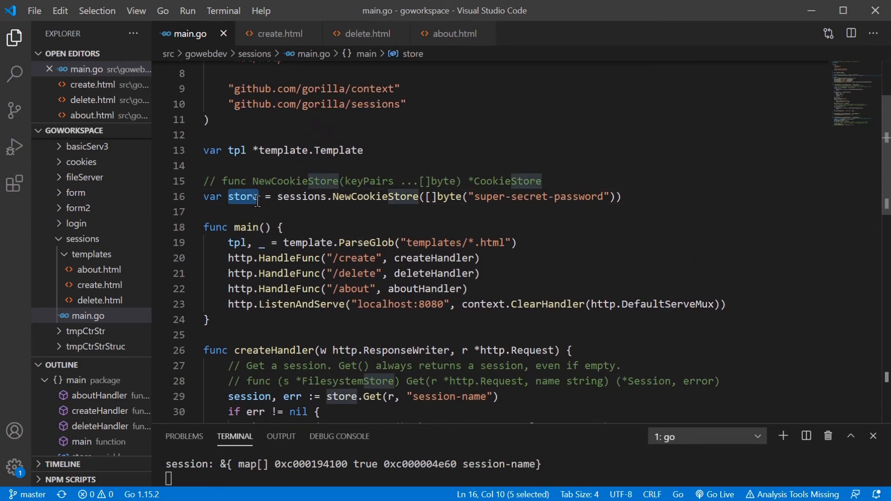
pyautogui.scroll(-3)
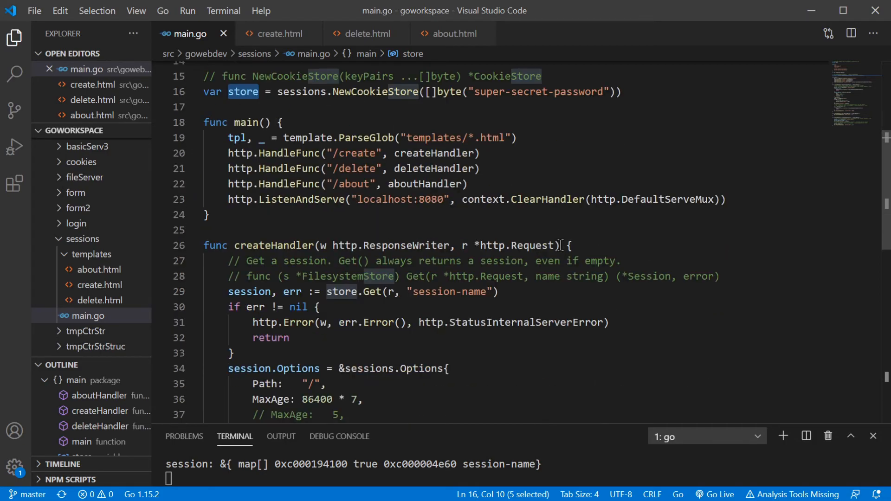
pyautogui.click(359, 291)
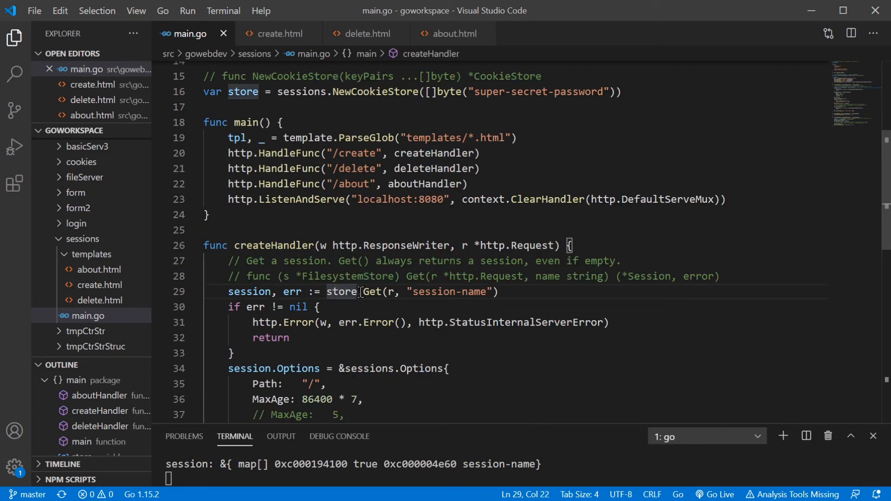
pyautogui.doubleClick(369, 291)
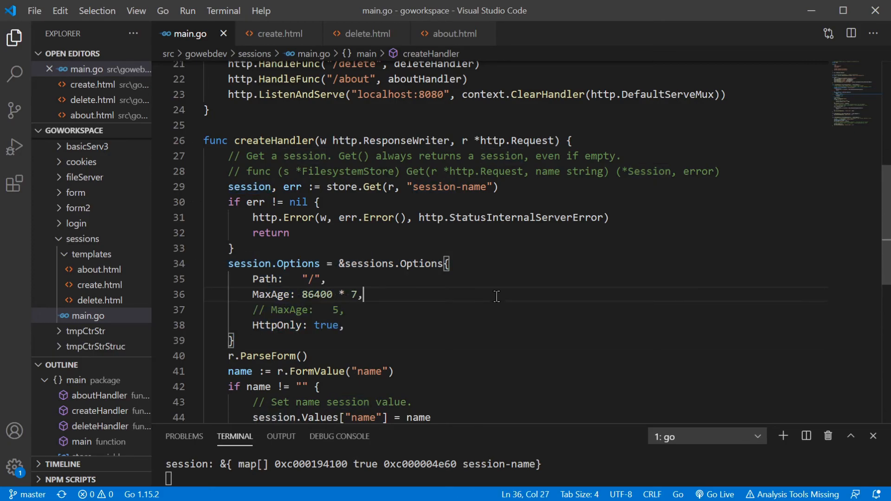
pyautogui.scroll(-3)
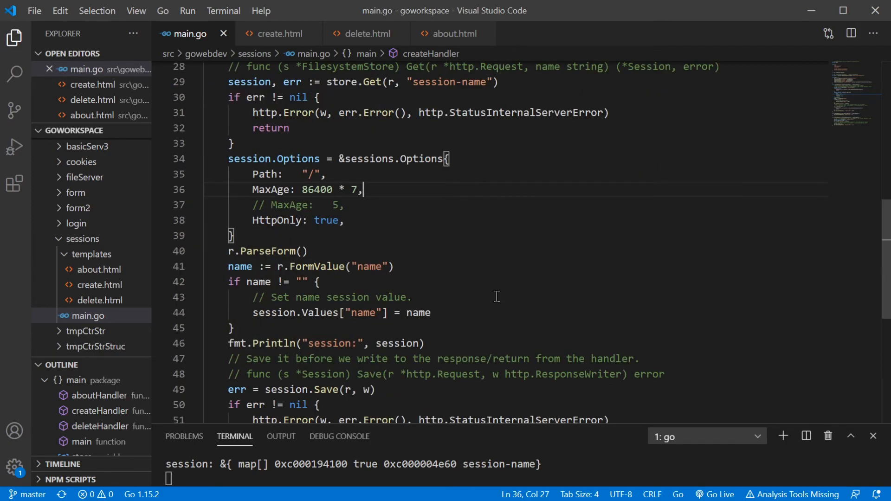
pyautogui.scroll(-3)
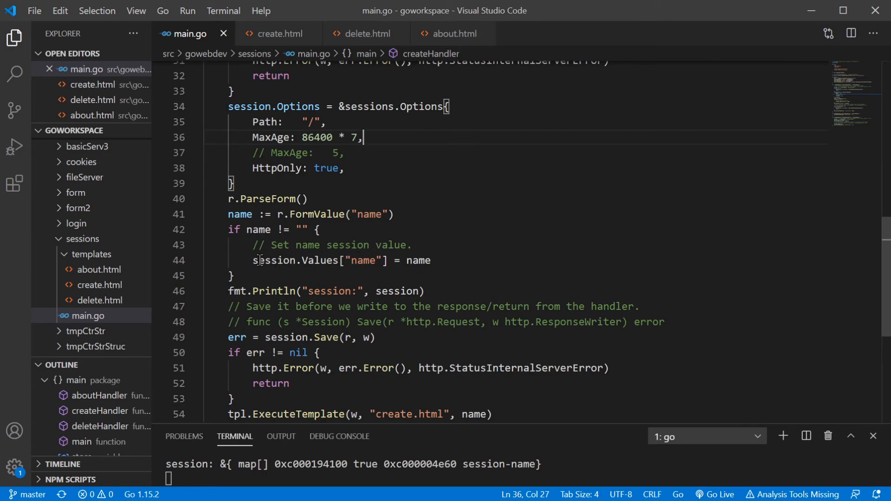
pyautogui.moveTo(301, 260)
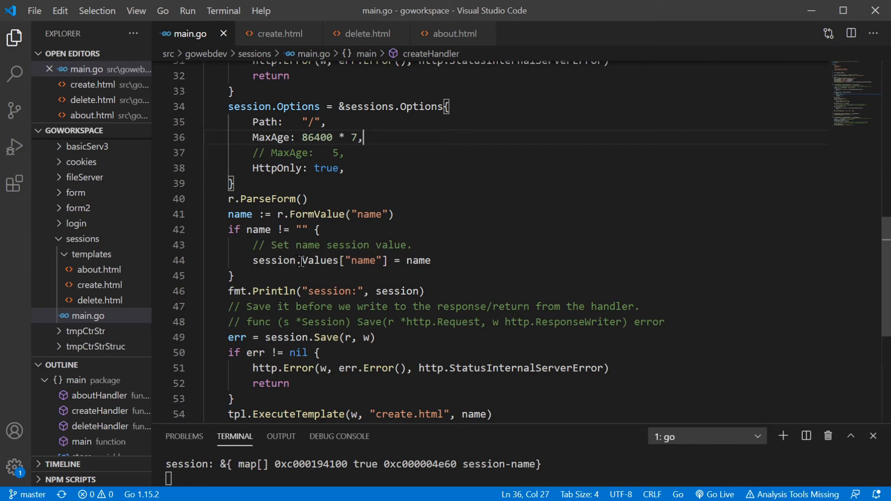
pyautogui.doubleClick(319, 261)
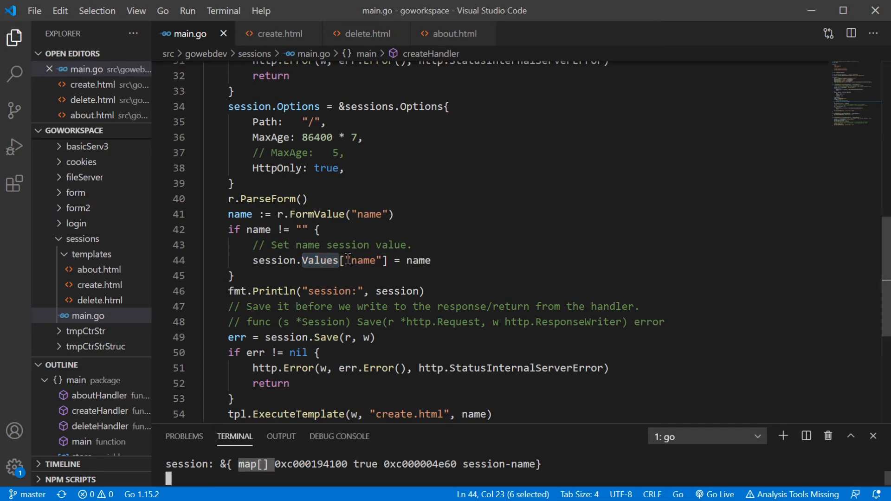
pyautogui.doubleClick(364, 260)
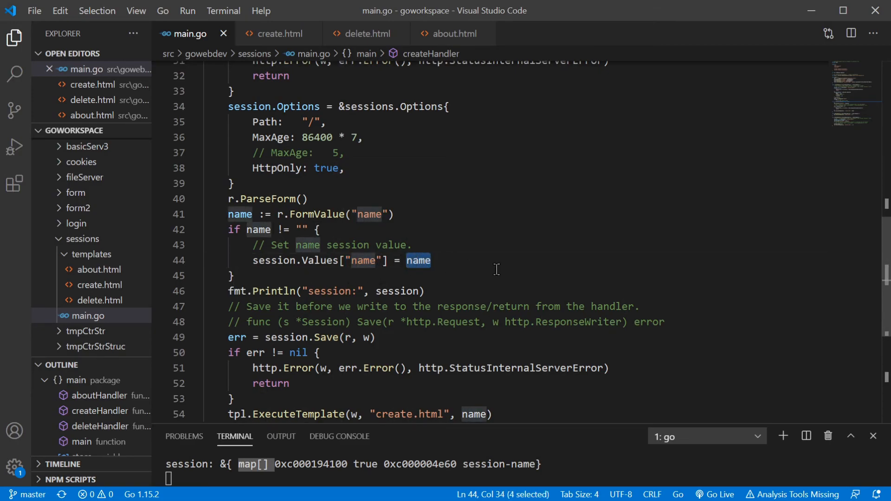
pyautogui.scroll(-3)
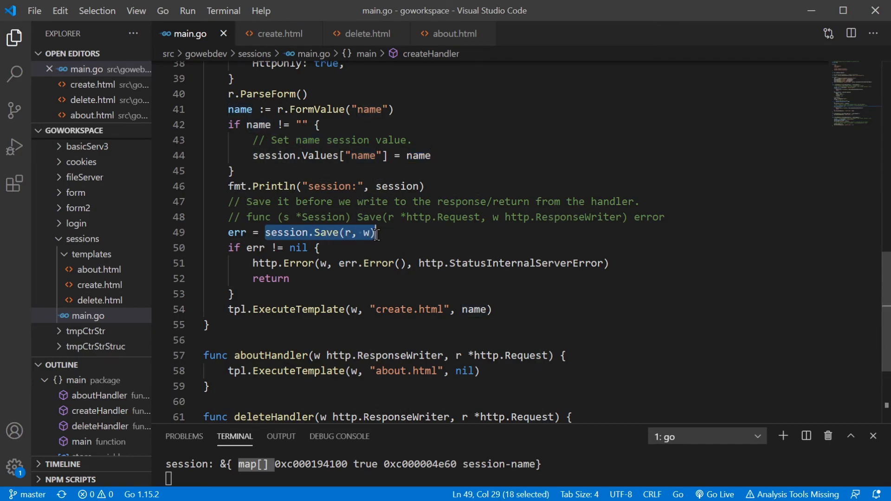
pyautogui.moveTo(560, 308)
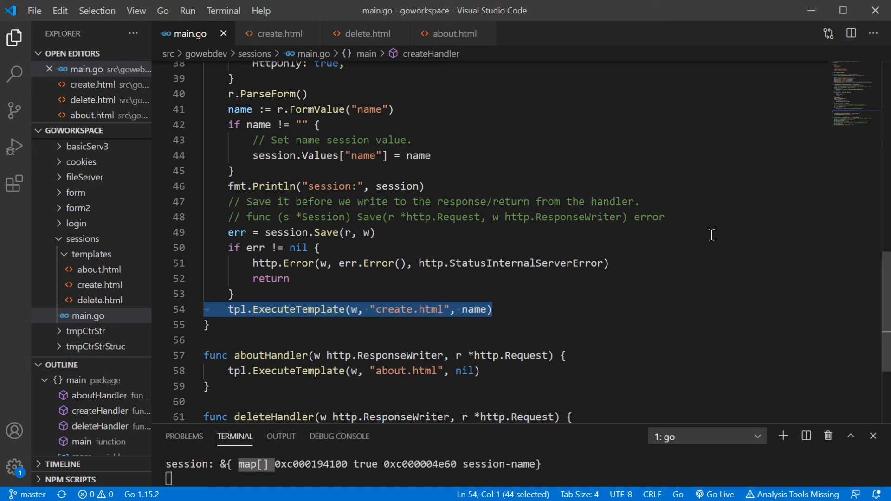
pyautogui.scroll(-3)
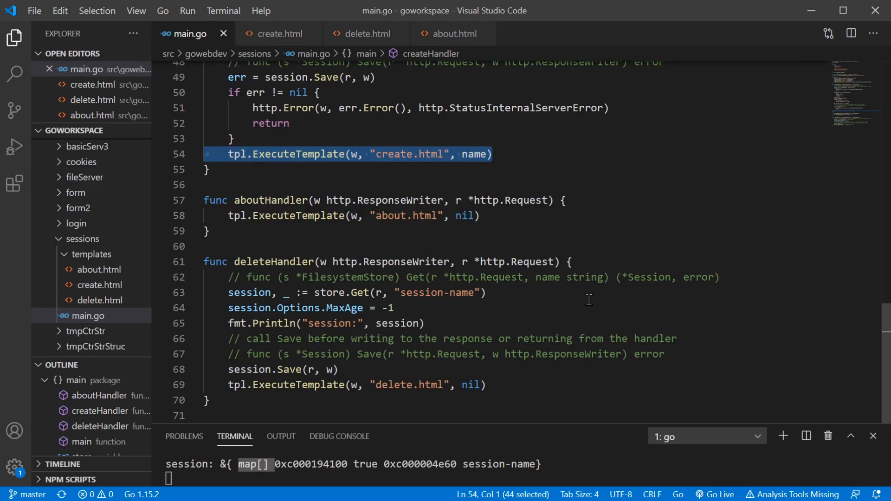
pyautogui.click(229, 293)
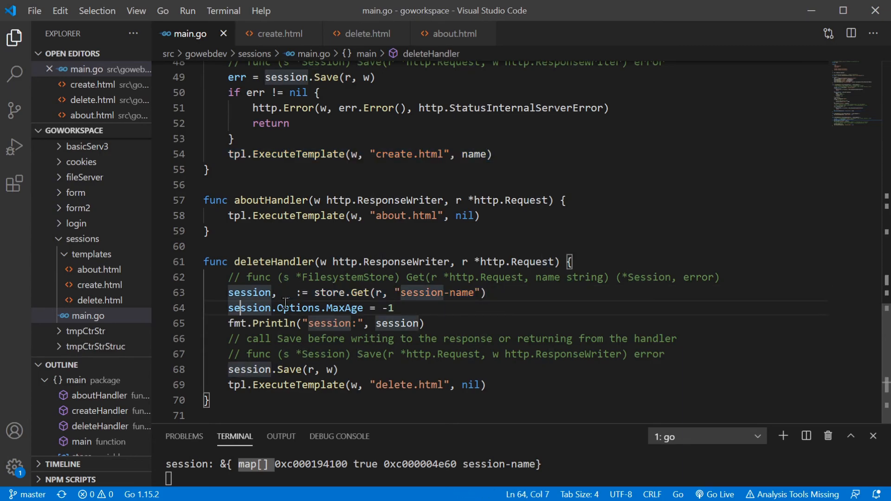
pyautogui.doubleClick(387, 307)
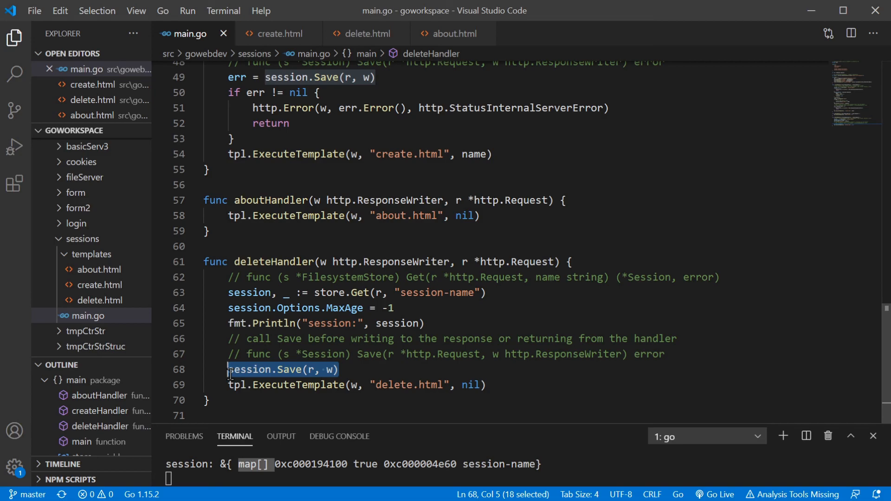
pyautogui.click(366, 369)
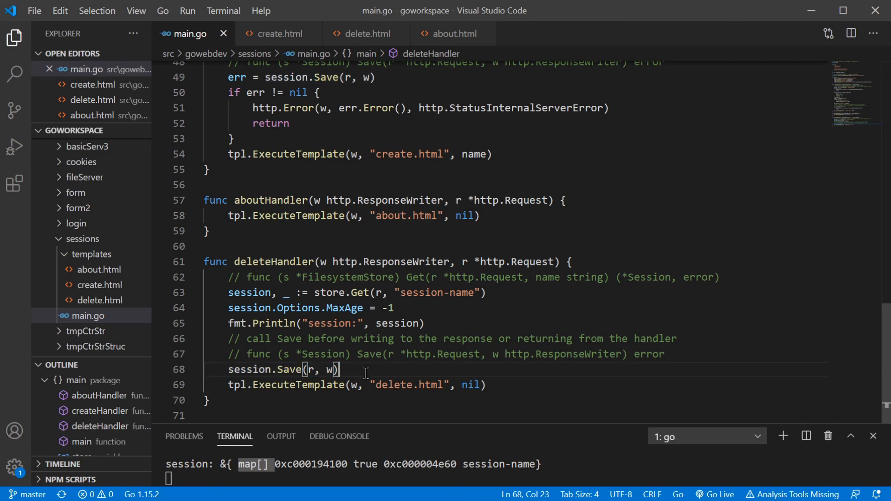